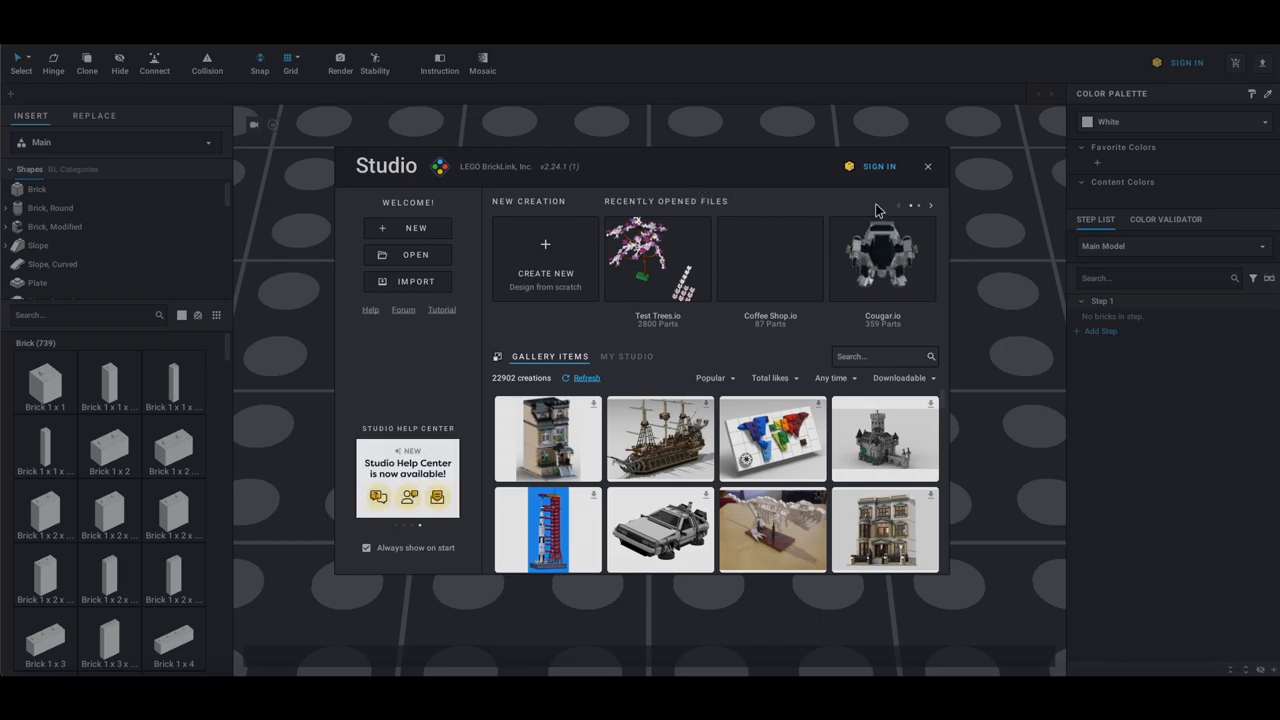
mouse_move(1016, 616)
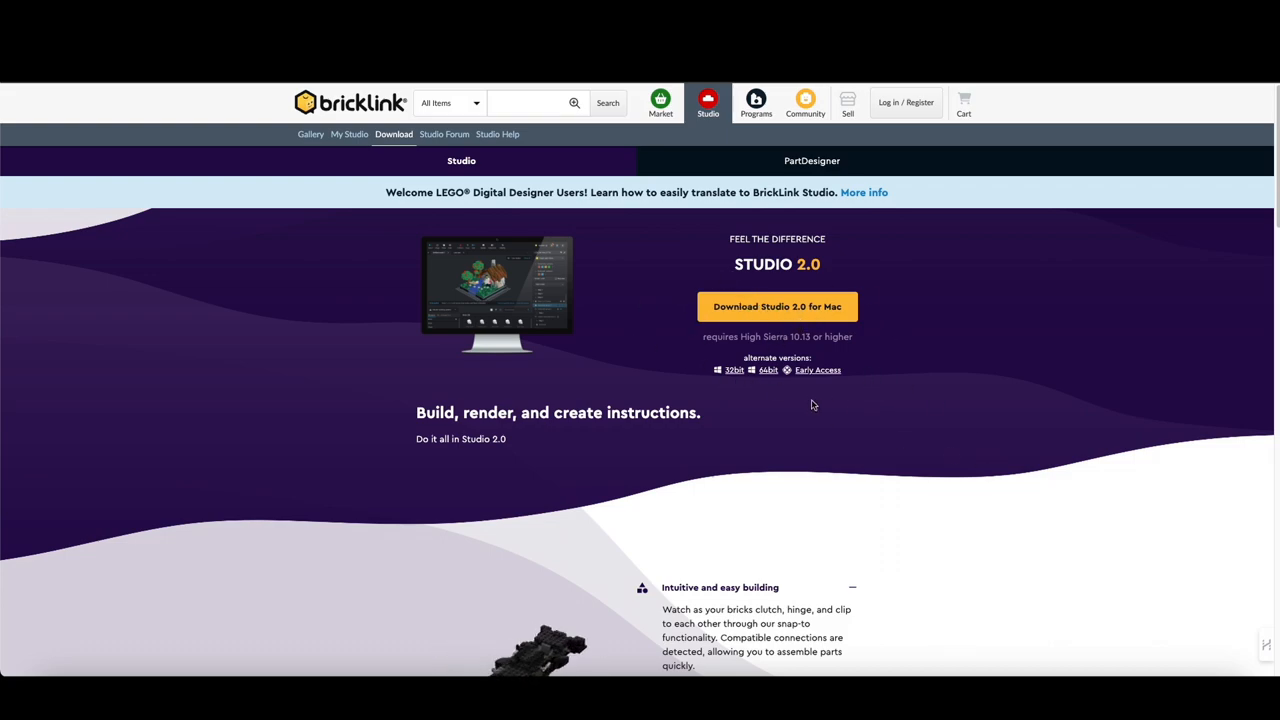
Scroll the Studio download page down to the Studio 2.0 changelog for version 2.24.1_1
scroll("down", 3)
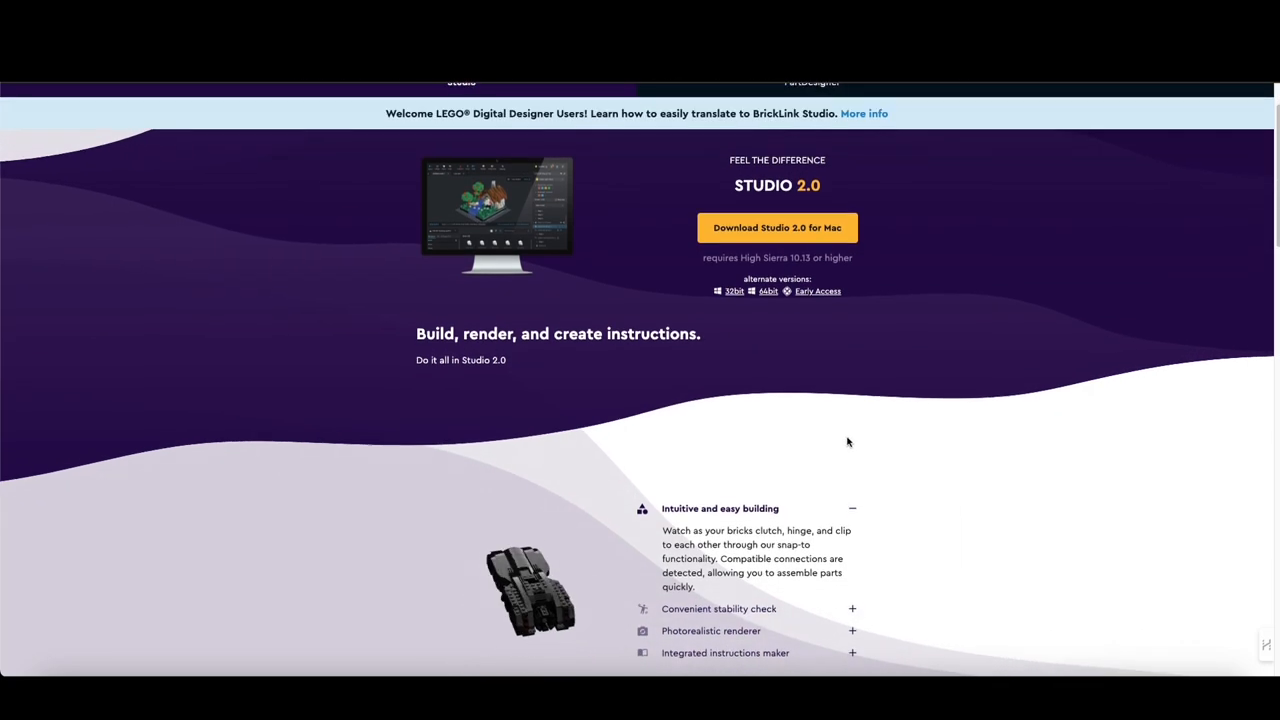
scroll("down", 3)
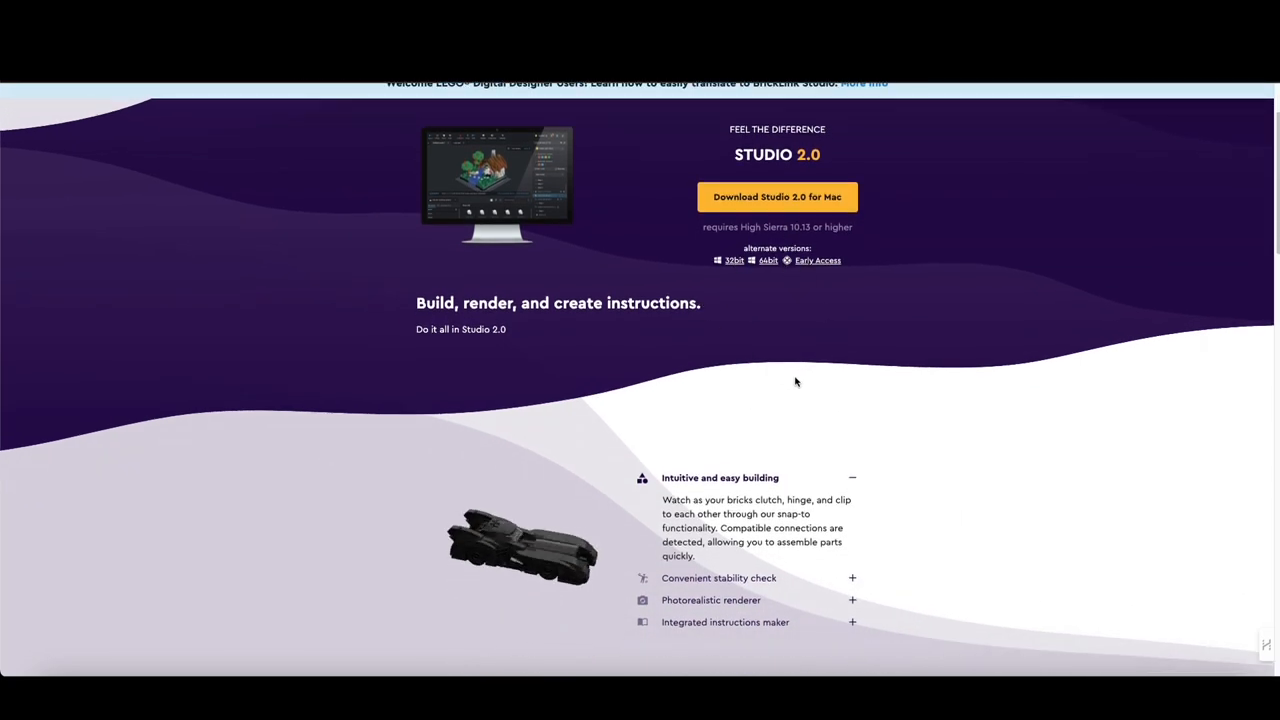
scroll("down", 3)
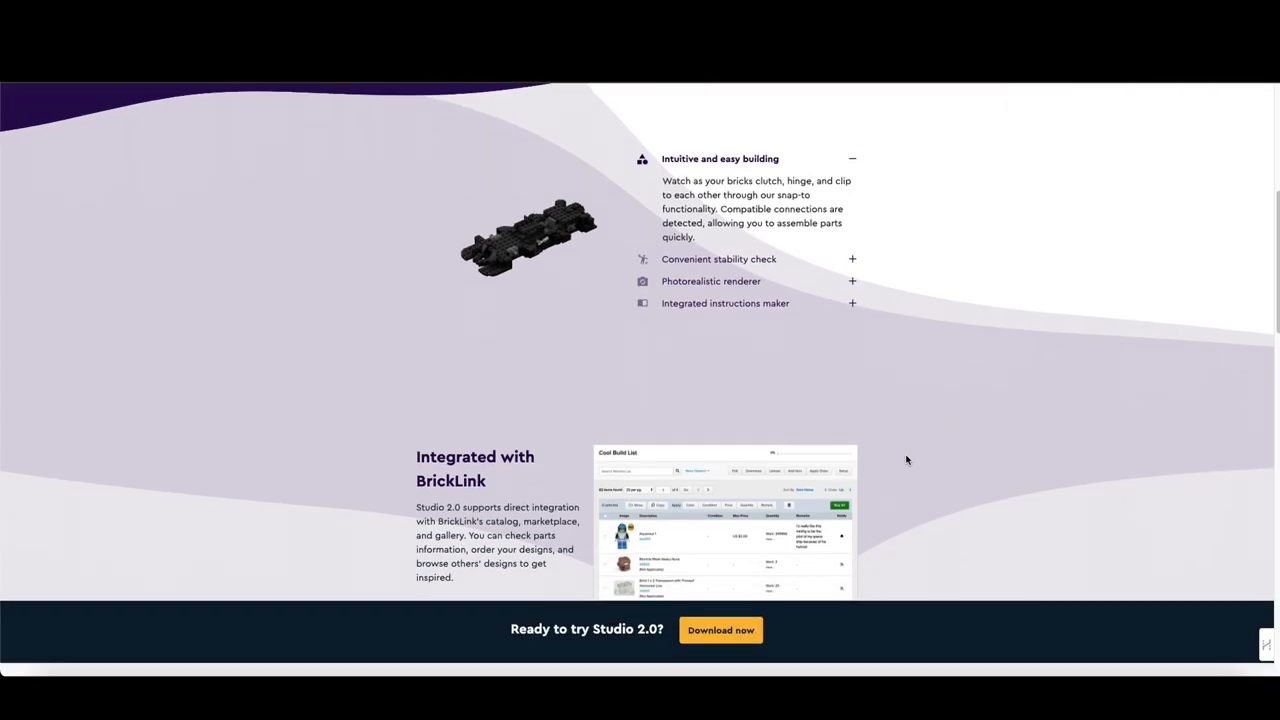
scroll("down", 3)
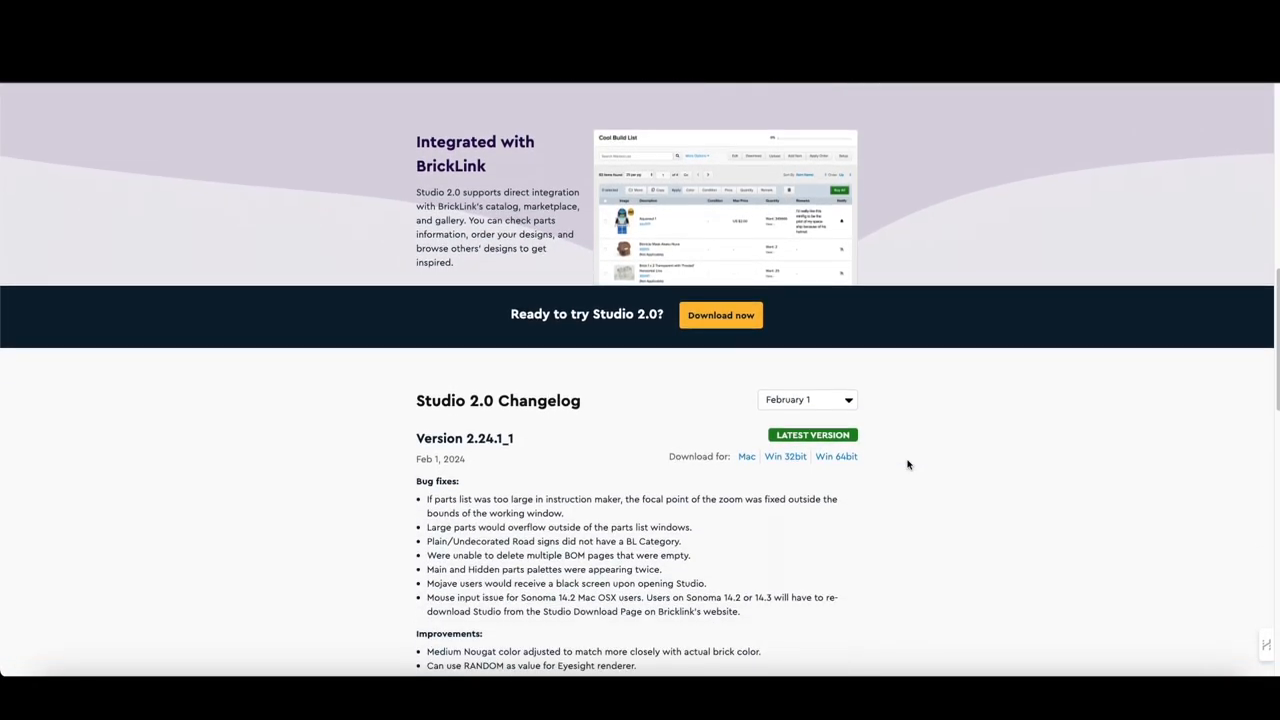
scroll("down", 3)
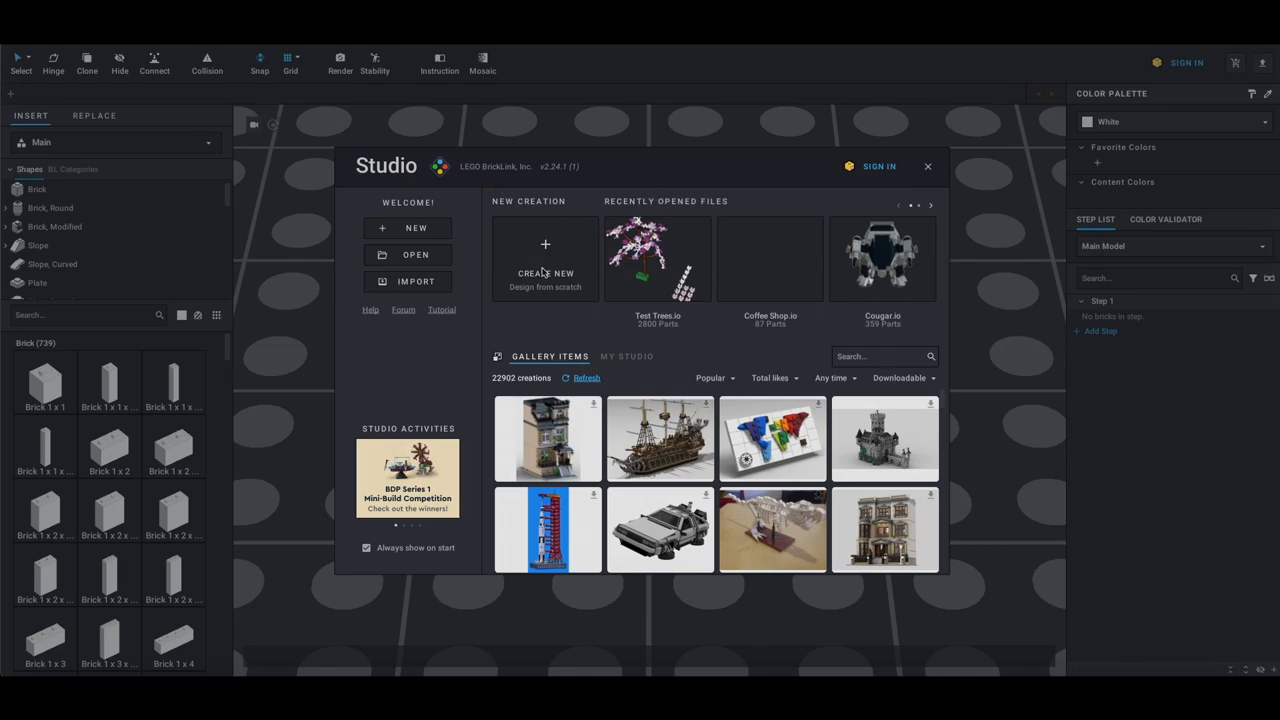
mouse_move(816, 280)
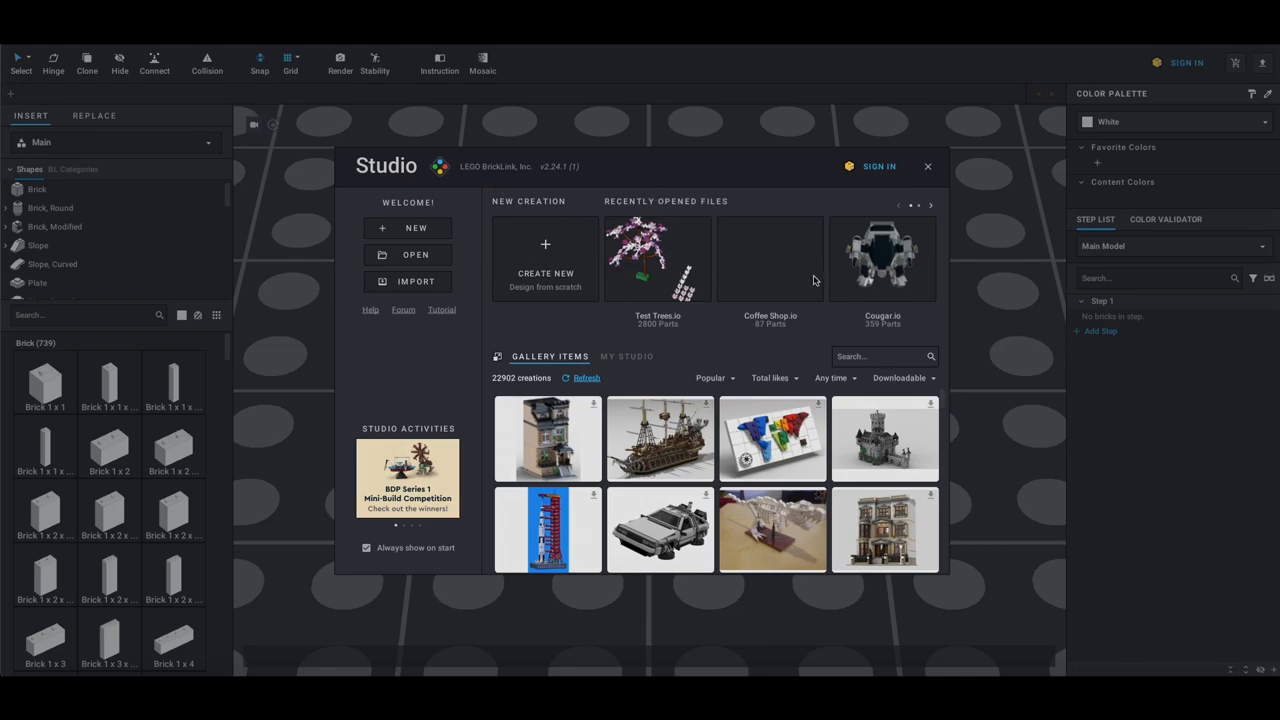
mouse_move(684, 376)
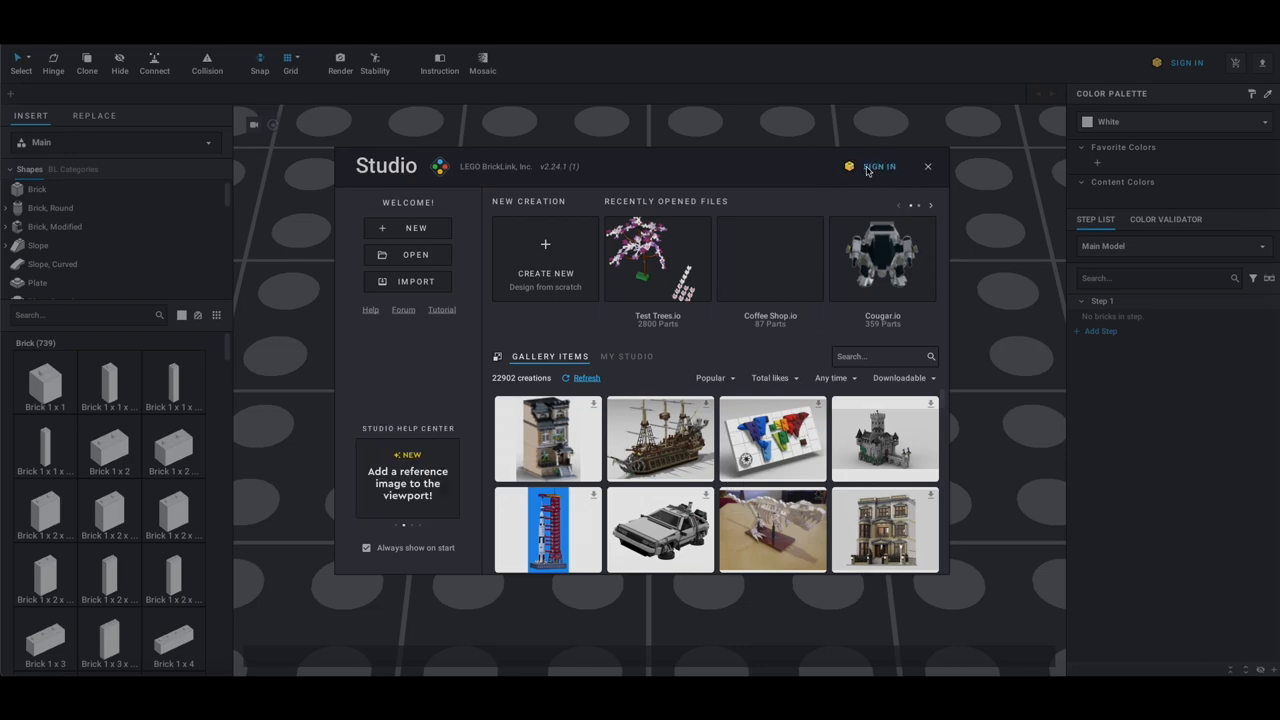
mouse_move(390, 304)
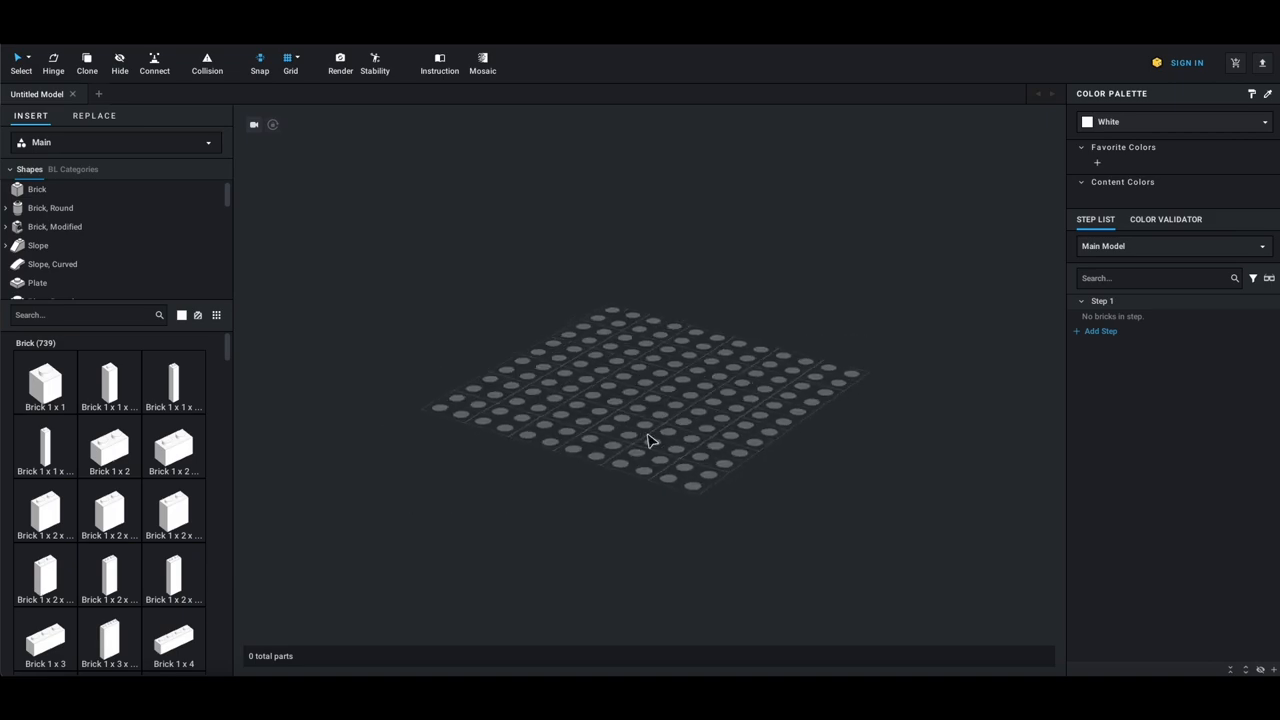
left_click_drag(650, 440, 580, 504)
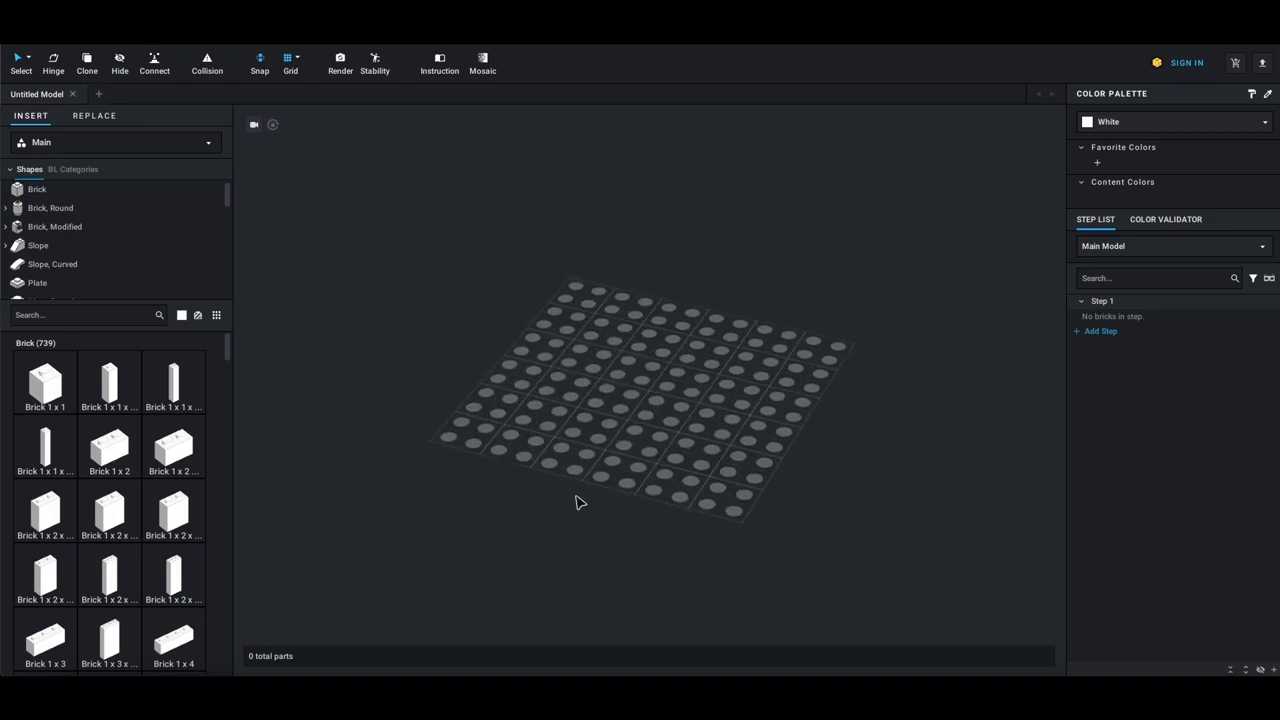
mouse_move(820, 312)
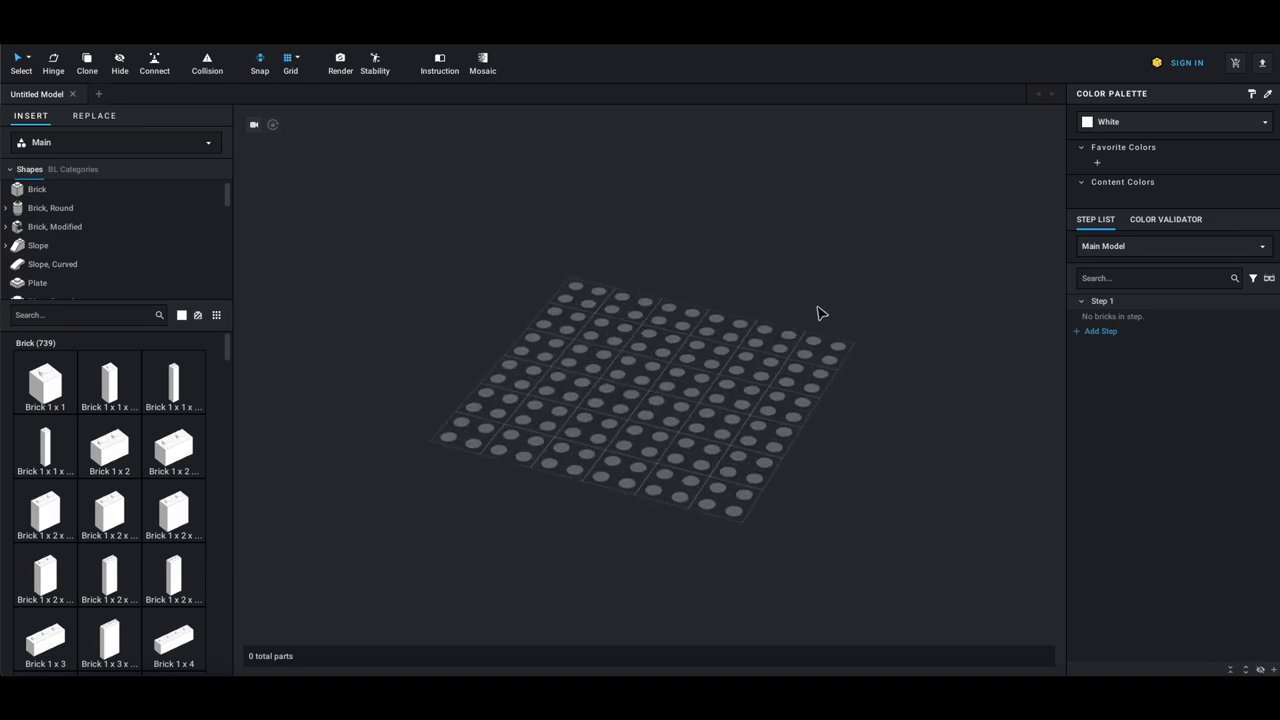
mouse_move(516, 356)
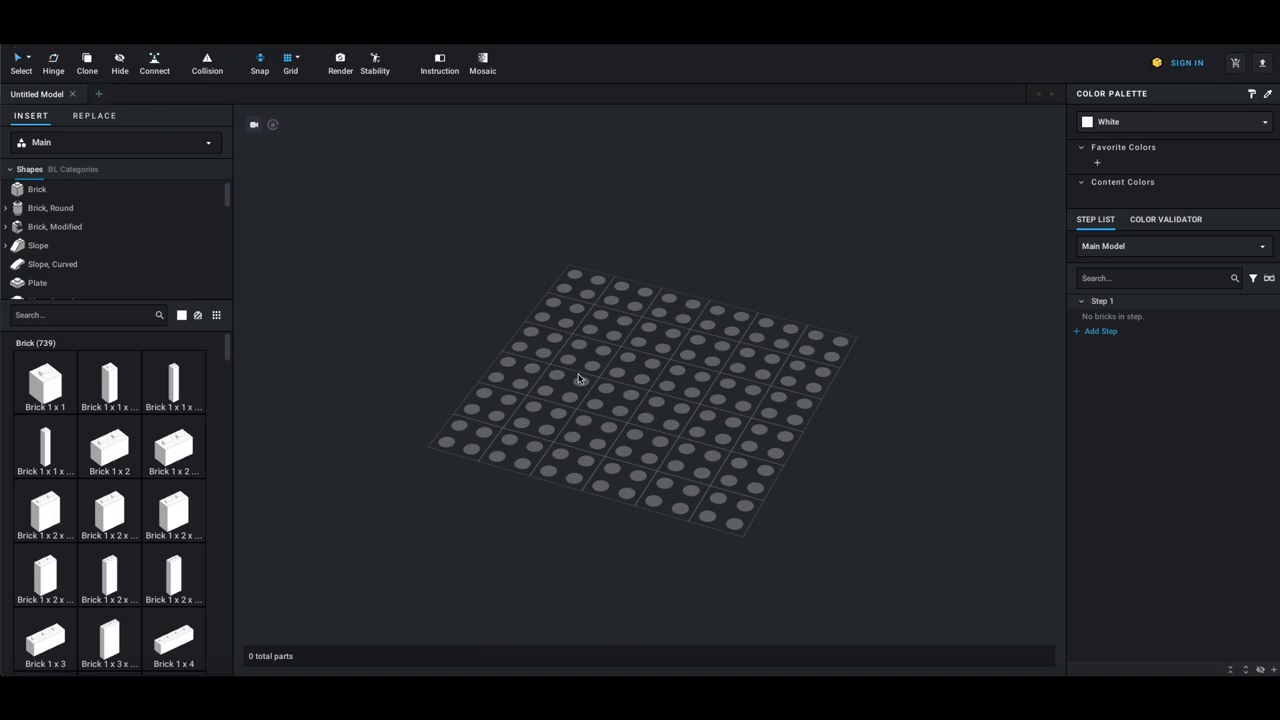
left_click(20, 62)
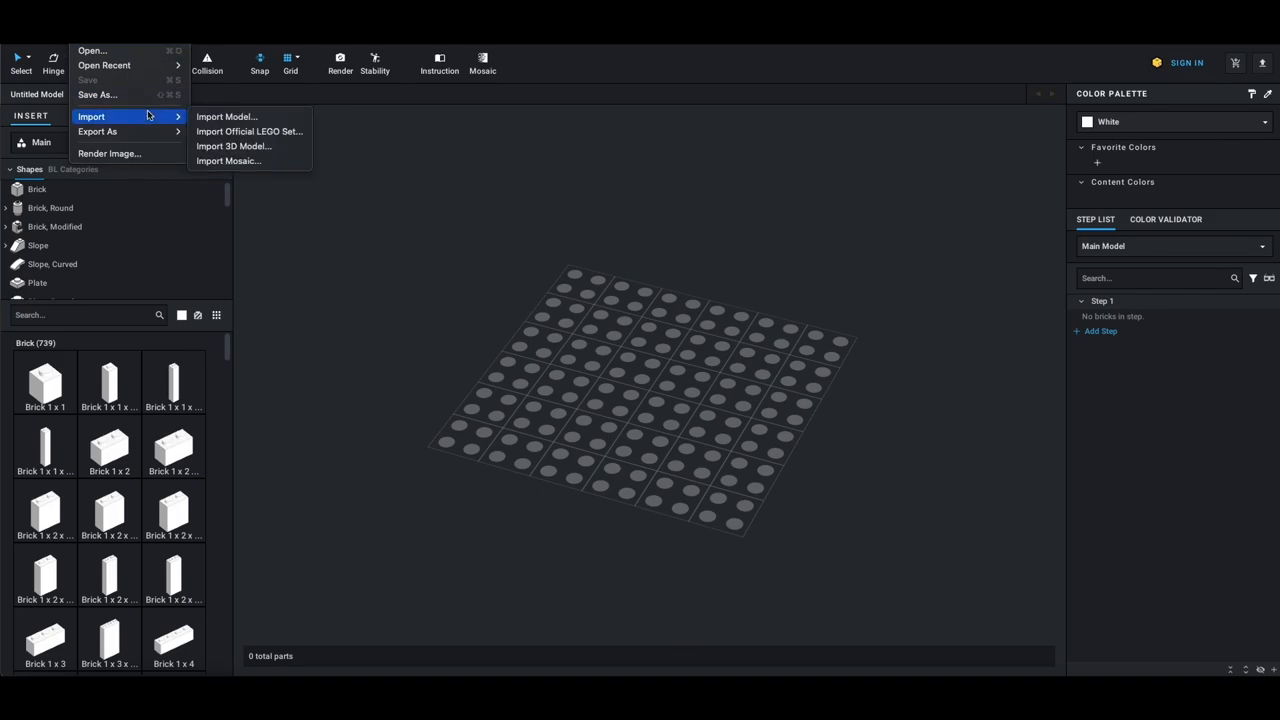
mouse_move(248, 132)
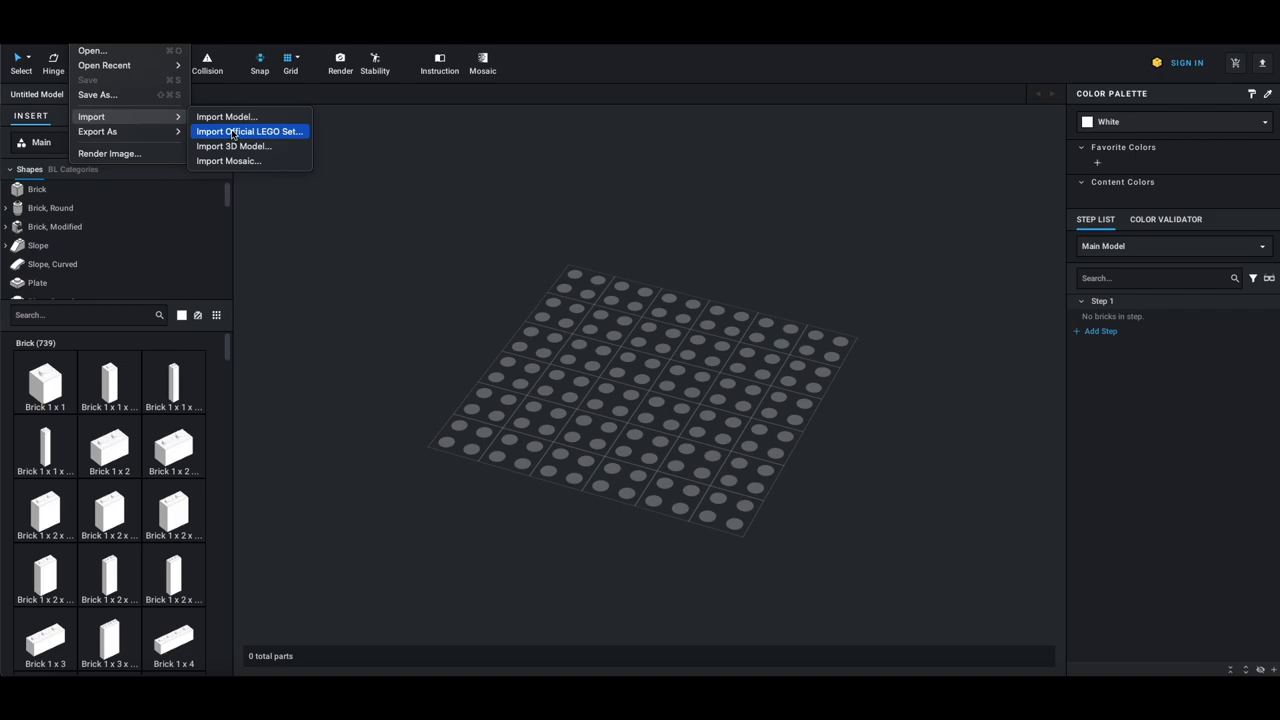
Start importing an official LEGO set via File > Import
left_click(248, 132)
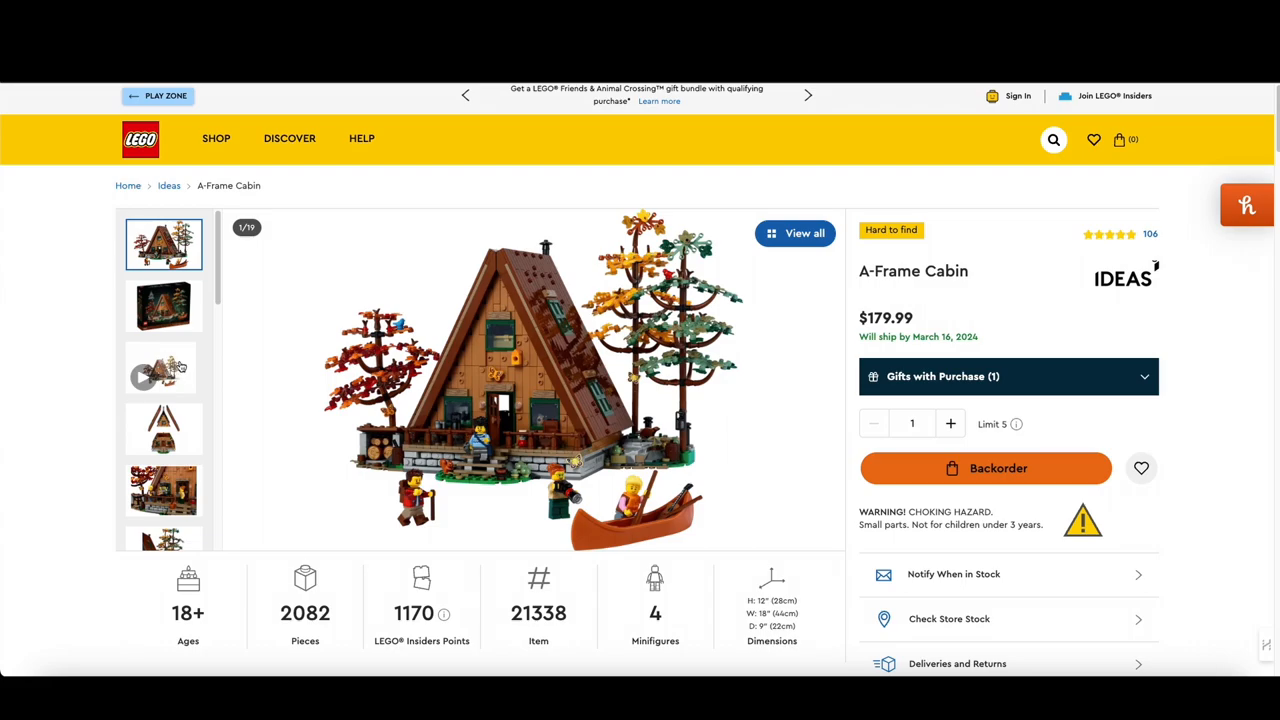
View the A-Frame Cabin's tree close-up and select its item number 21338
left_click(160, 368)
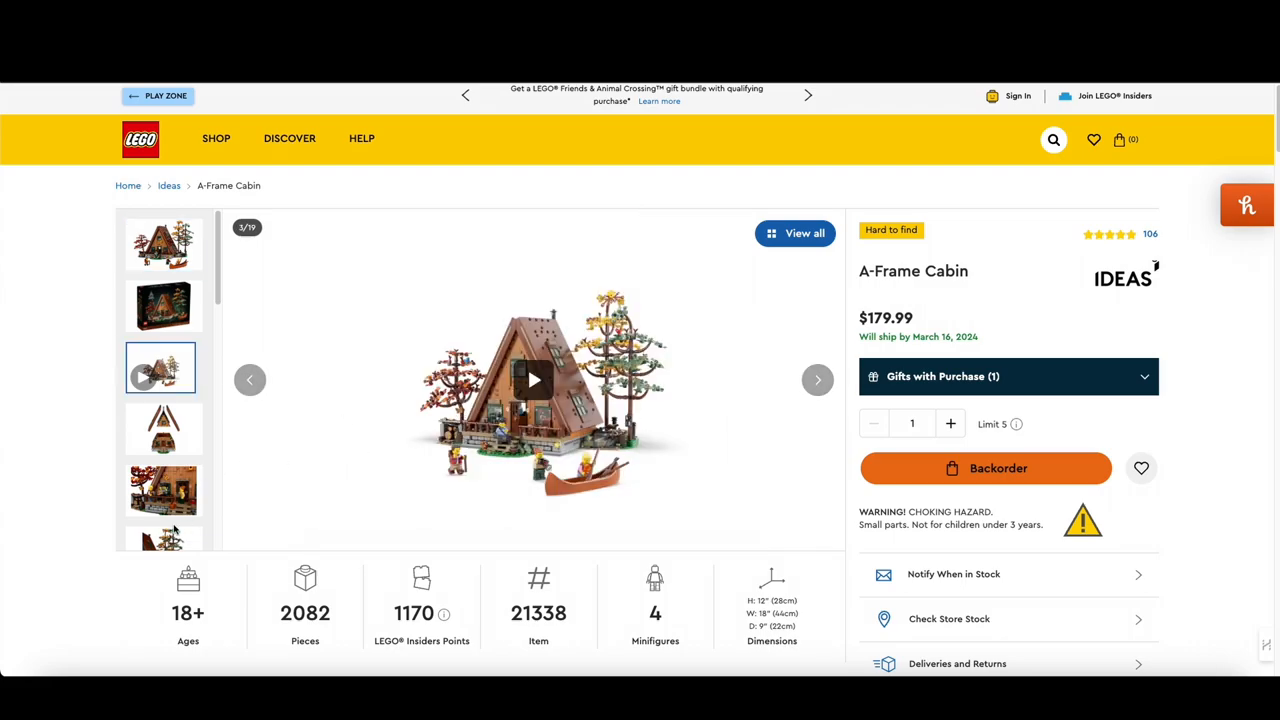
left_click(816, 380)
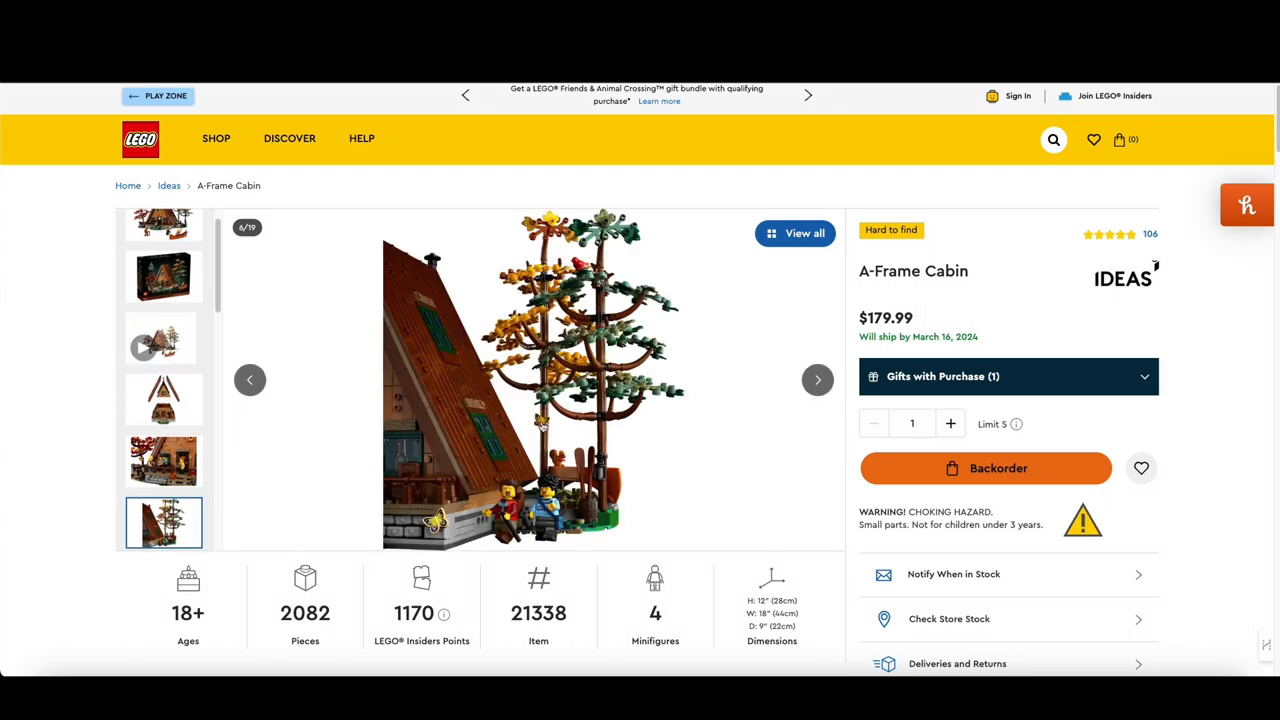
mouse_move(568, 616)
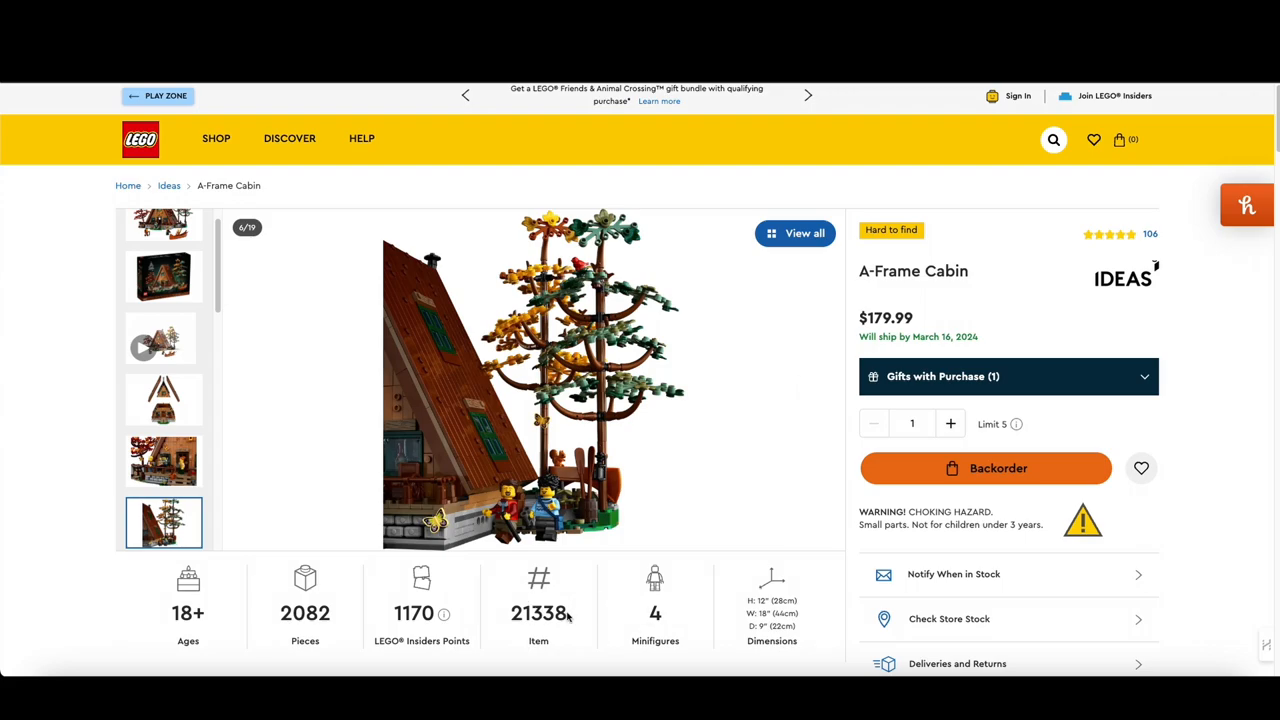
double_click(538, 612)
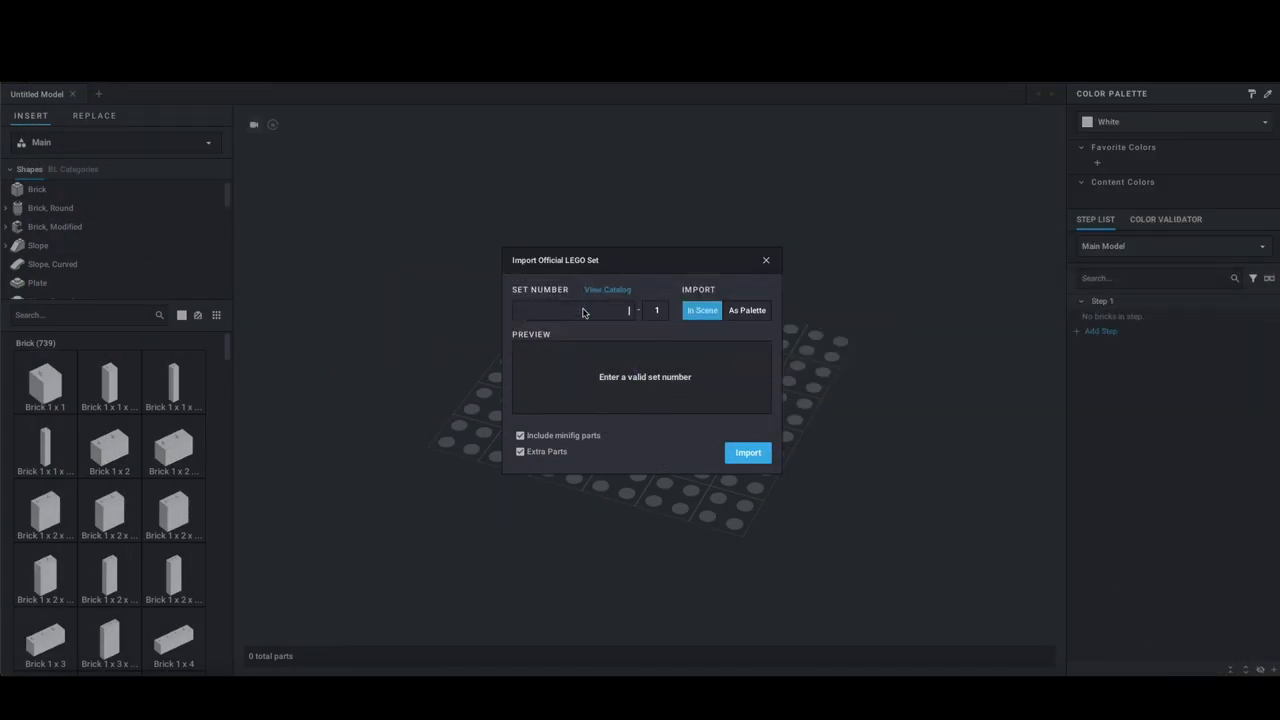
Import set 21338 into the scene with minifig parts and extra parts excluded
type("21338")
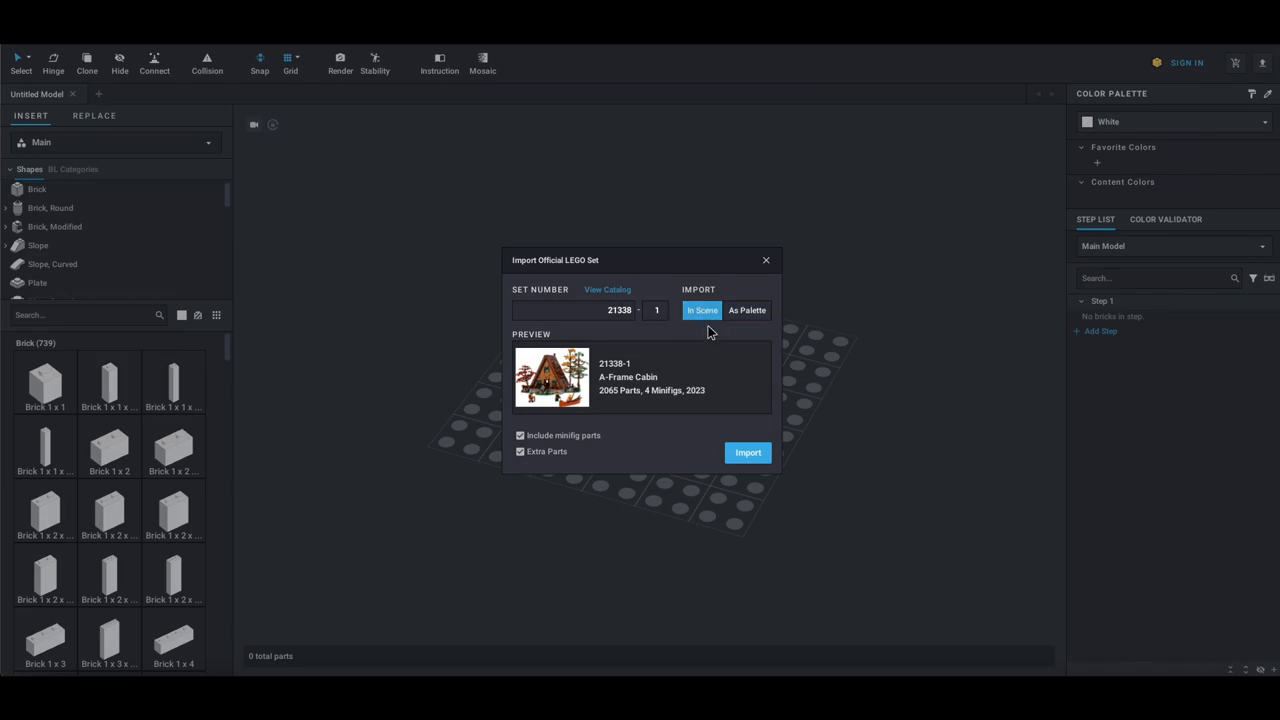
left_click(748, 310)
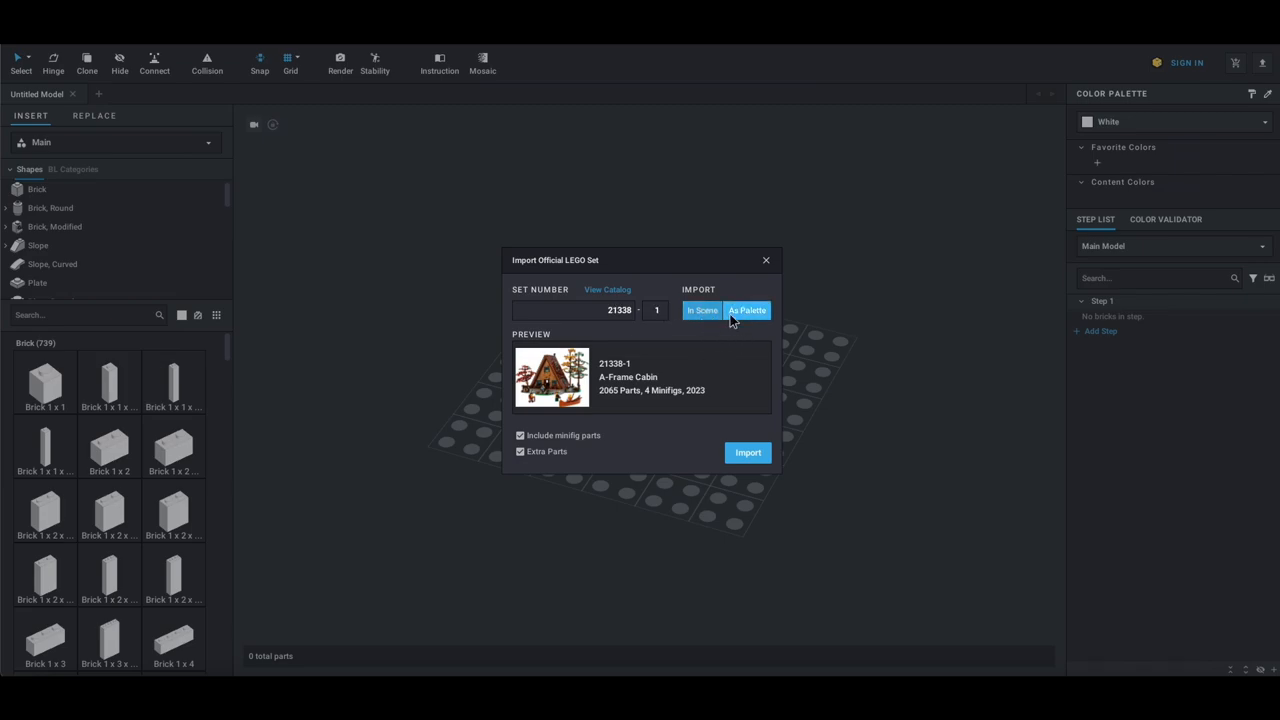
left_click(702, 310)
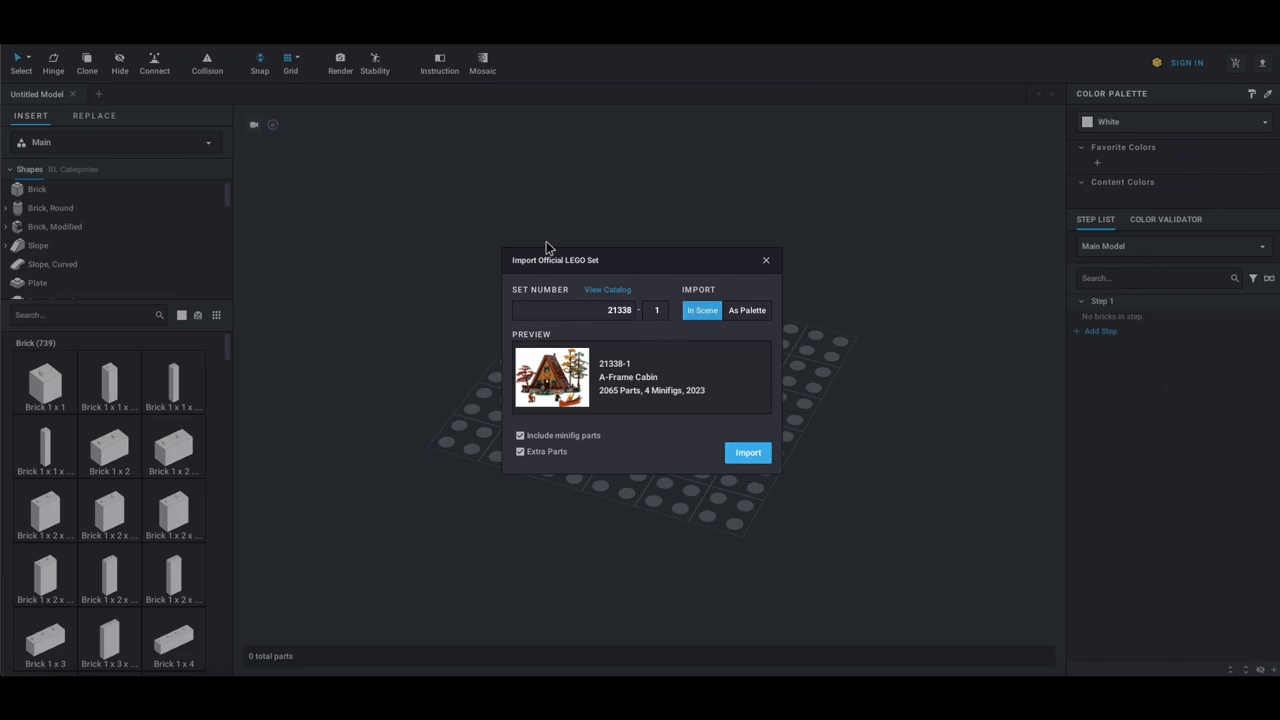
left_click(520, 436)
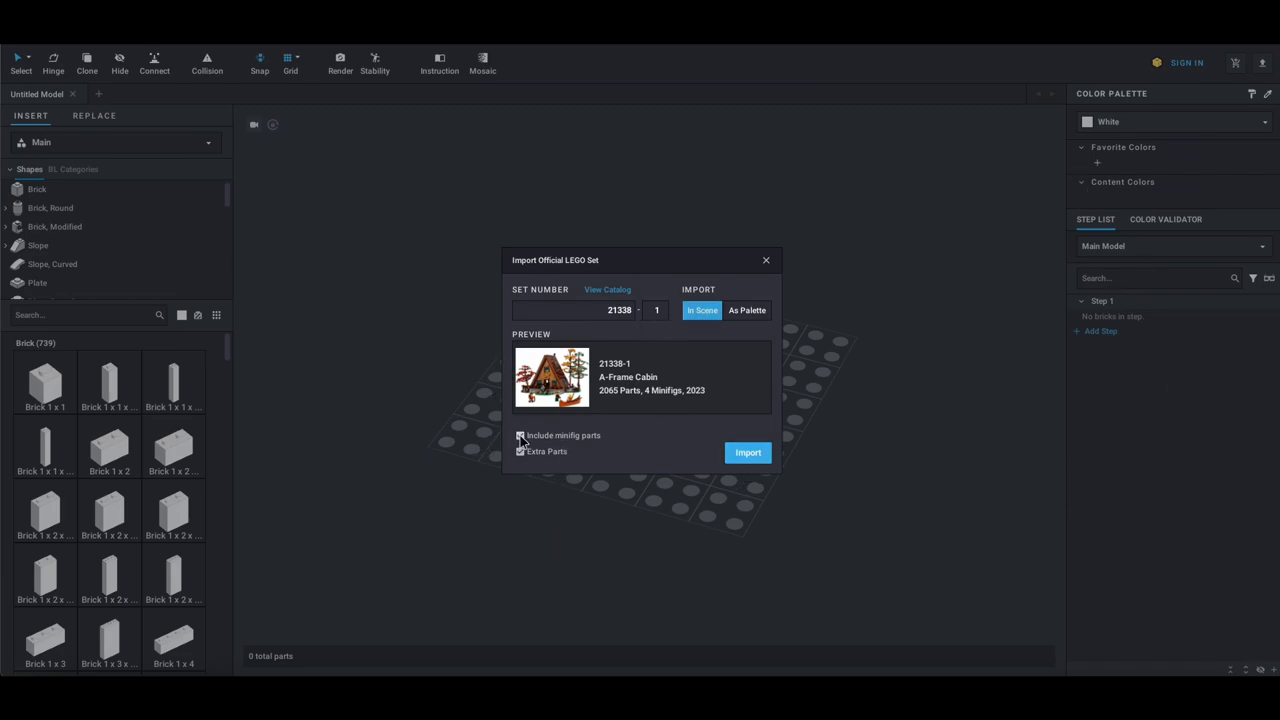
left_click(520, 436)
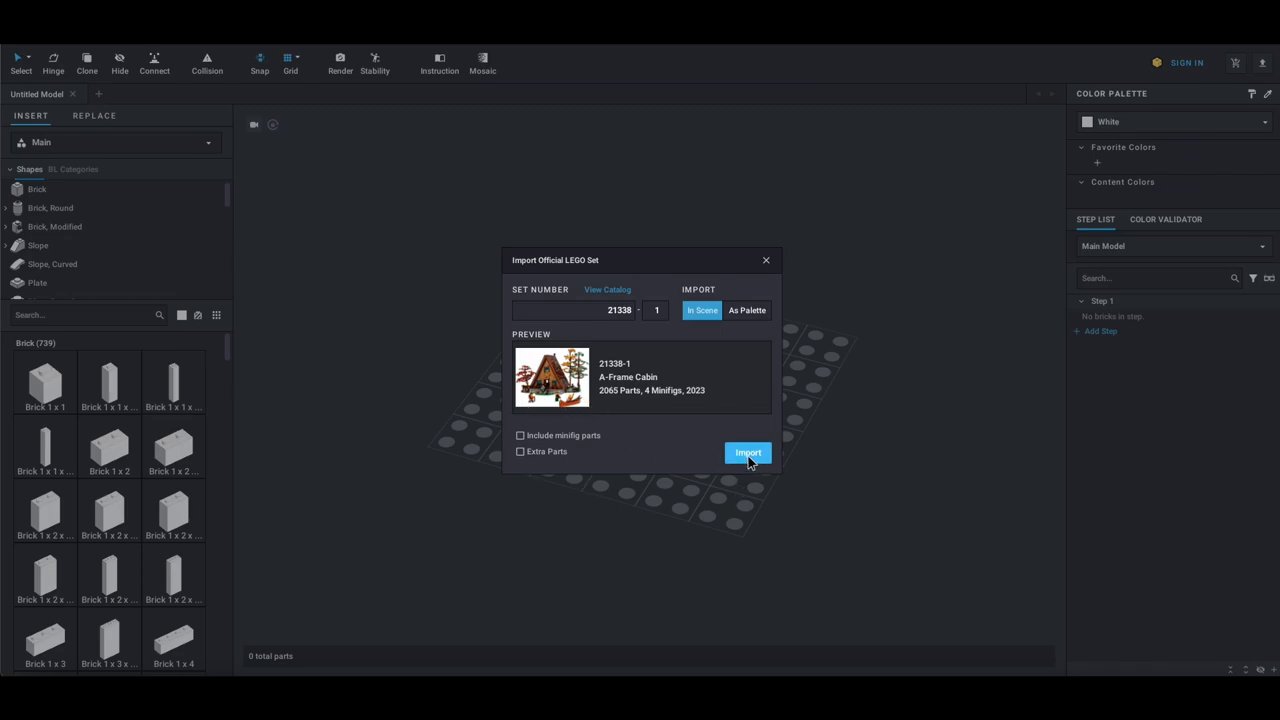
left_click(748, 452)
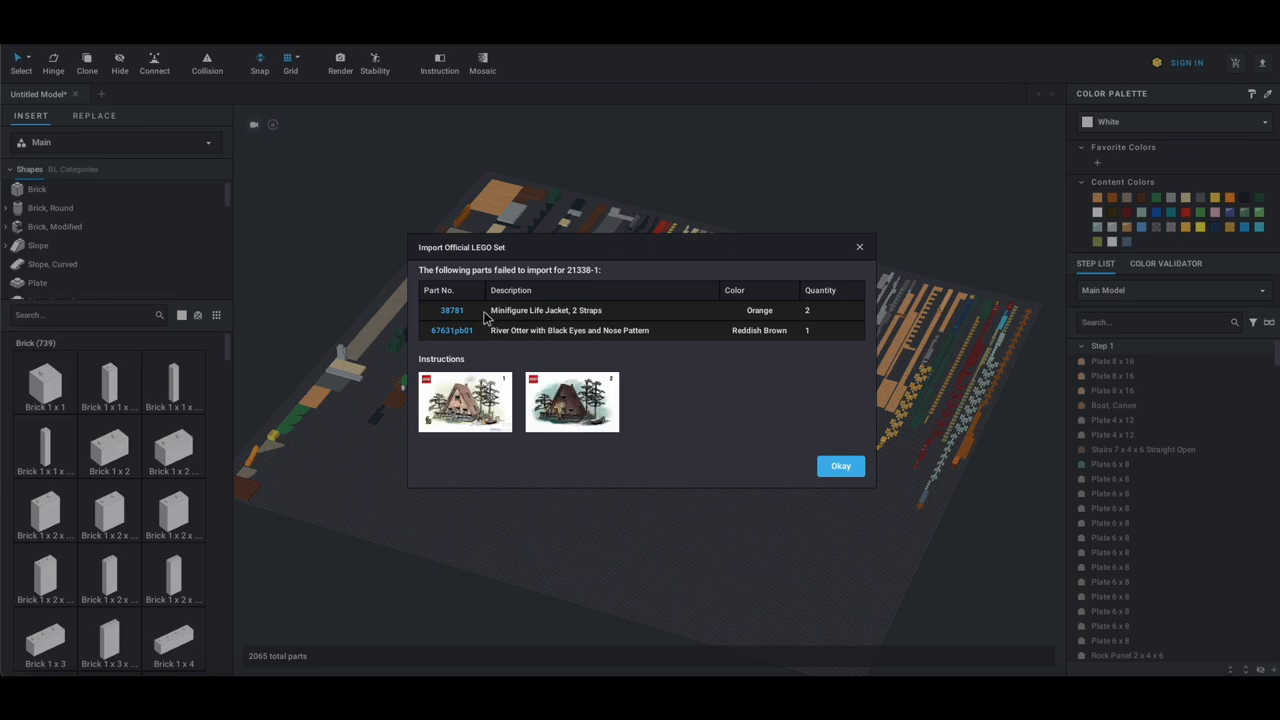
mouse_move(624, 336)
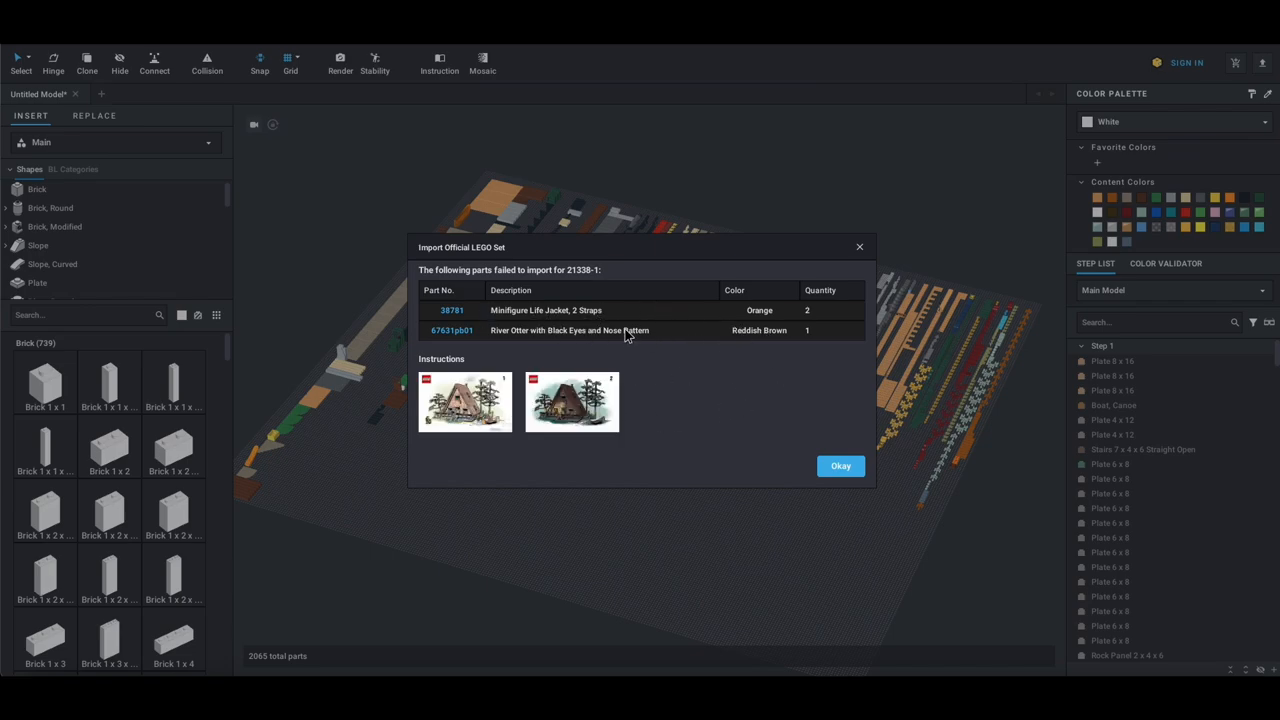
mouse_move(572, 402)
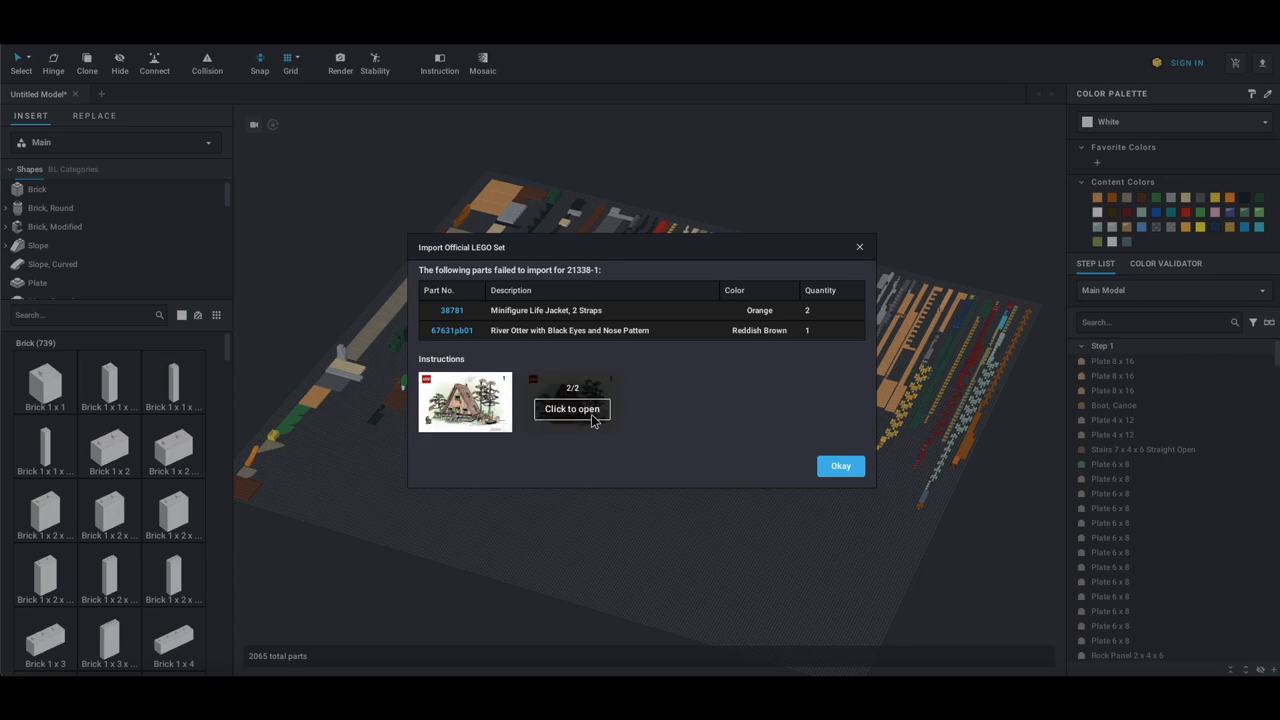
Dismiss the notice about the two parts that failed to import
left_click(840, 464)
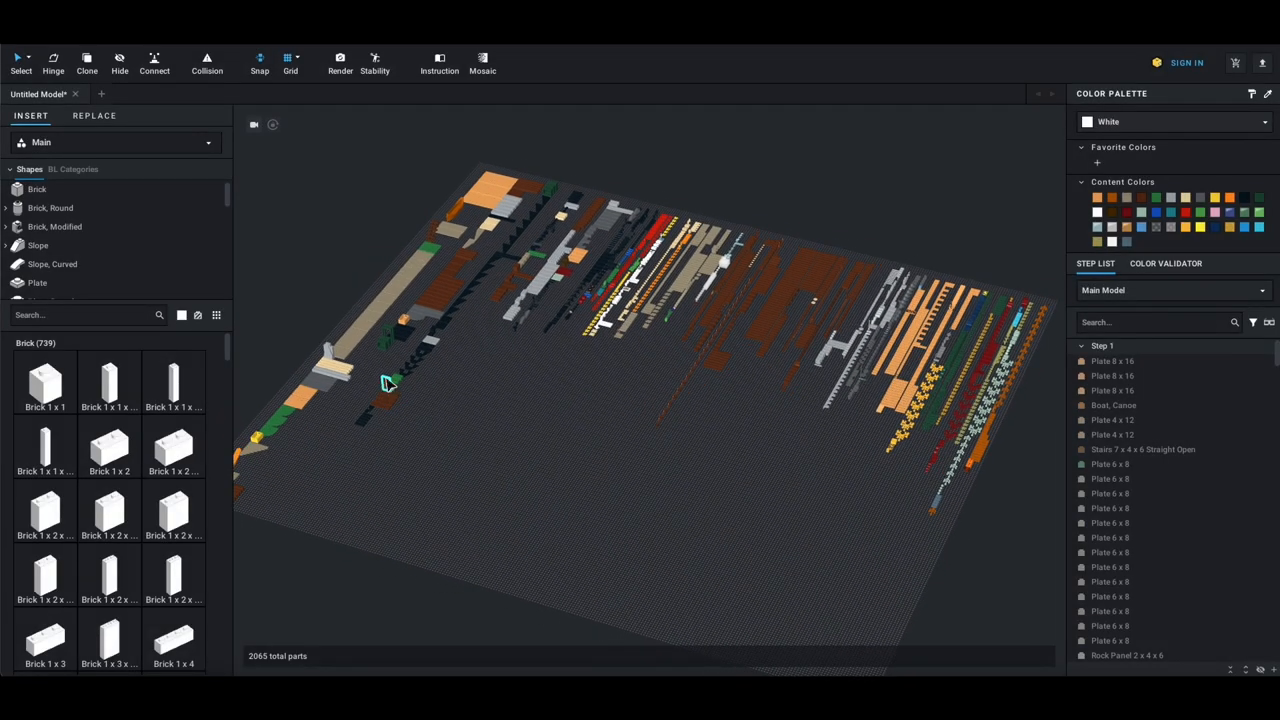
left_click_drag(390, 384, 856, 400)
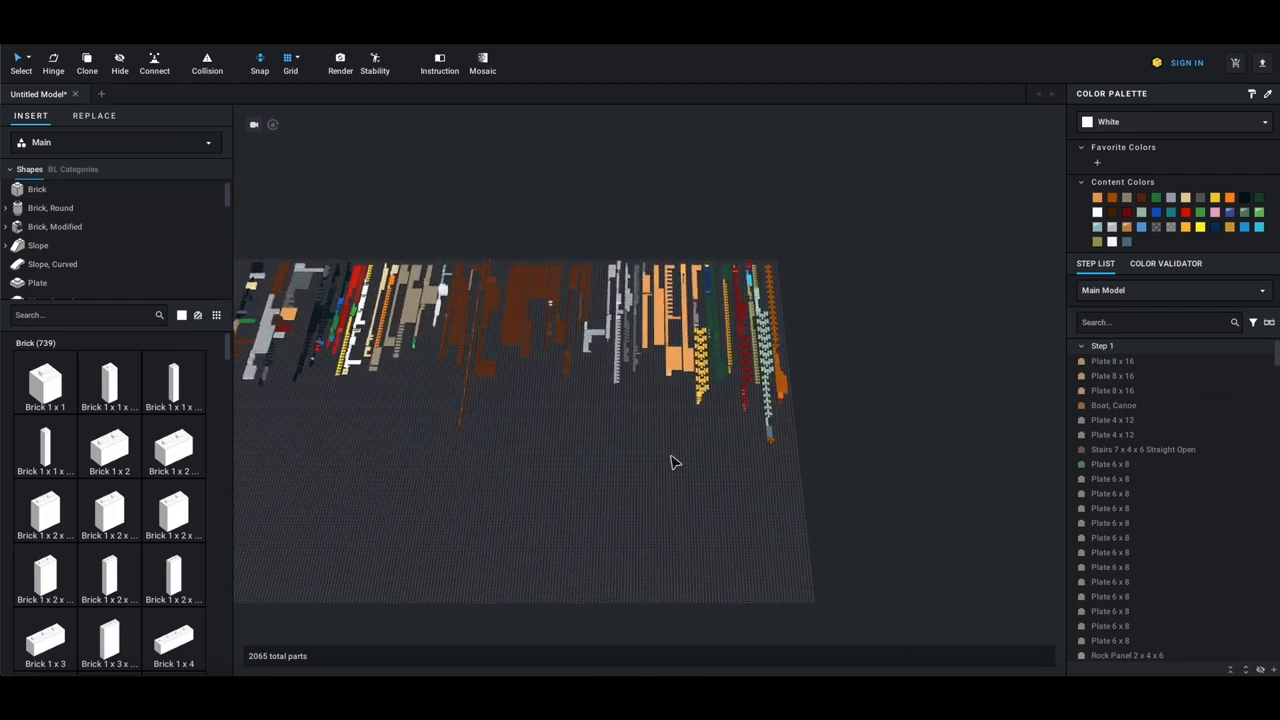
left_click_drag(676, 460, 630, 428)
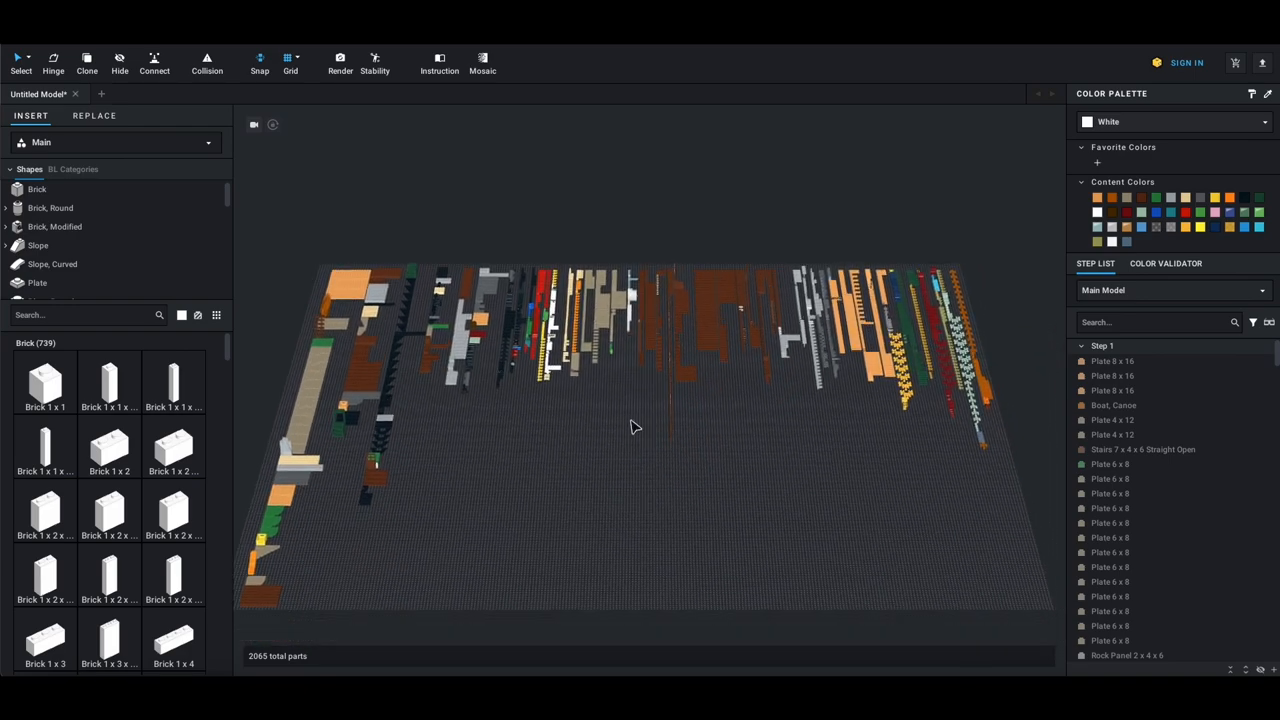
left_click_drag(630, 430, 800, 420)
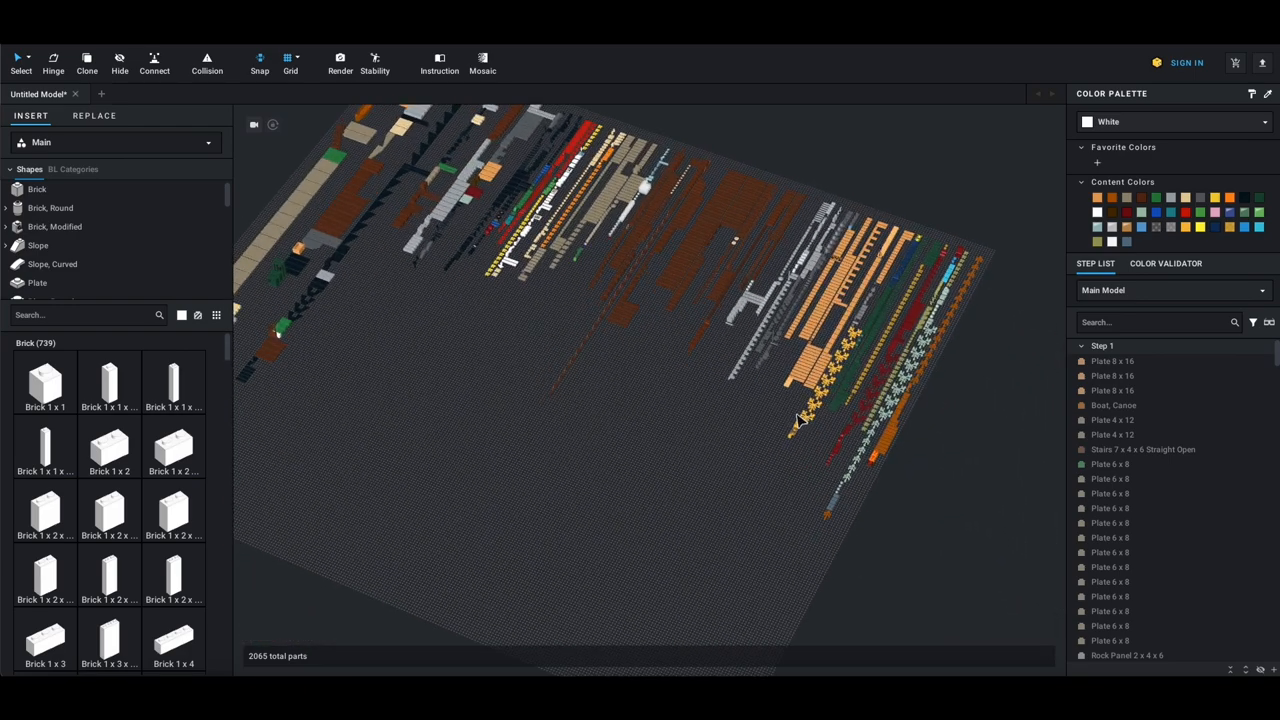
left_click_drag(800, 420, 764, 376)
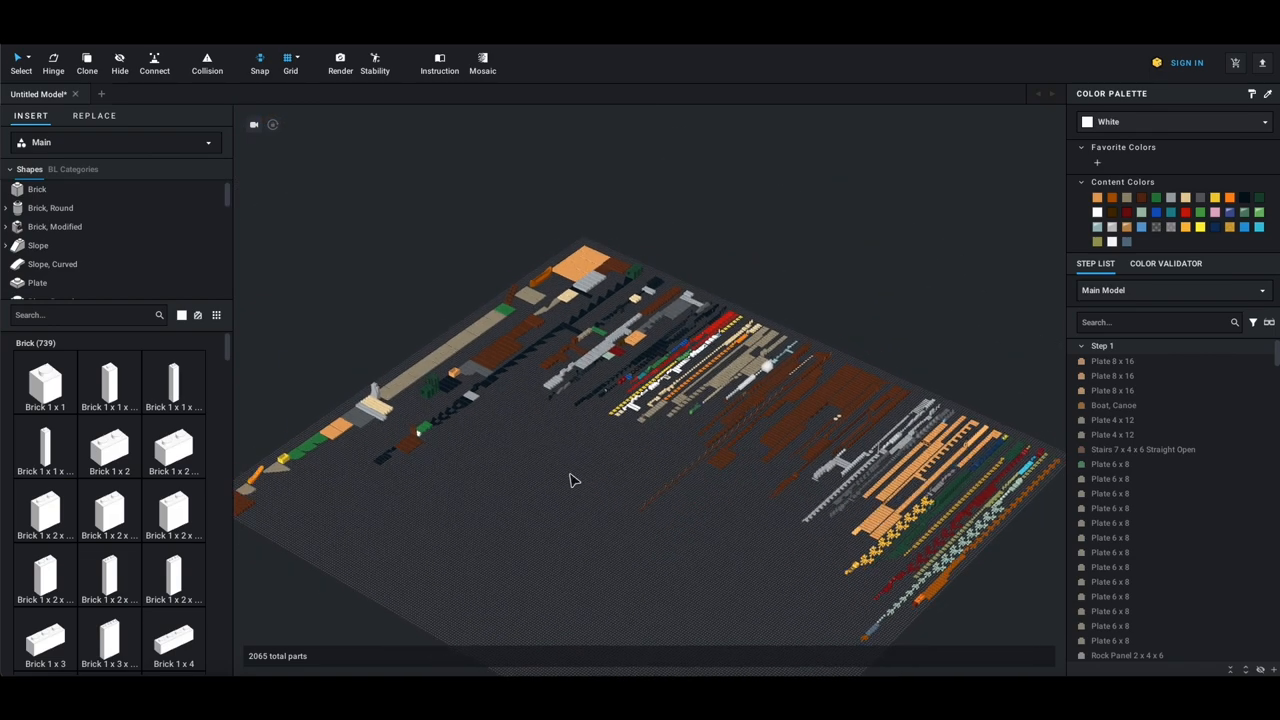
left_click_drag(576, 480, 470, 384)
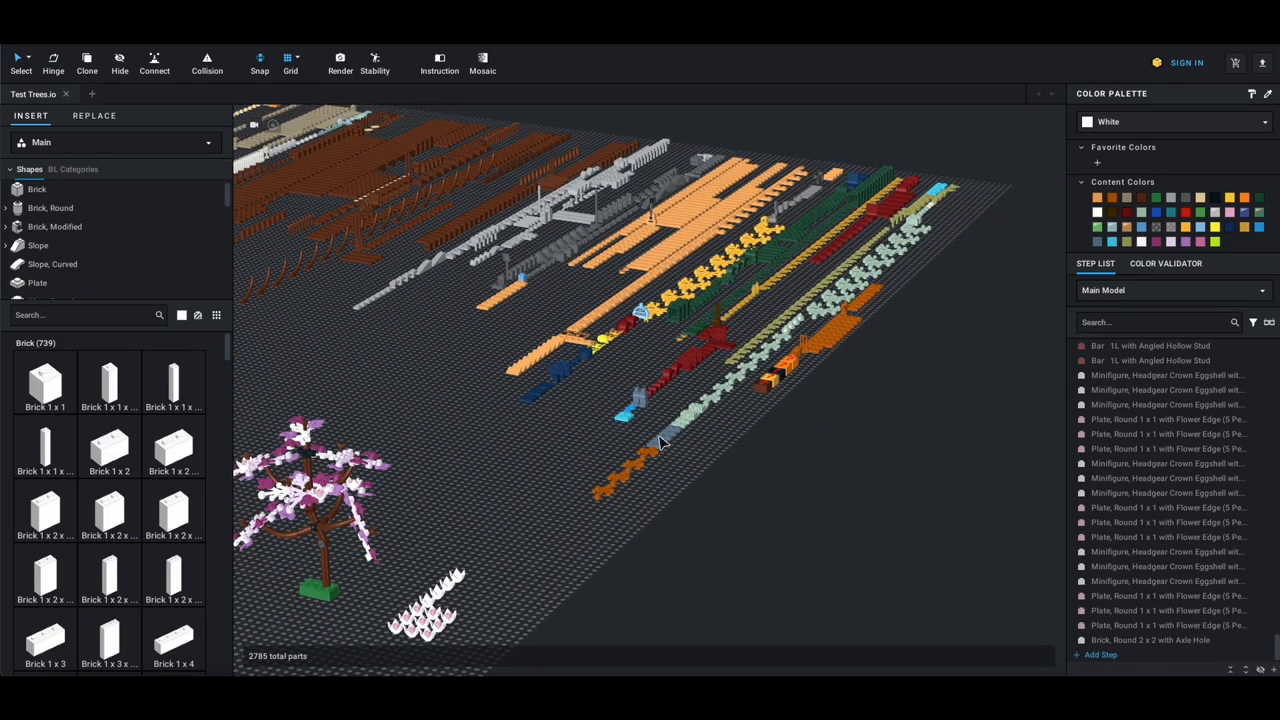
Orbit the view across the laid-out parts in the Test Trees model
left_click_drag(660, 440, 650, 500)
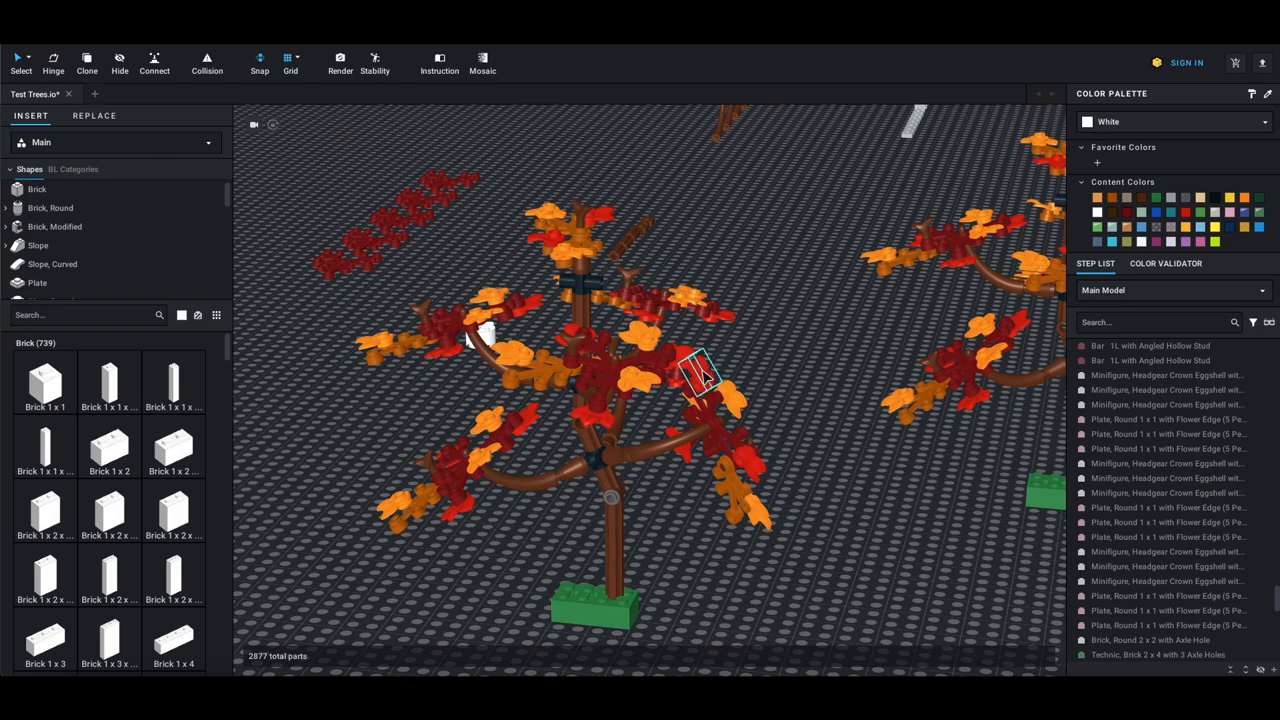
Recolour several selected leaf plates on the autumn tree to Medium Lavender
left_click(470, 480)
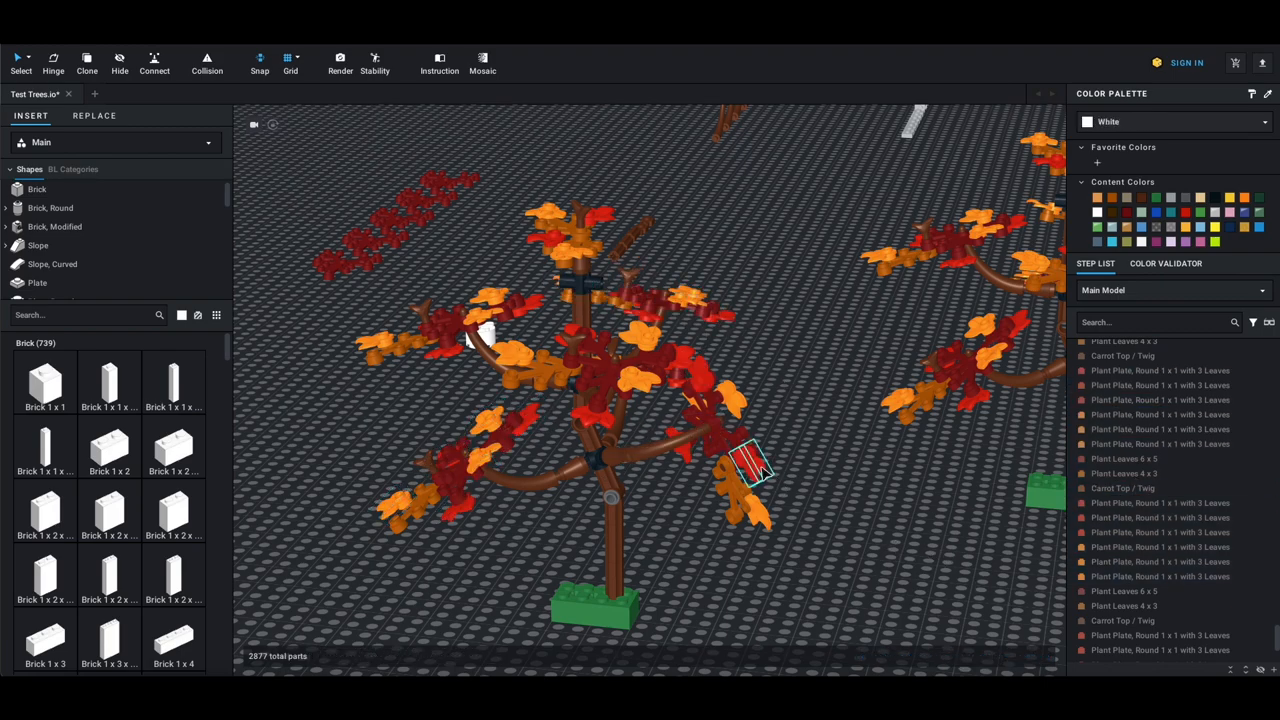
left_click(748, 464)
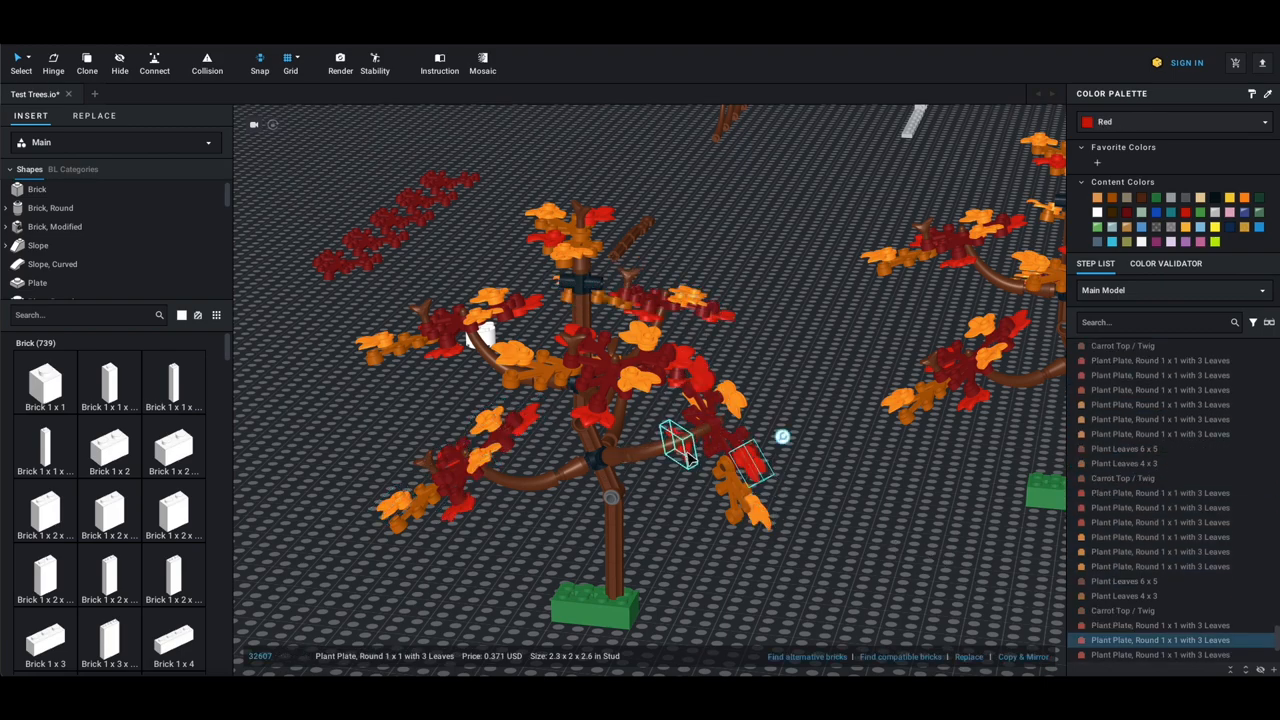
left_click(690, 404)
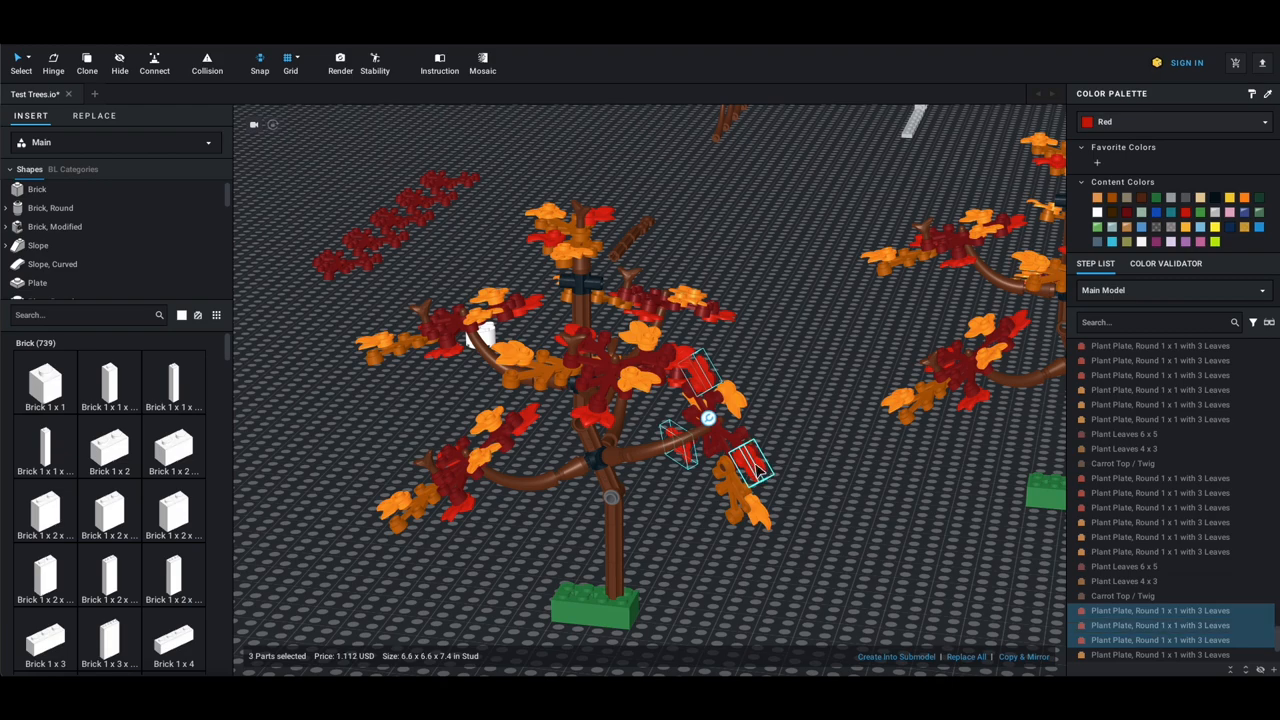
left_click(680, 360)
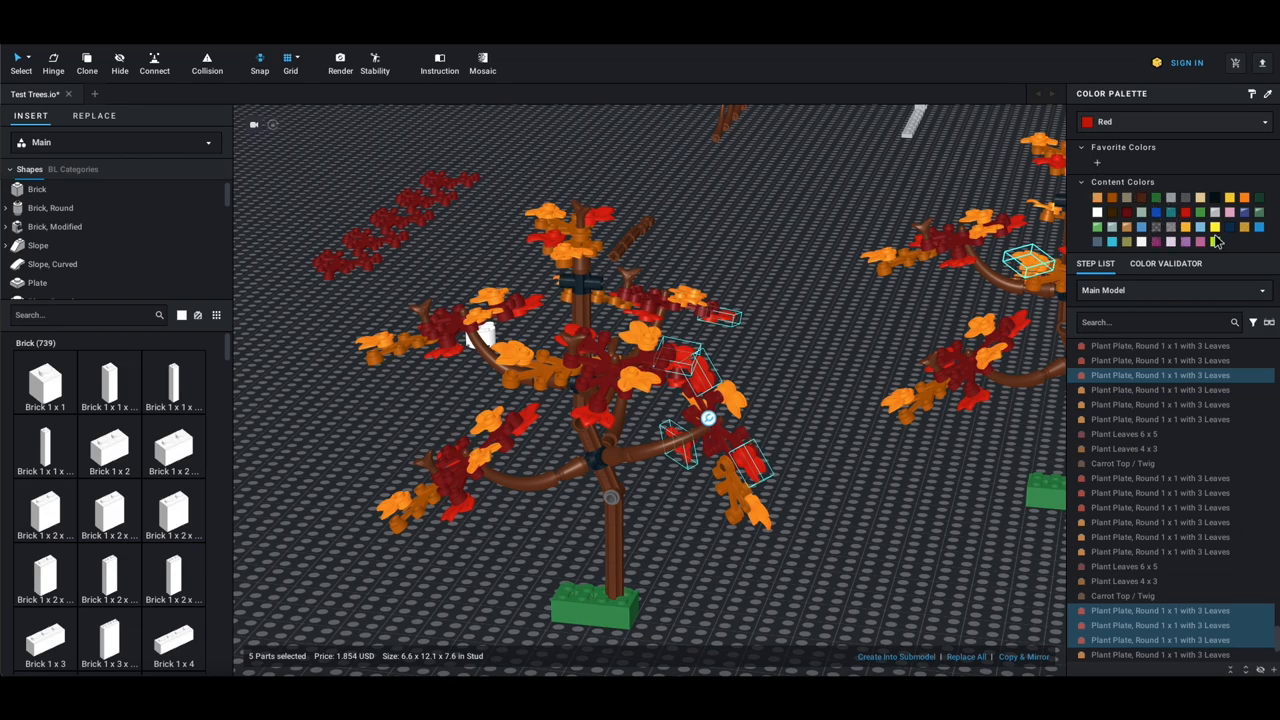
left_click(1214, 240)
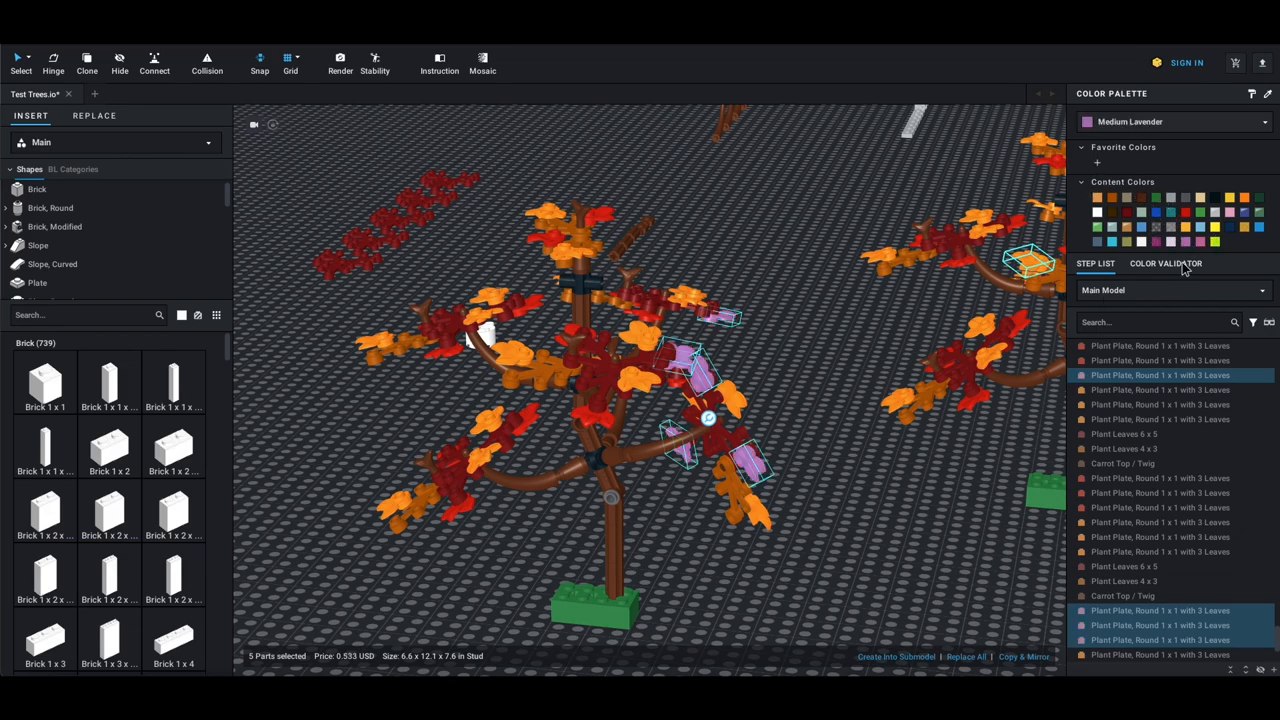
Check the model for unavailable colours and review the closest replacement colours
left_click(1166, 264)
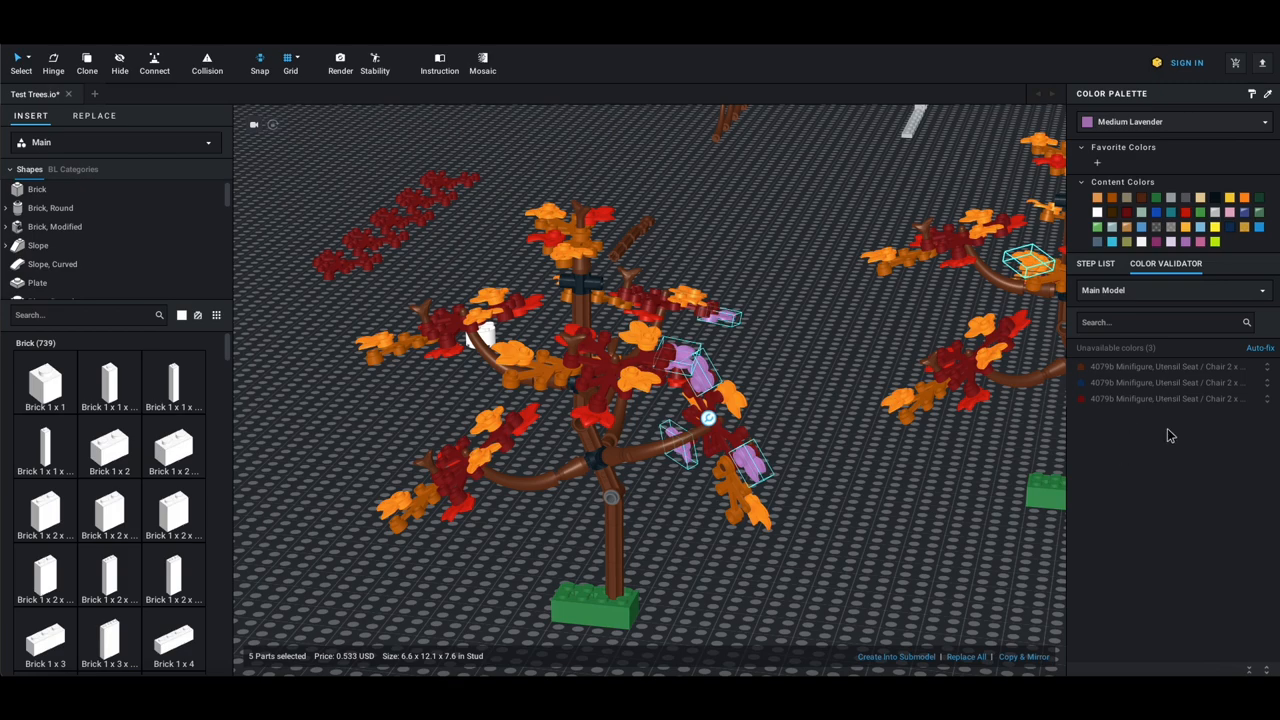
left_click(1170, 290)
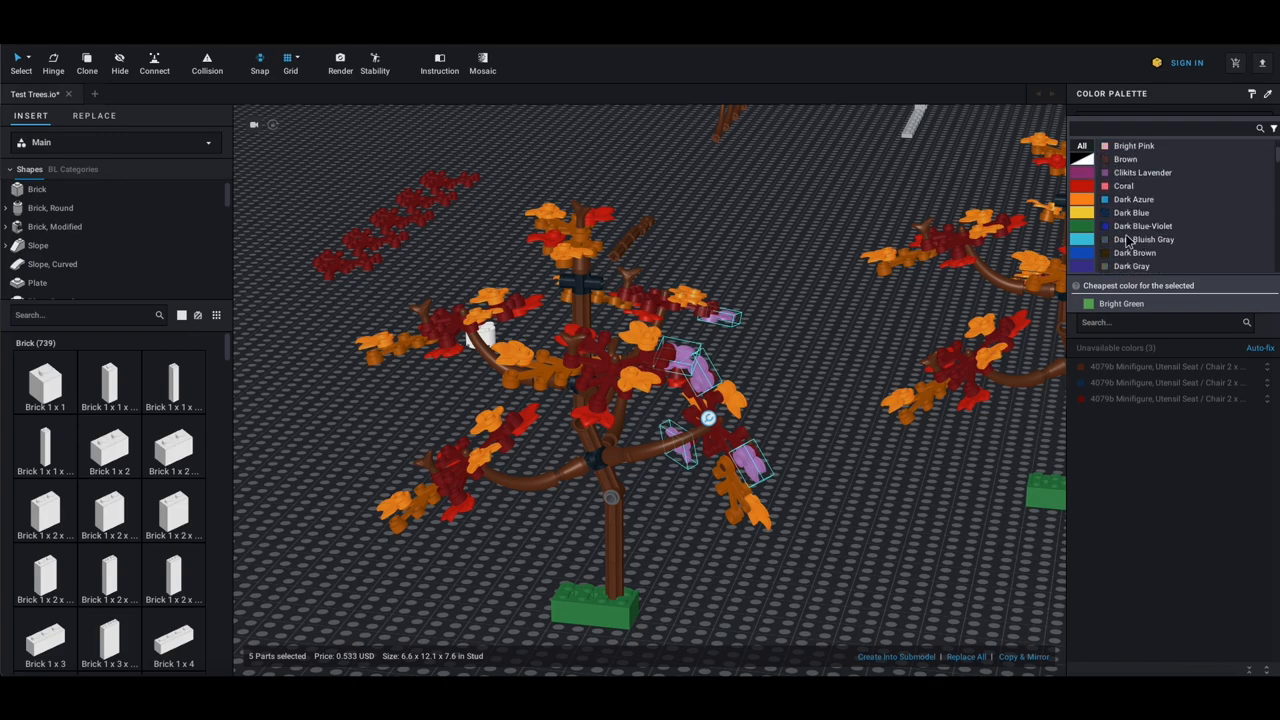
scroll("down", 3)
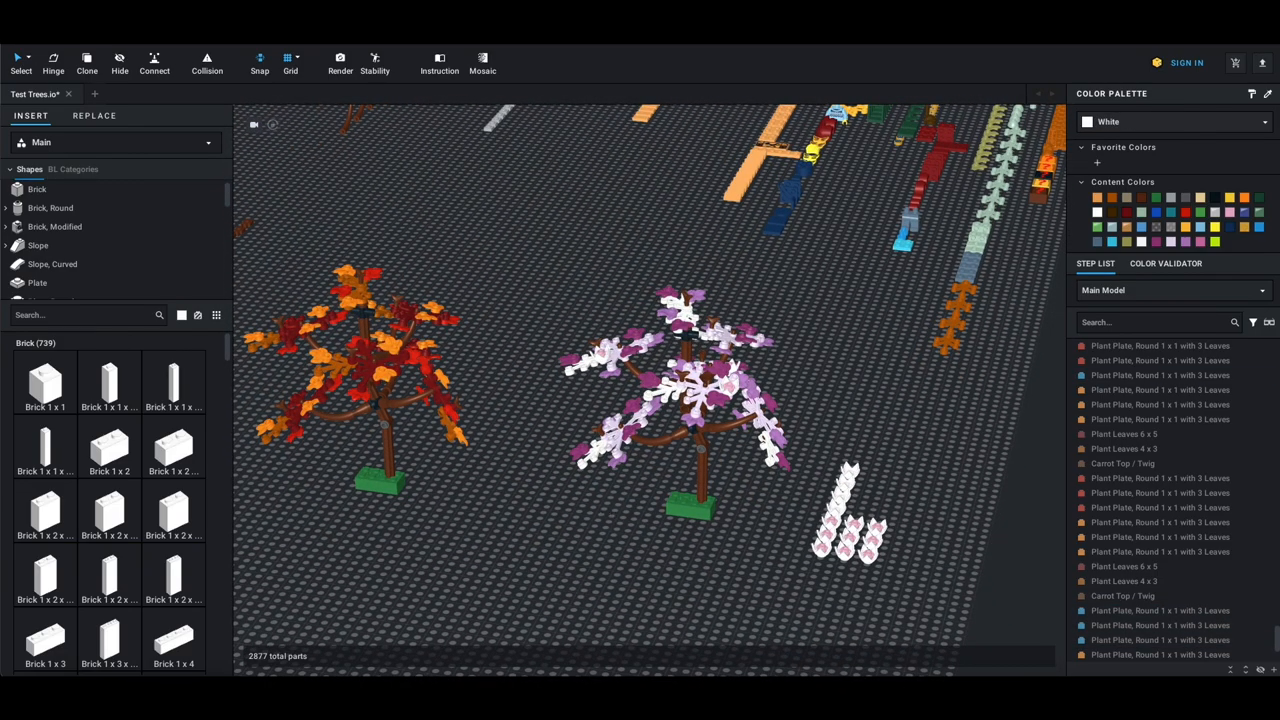
Export the three-tree model as a parts list from the File menu
left_click(96, 132)
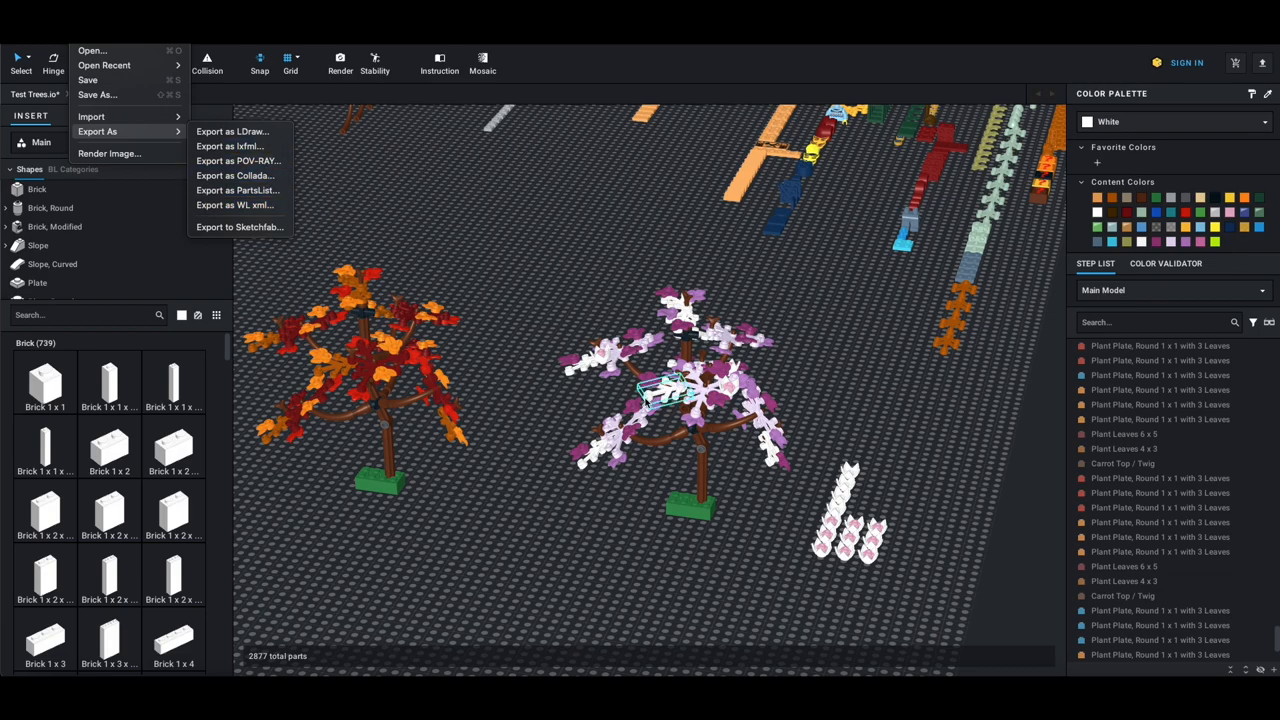
left_click(524, 264)
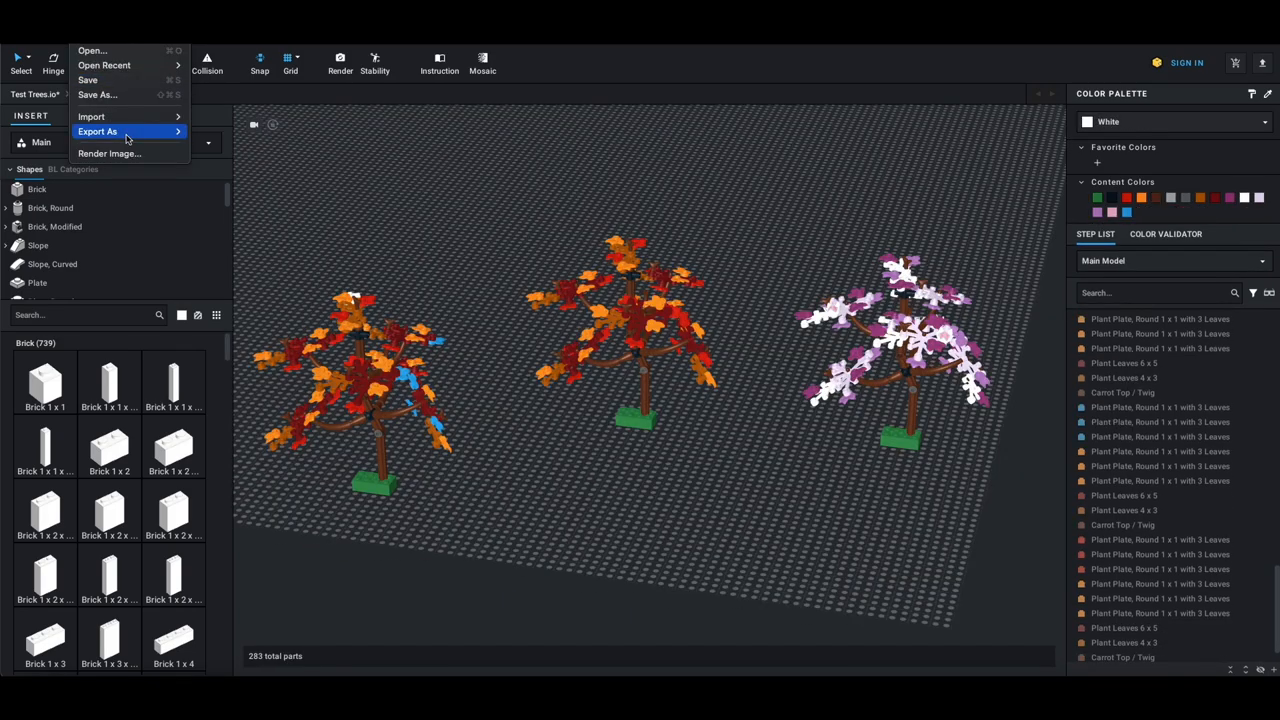
left_click(96, 132)
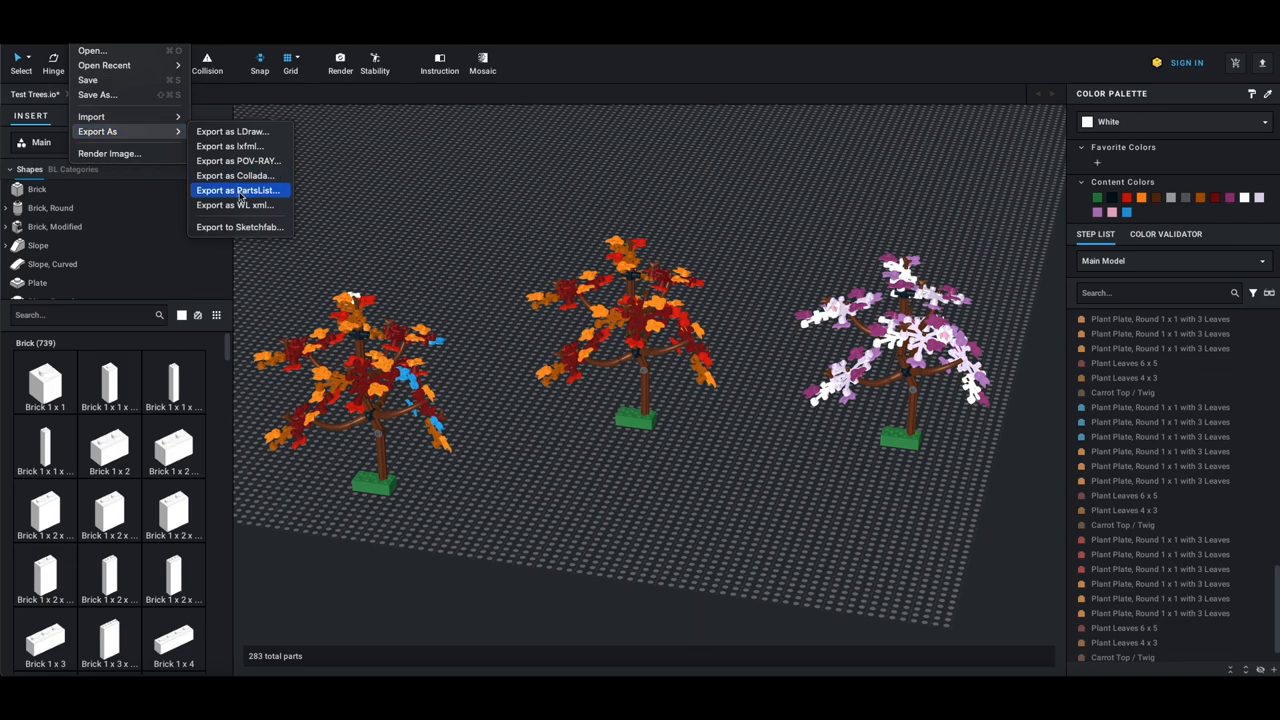
left_click(238, 190)
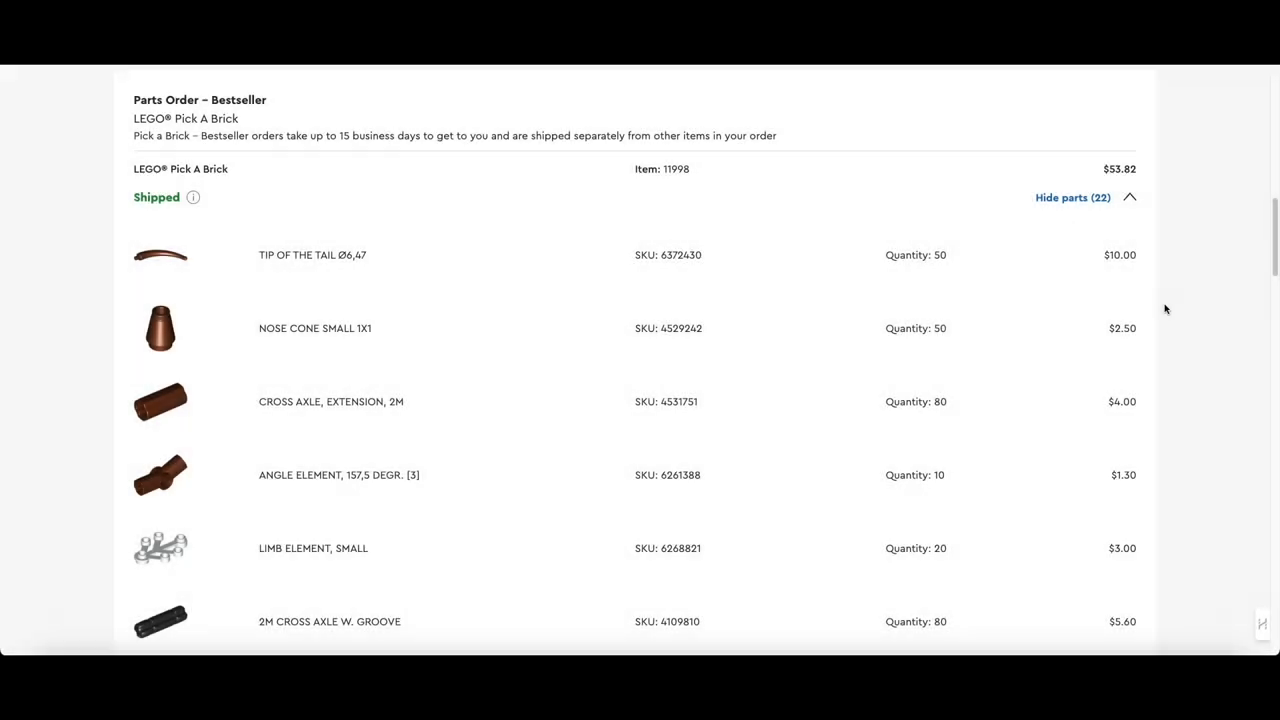
mouse_move(1032, 292)
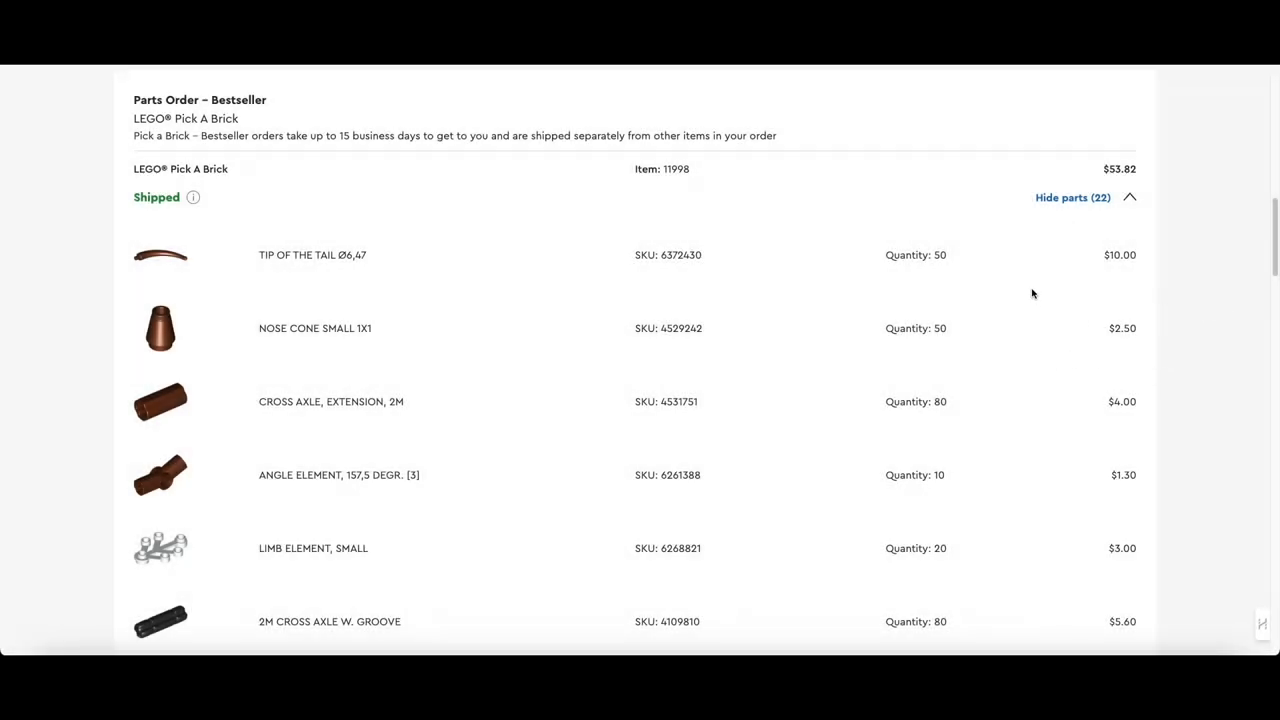
mouse_move(912, 296)
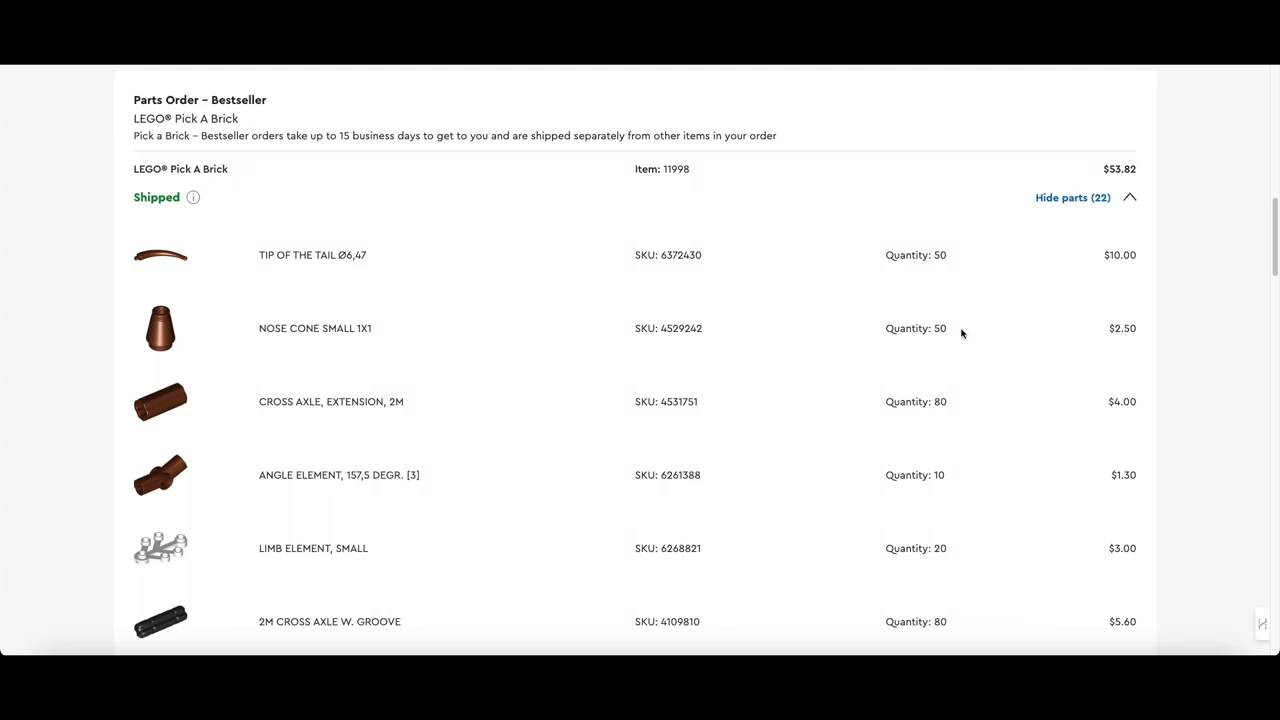
mouse_move(332, 300)
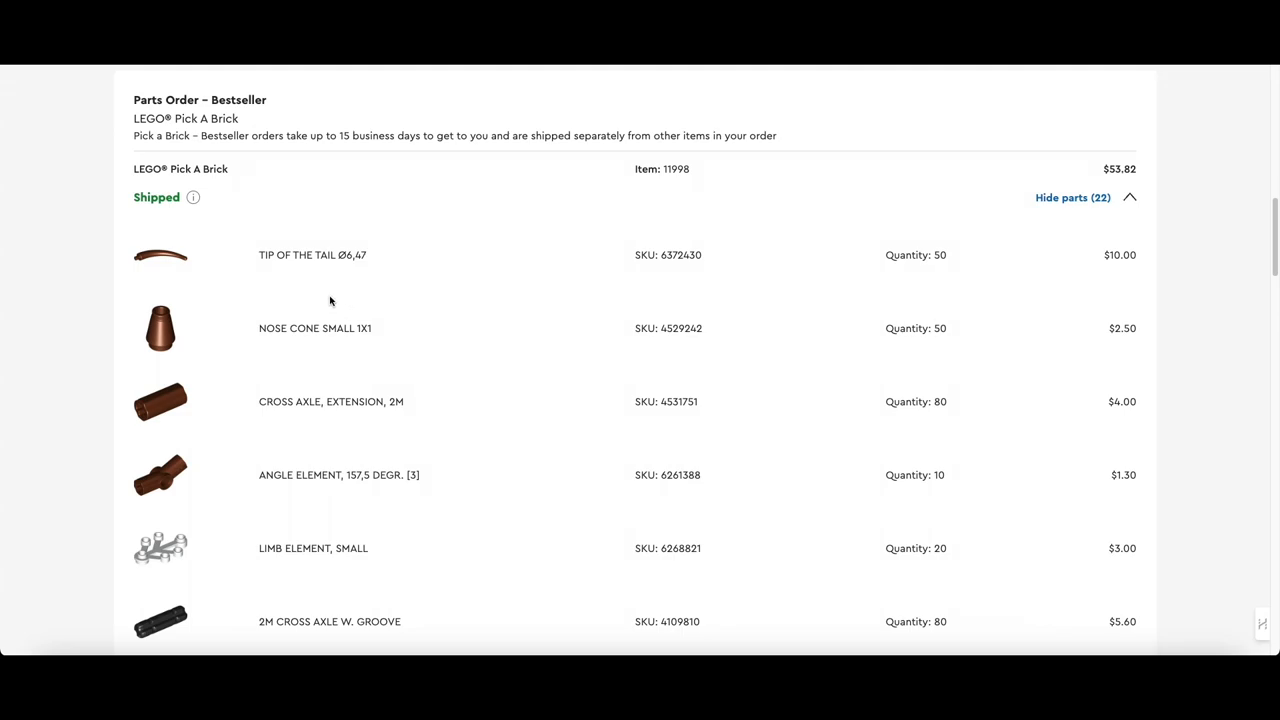
mouse_move(832, 264)
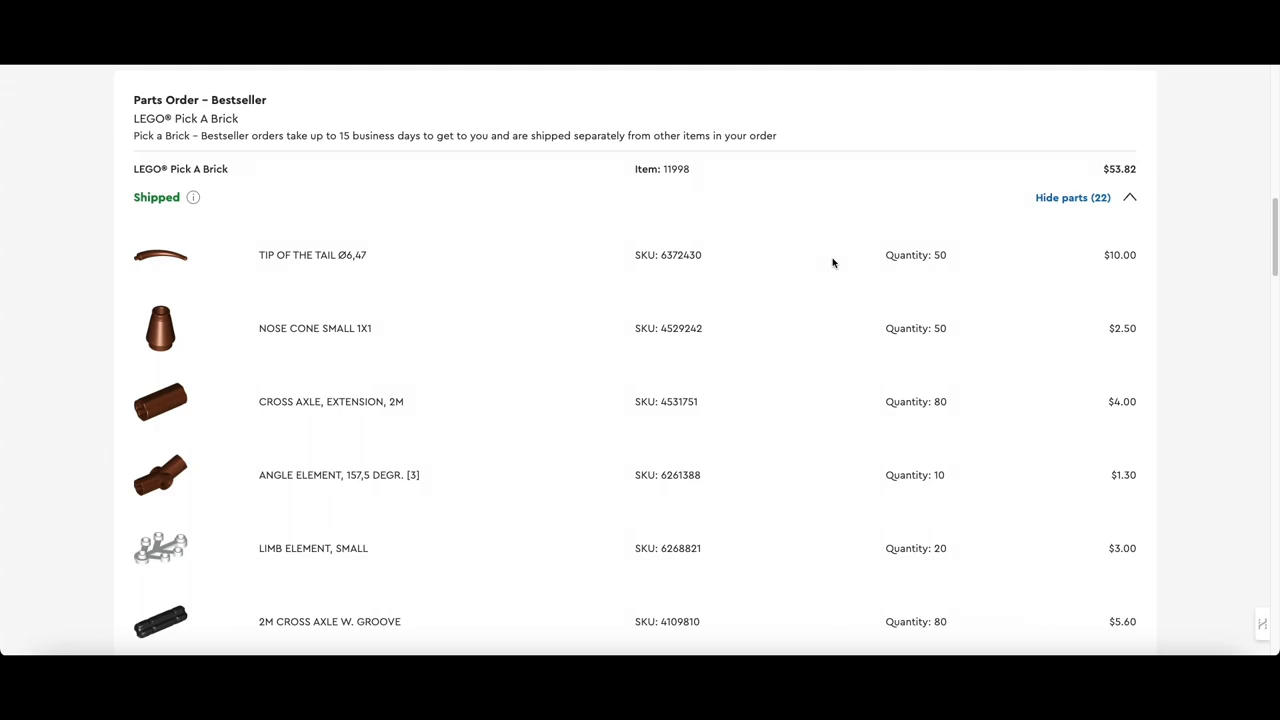
mouse_move(792, 346)
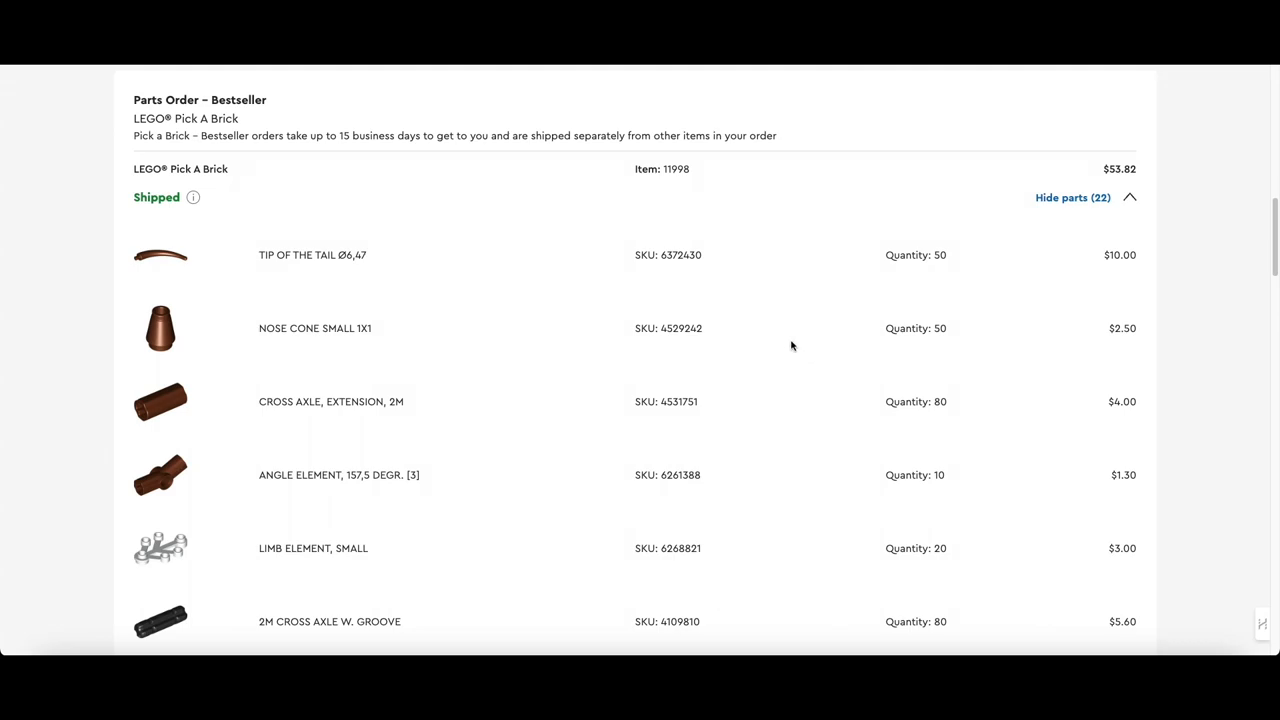
mouse_move(668, 438)
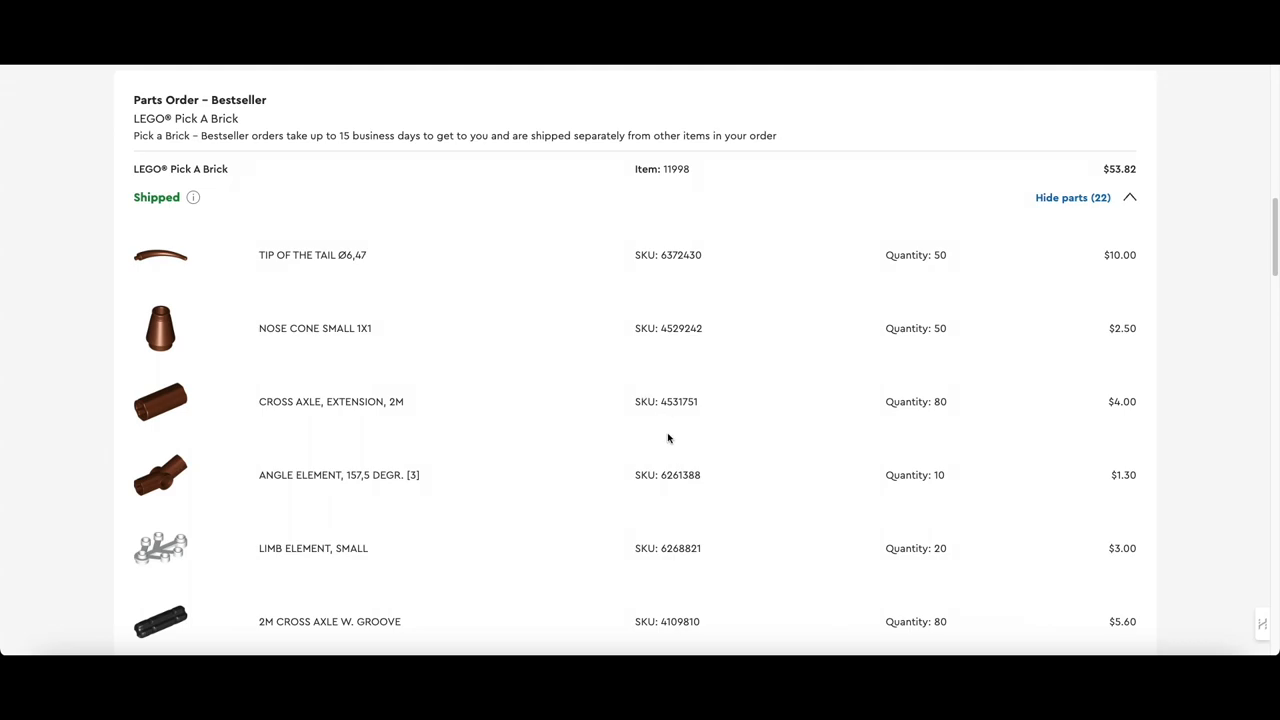
mouse_move(766, 396)
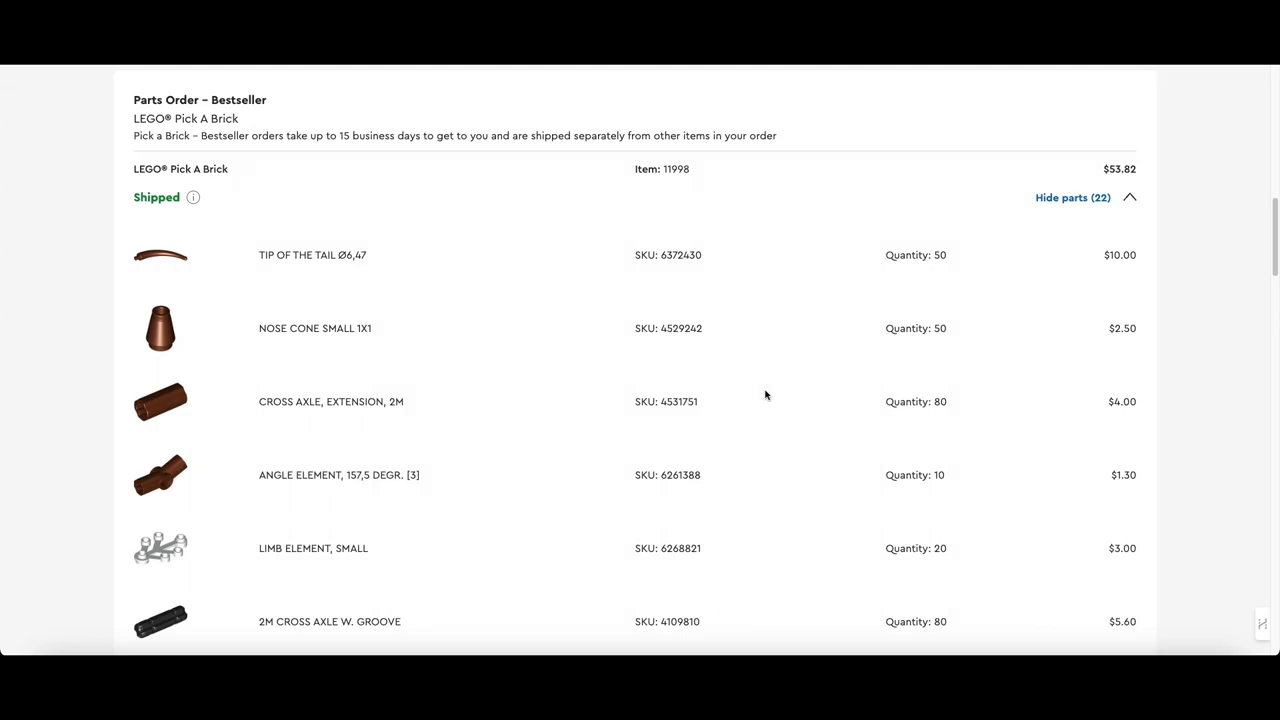
mouse_move(770, 396)
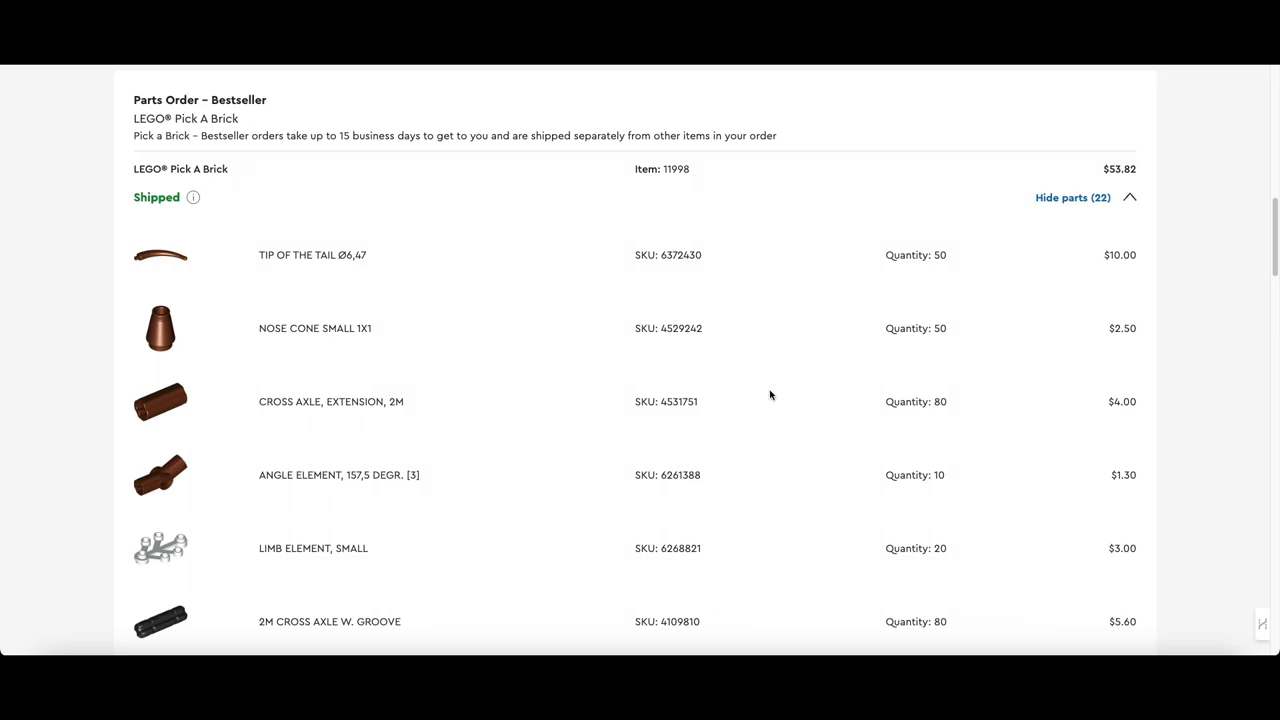
mouse_move(638, 472)
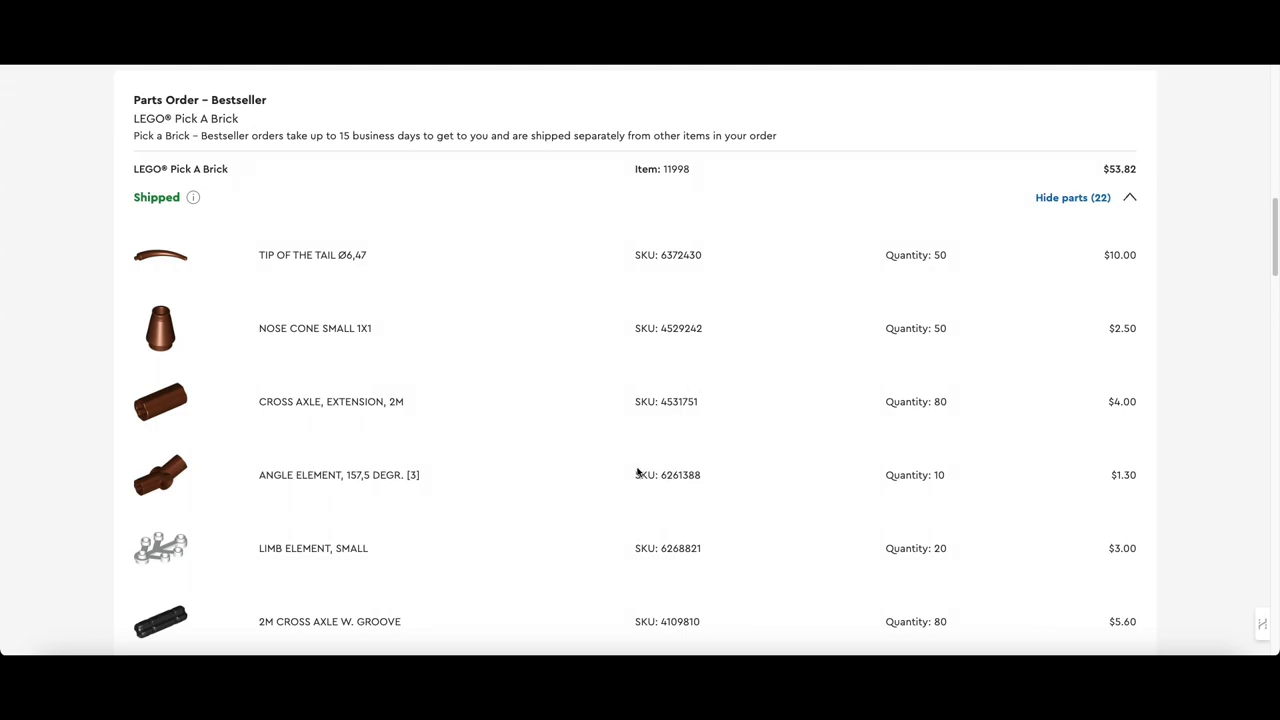
Scroll the Bestseller parts order down past the plant and limb elements to the round brick with cross
scroll("down", 3)
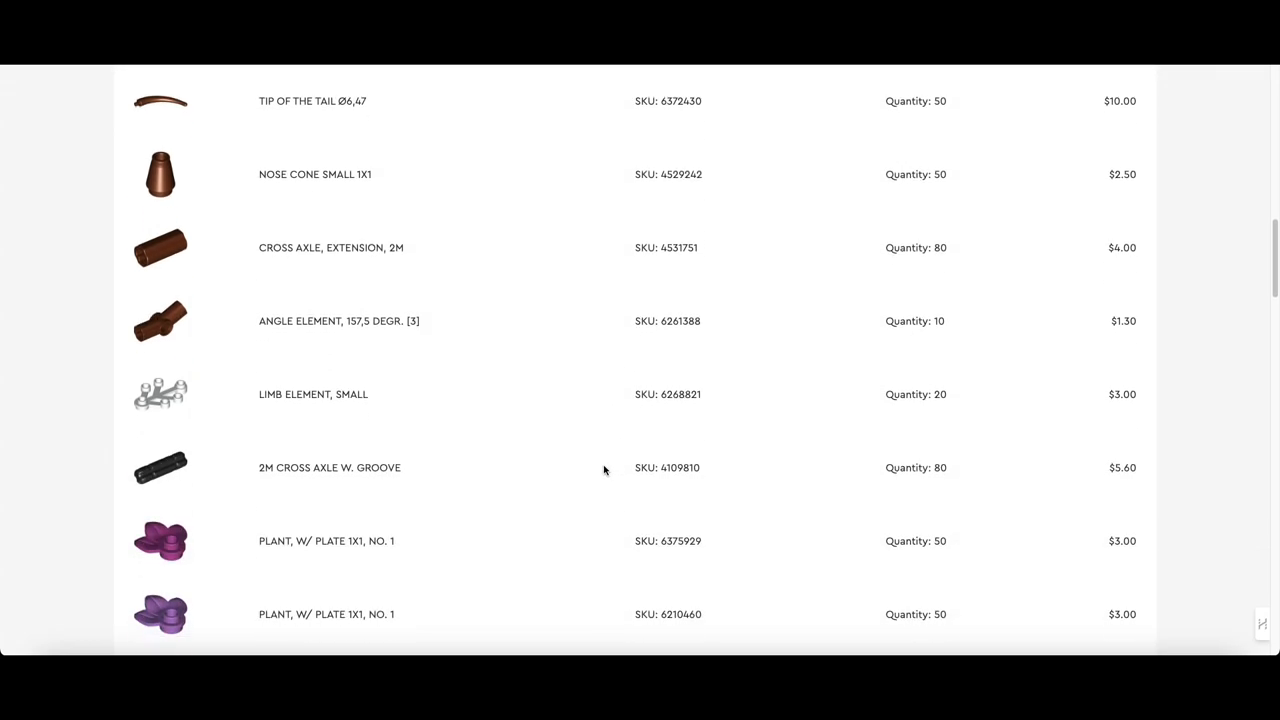
scroll("down", 3)
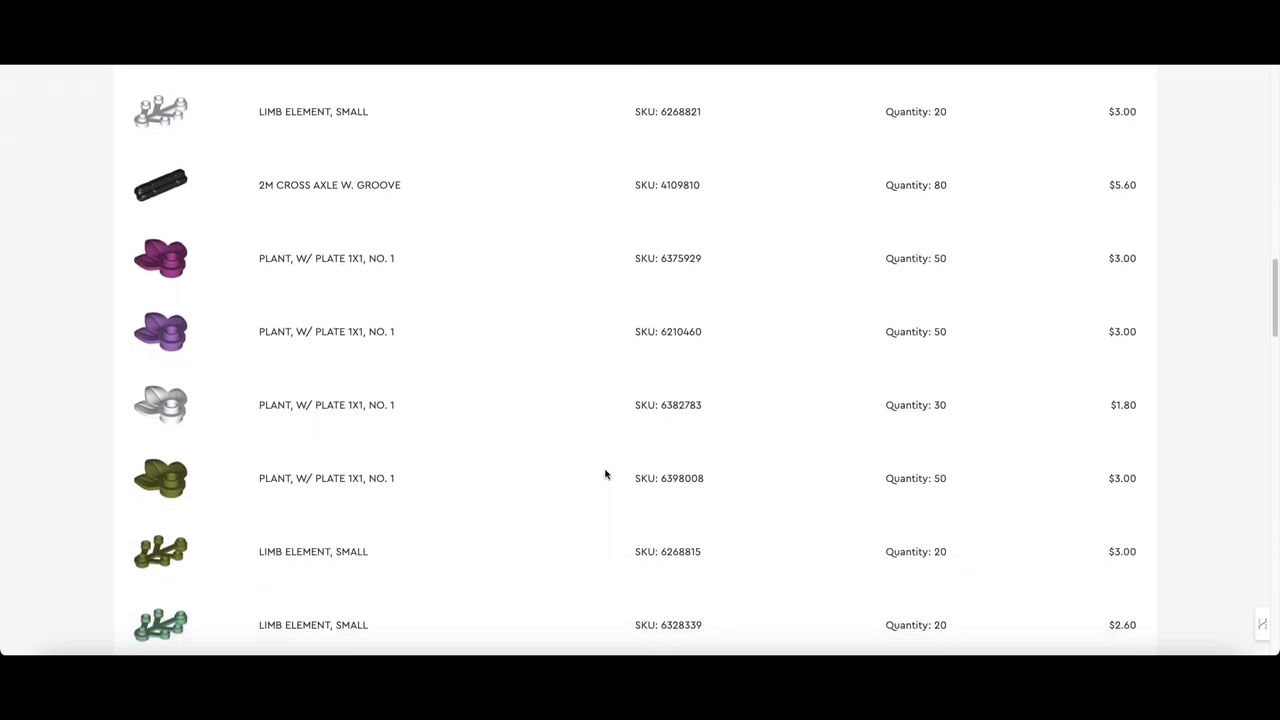
scroll("down", 3)
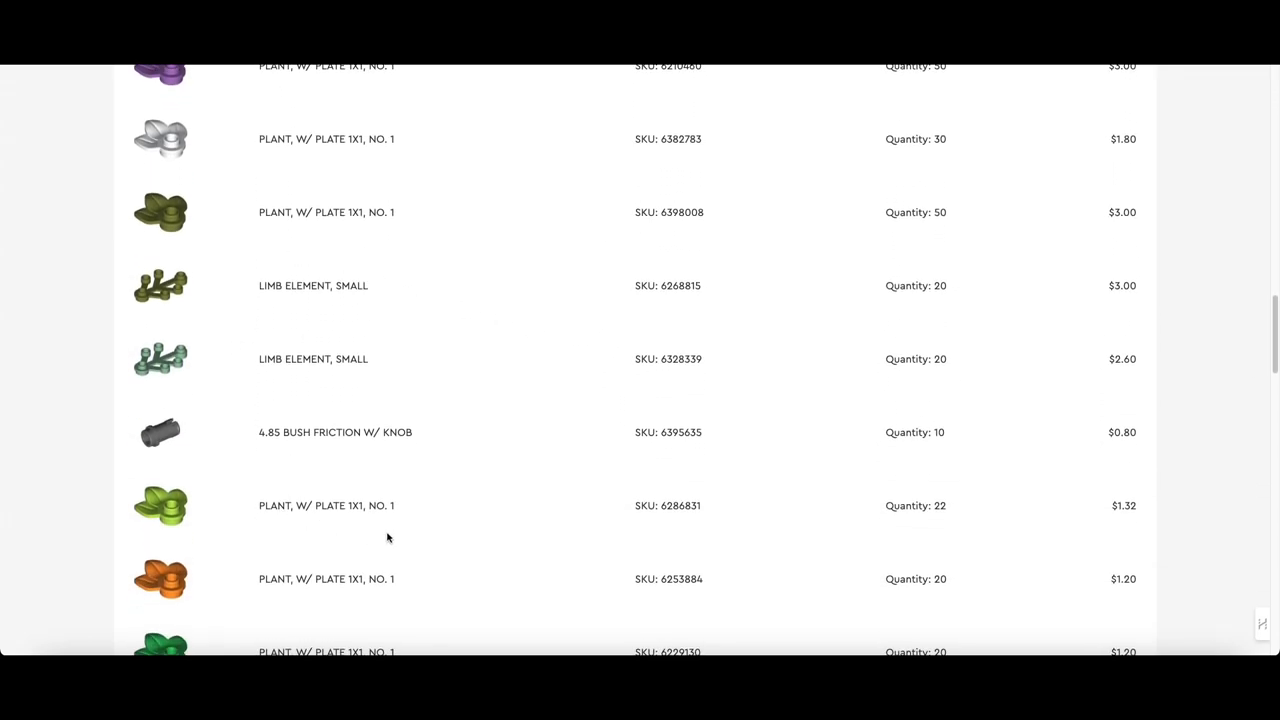
scroll("down", 3)
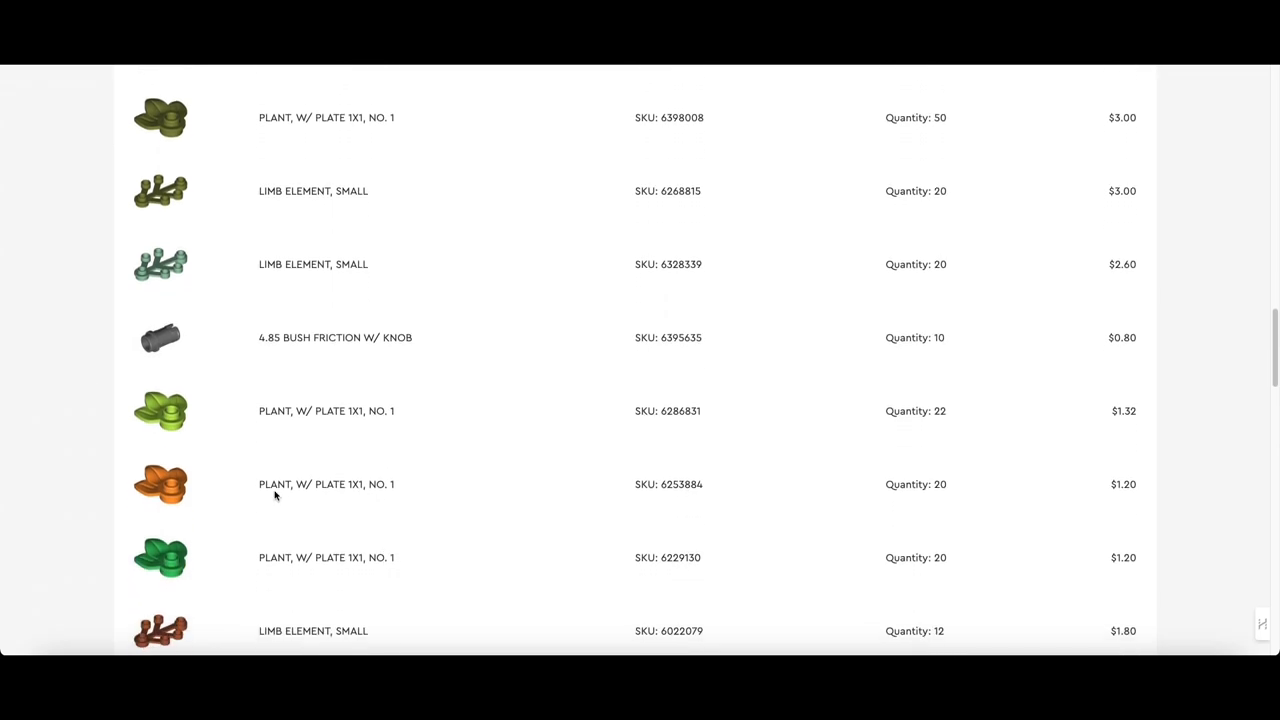
scroll("down", 3)
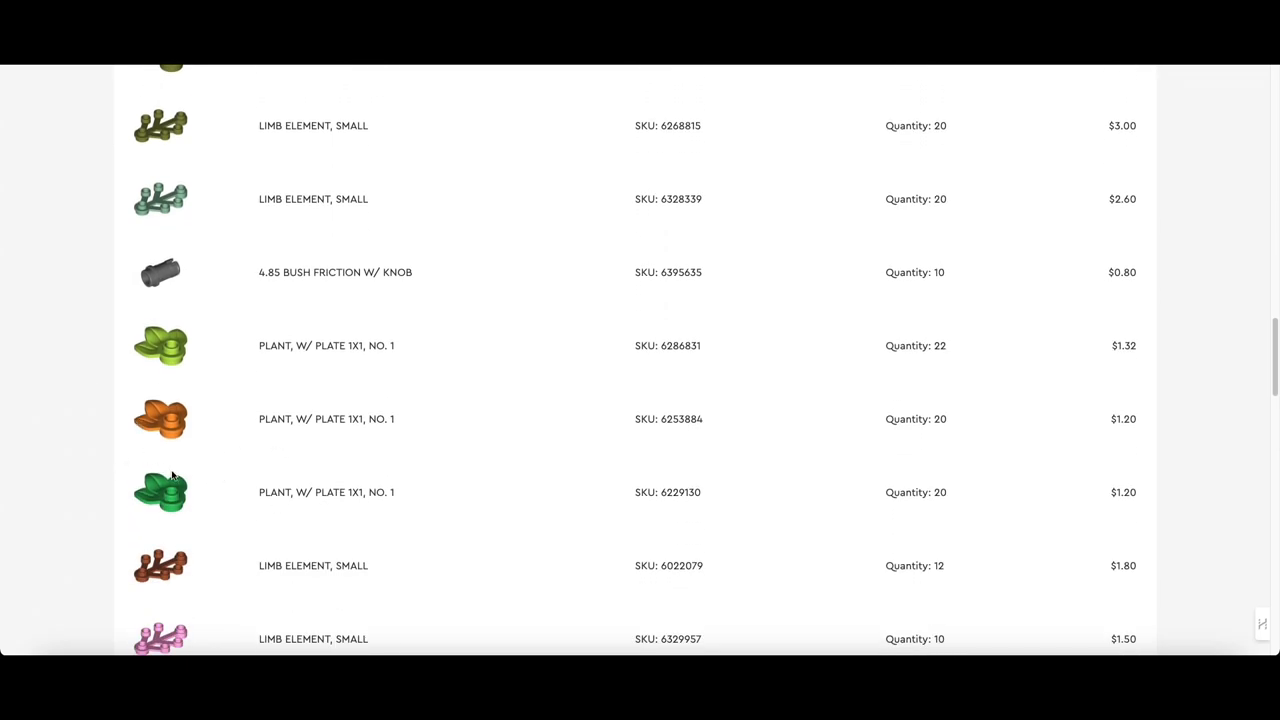
scroll("down", 3)
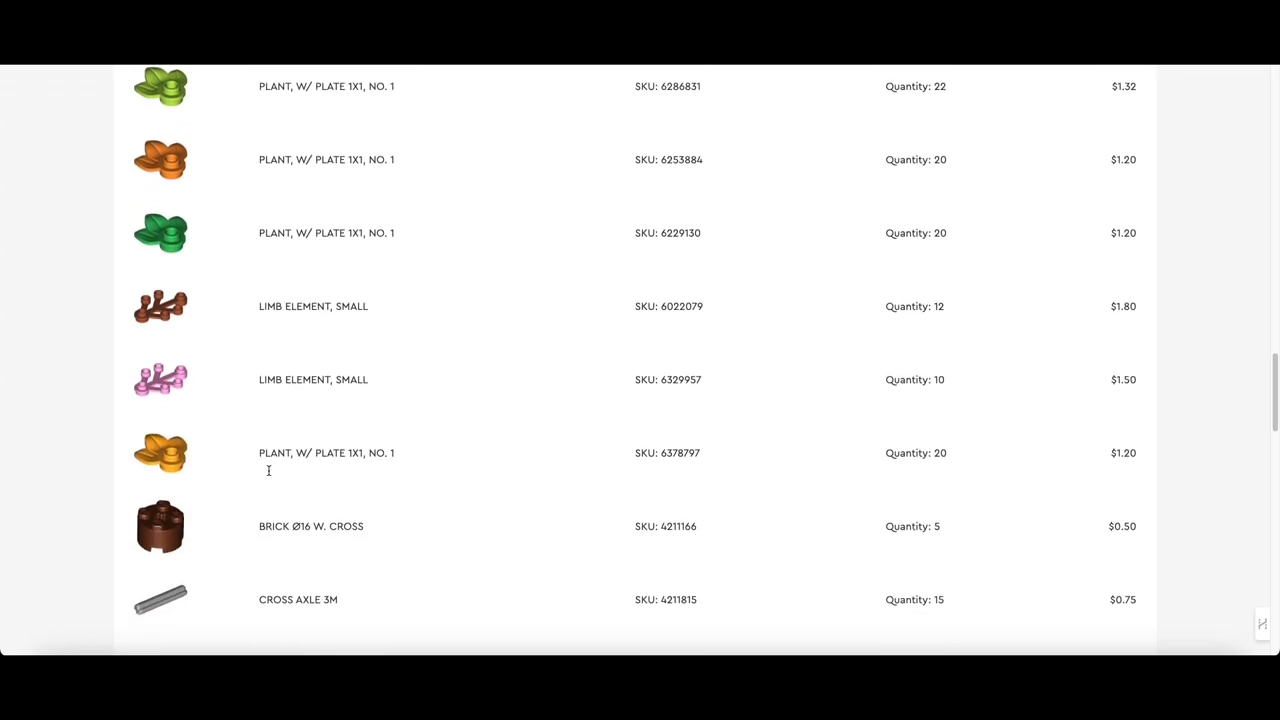
Scroll to the Standard parts order and select the 3-branch cross axle part name
scroll("down", 3)
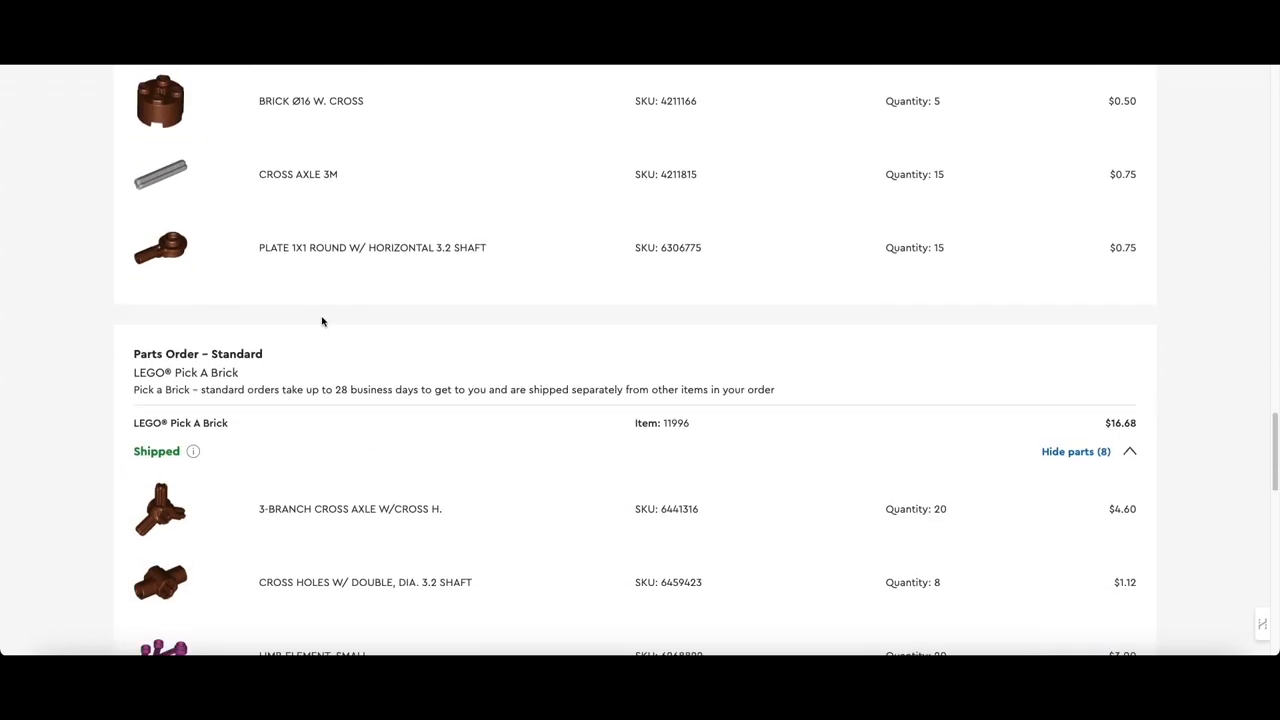
mouse_move(564, 192)
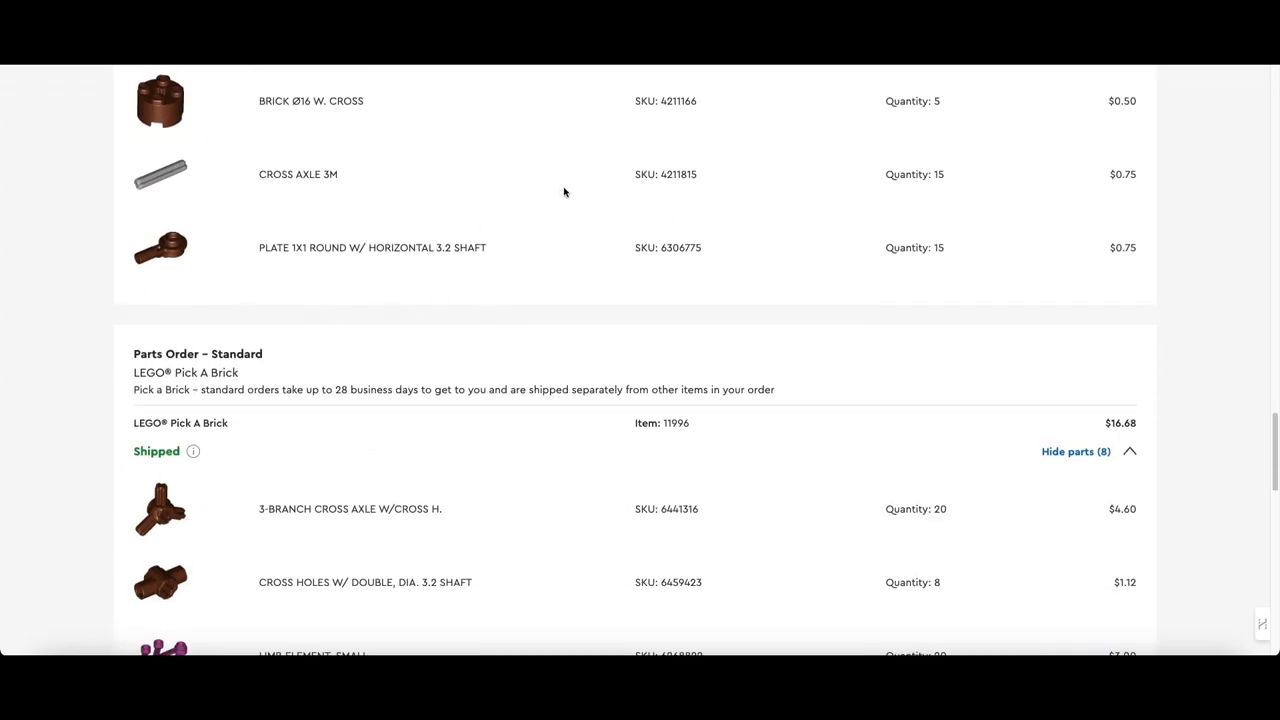
mouse_move(514, 268)
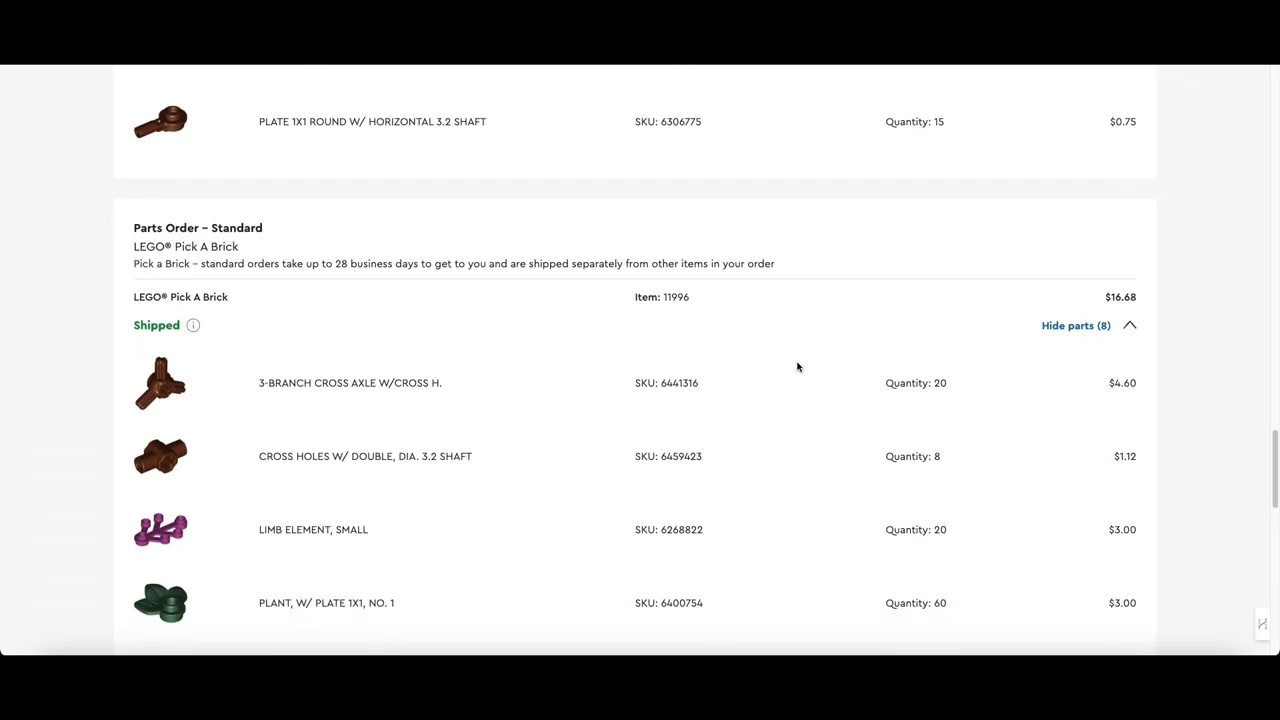
scroll("down", 3)
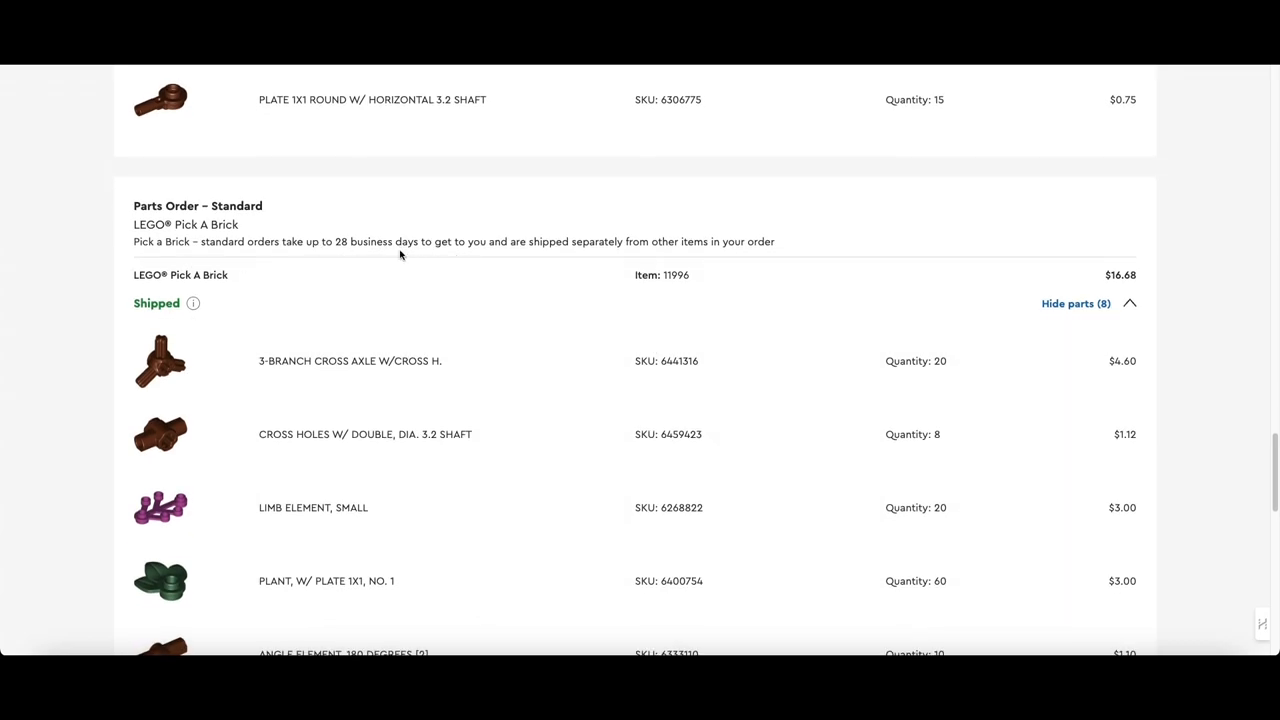
mouse_move(738, 374)
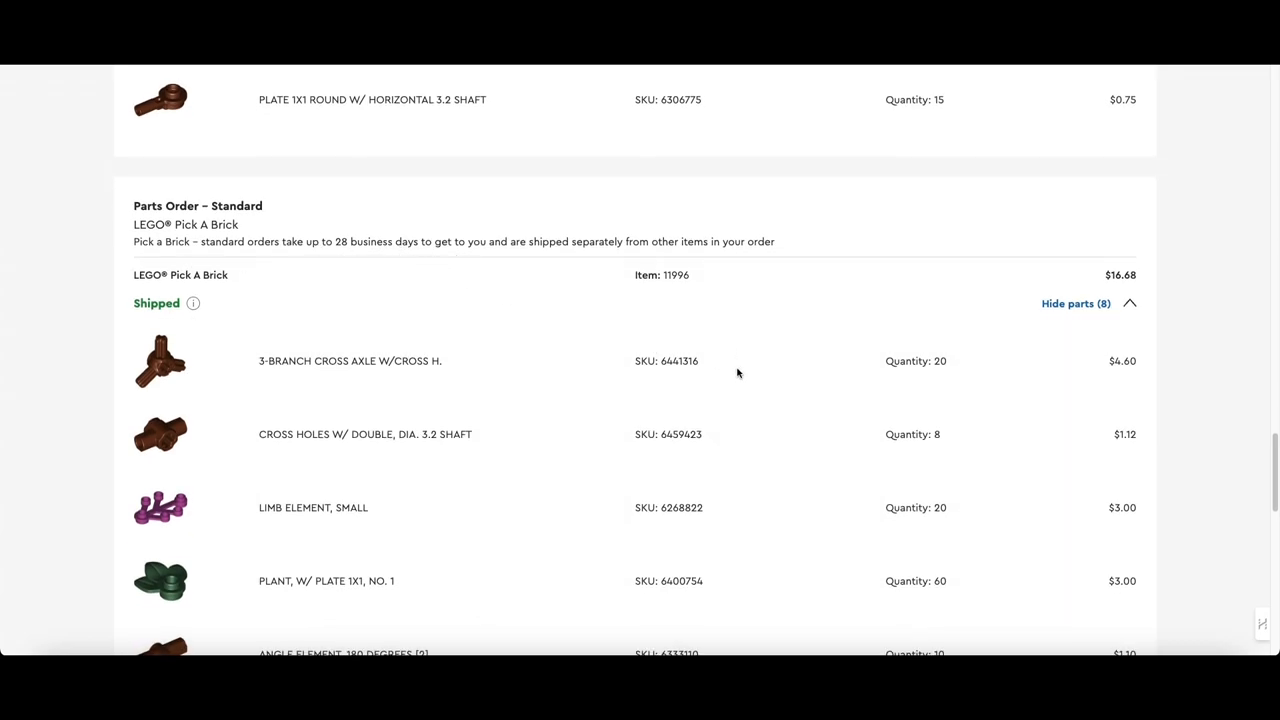
scroll("down", 3)
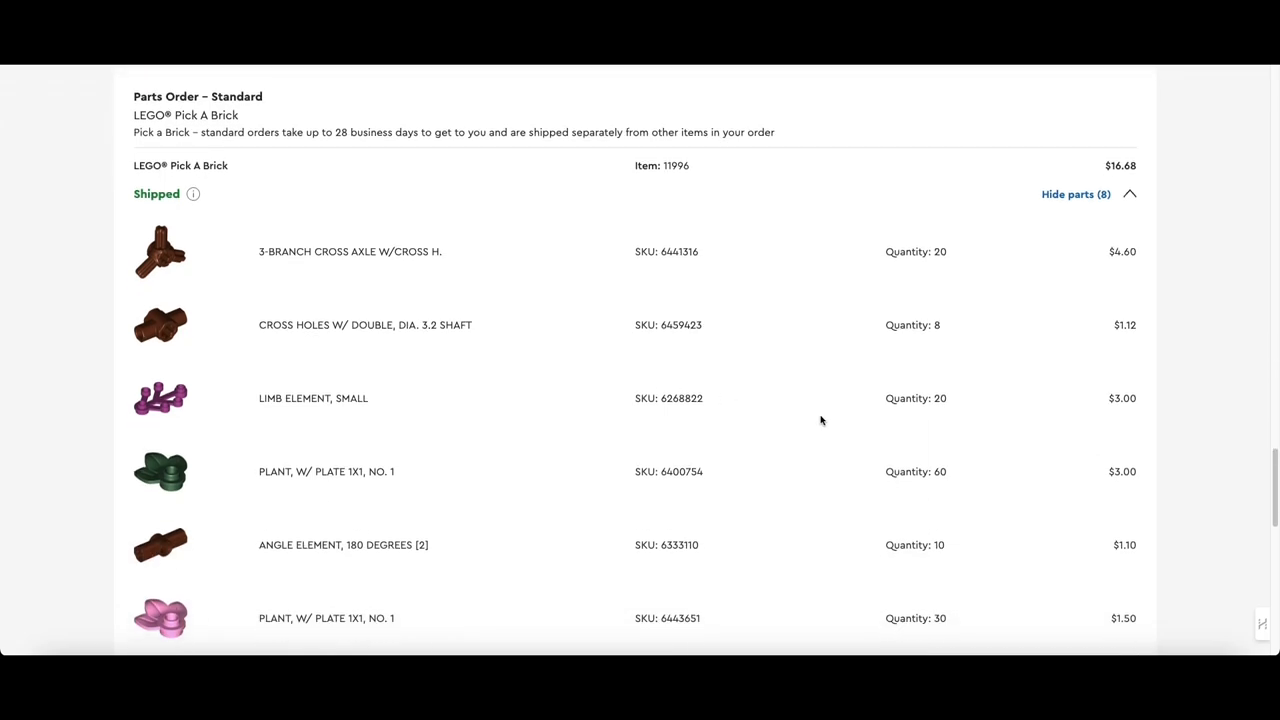
mouse_move(260, 256)
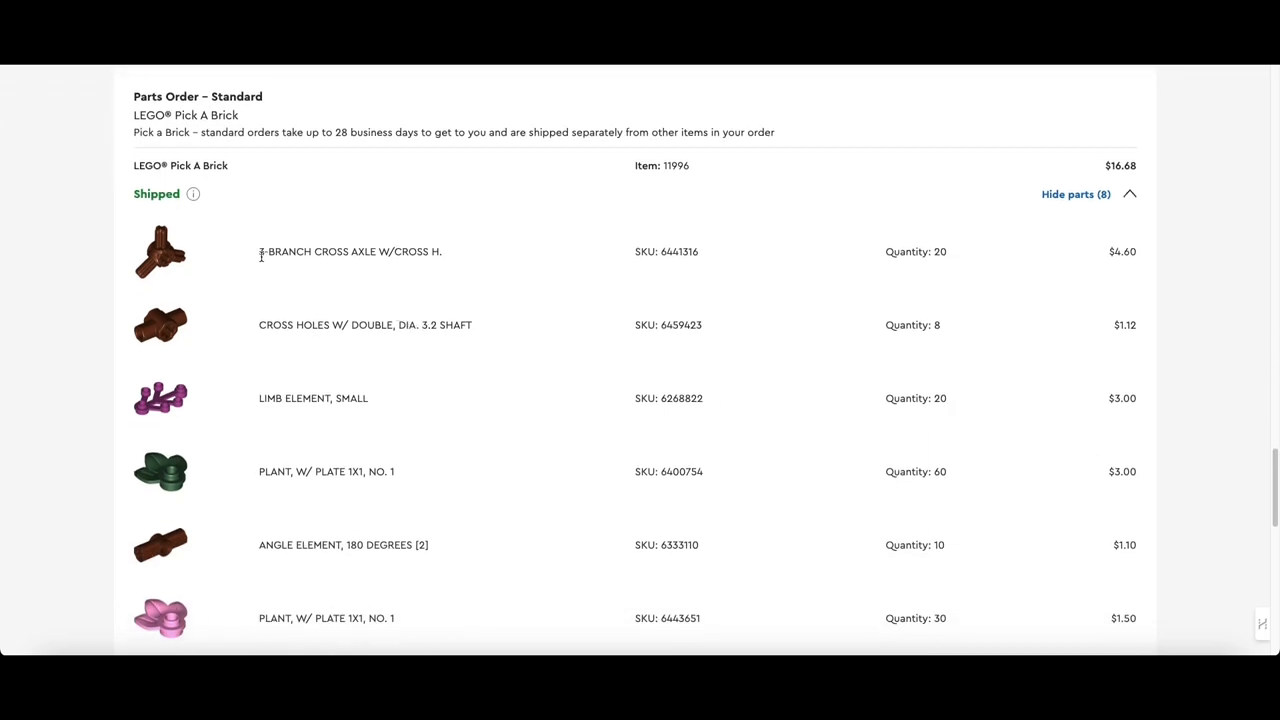
double_click(350, 252)
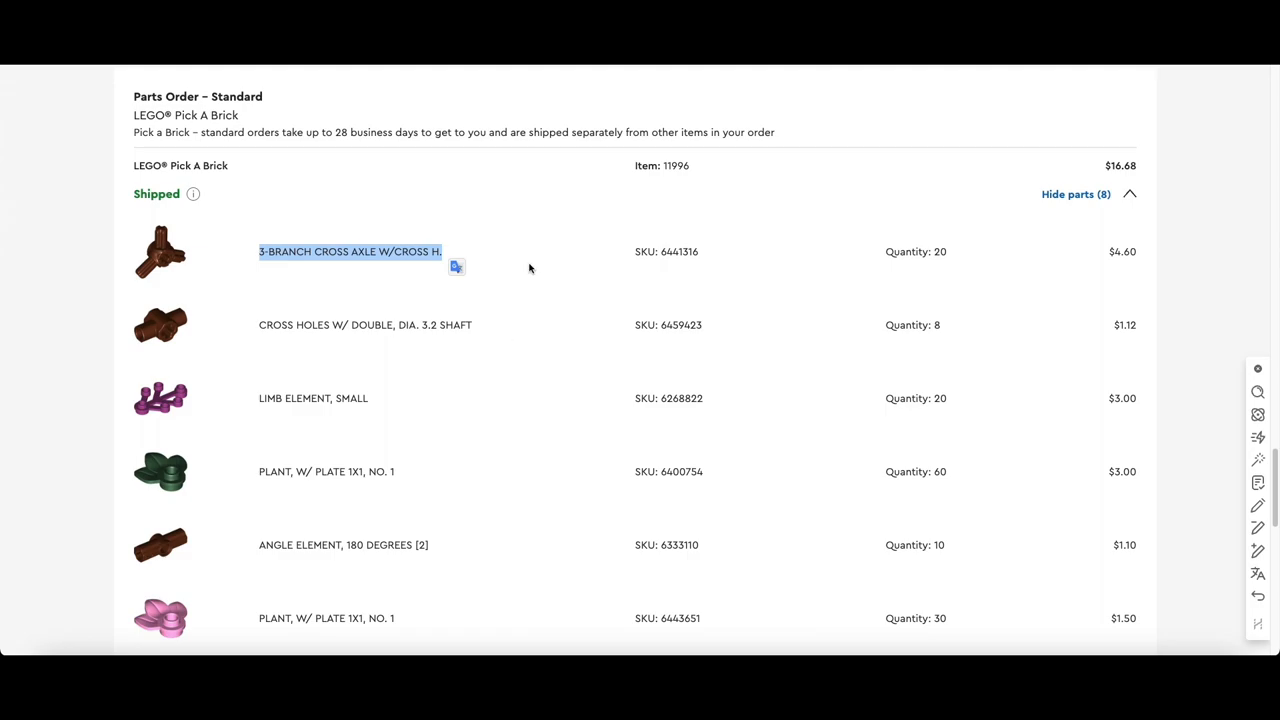
mouse_move(612, 328)
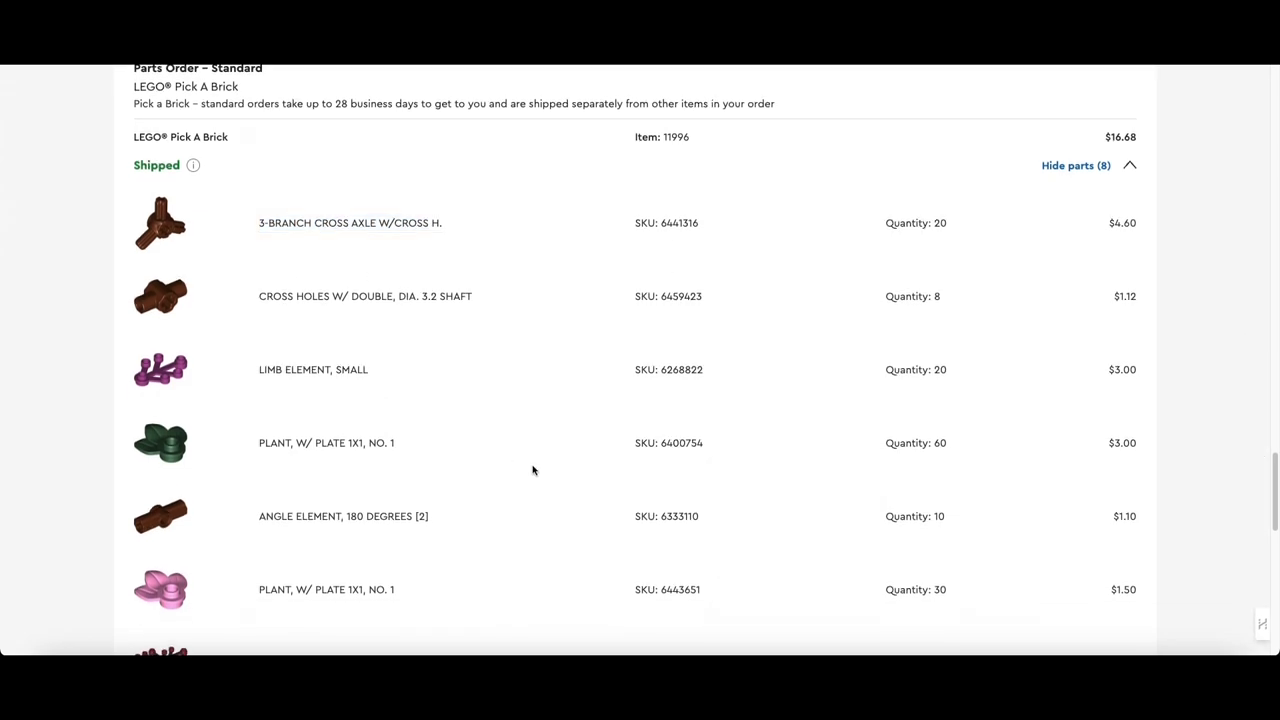
Select the full 3-BRANCH CROSS AXLE W/CROSS H. name and review down to the stick with holder
scroll("down", 3)
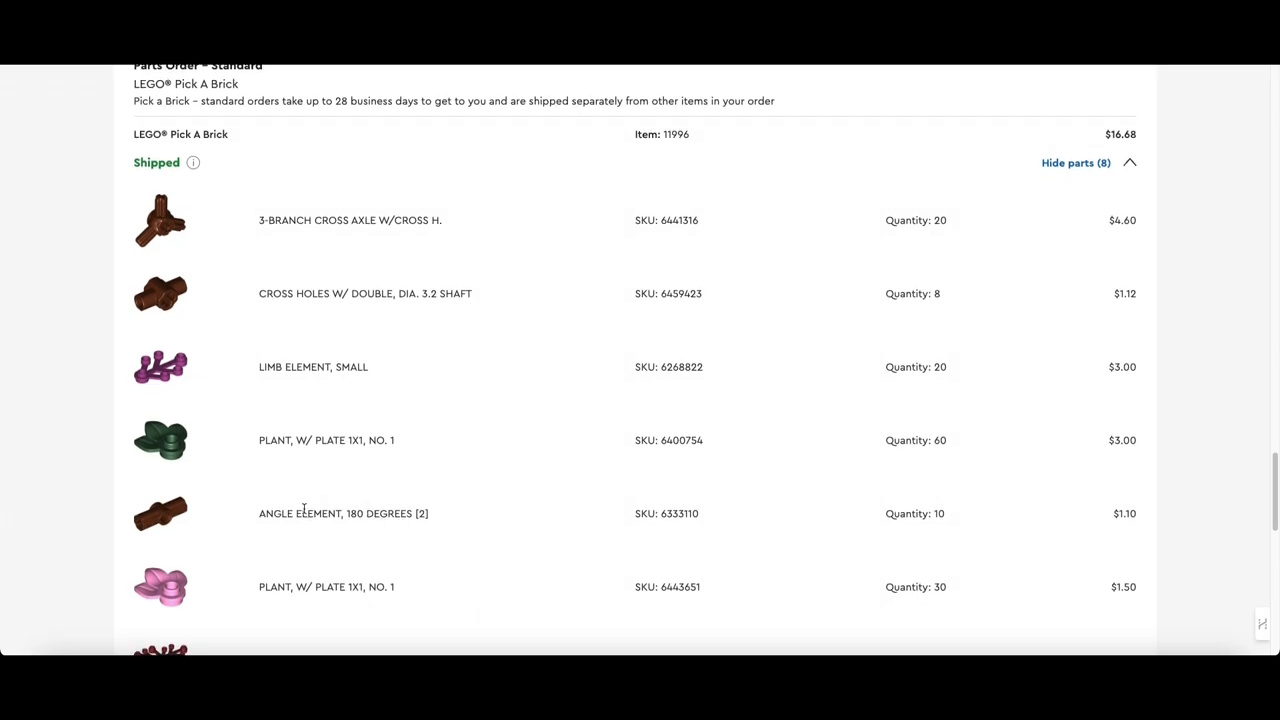
mouse_move(116, 224)
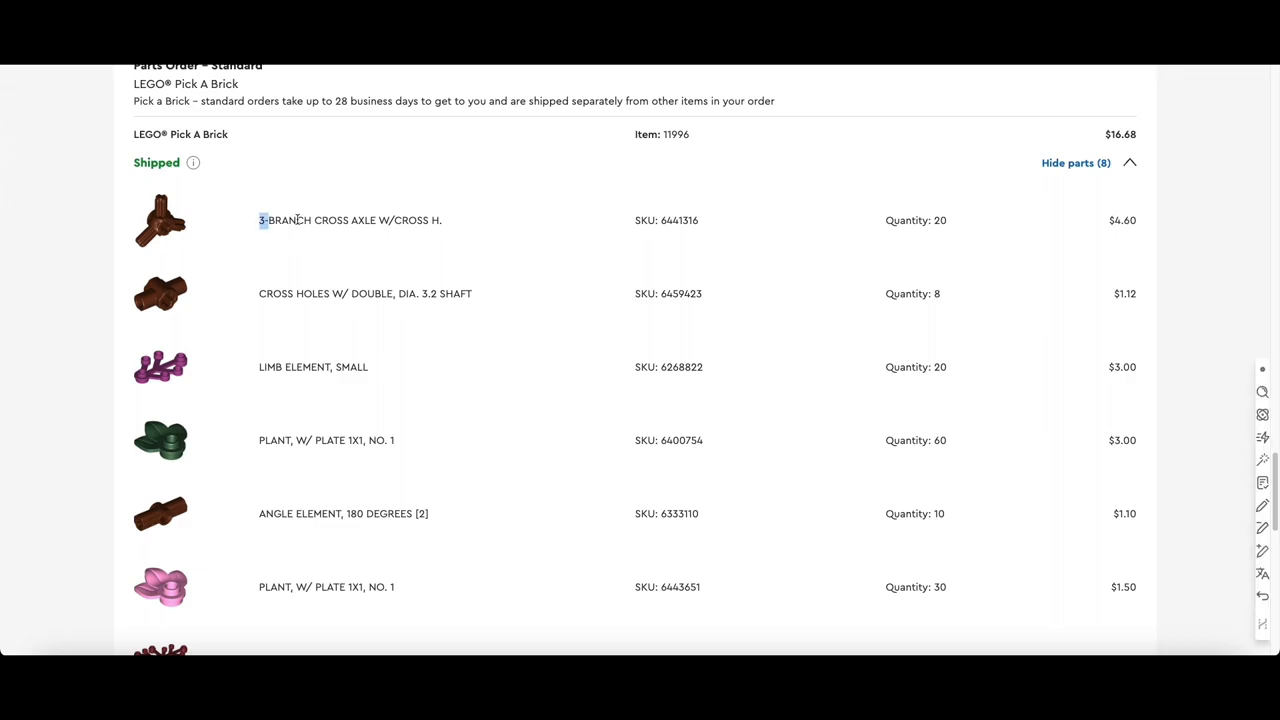
left_click_drag(260, 220, 442, 220)
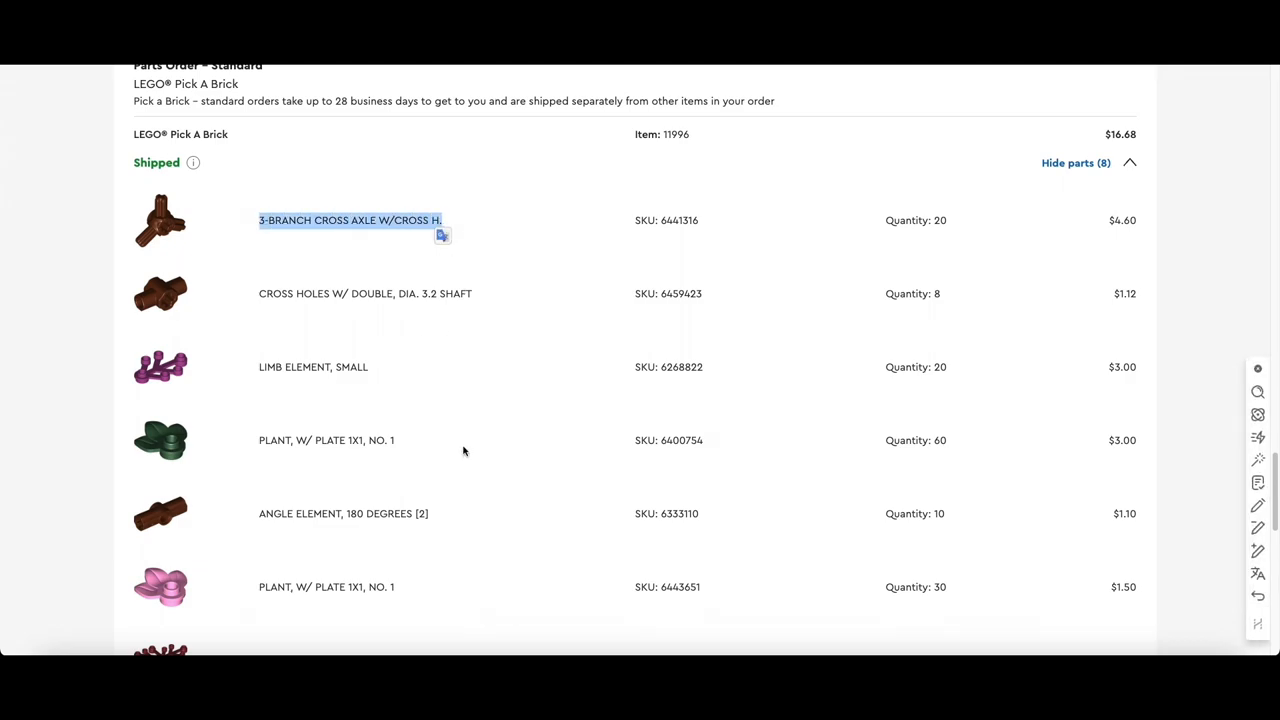
mouse_move(488, 460)
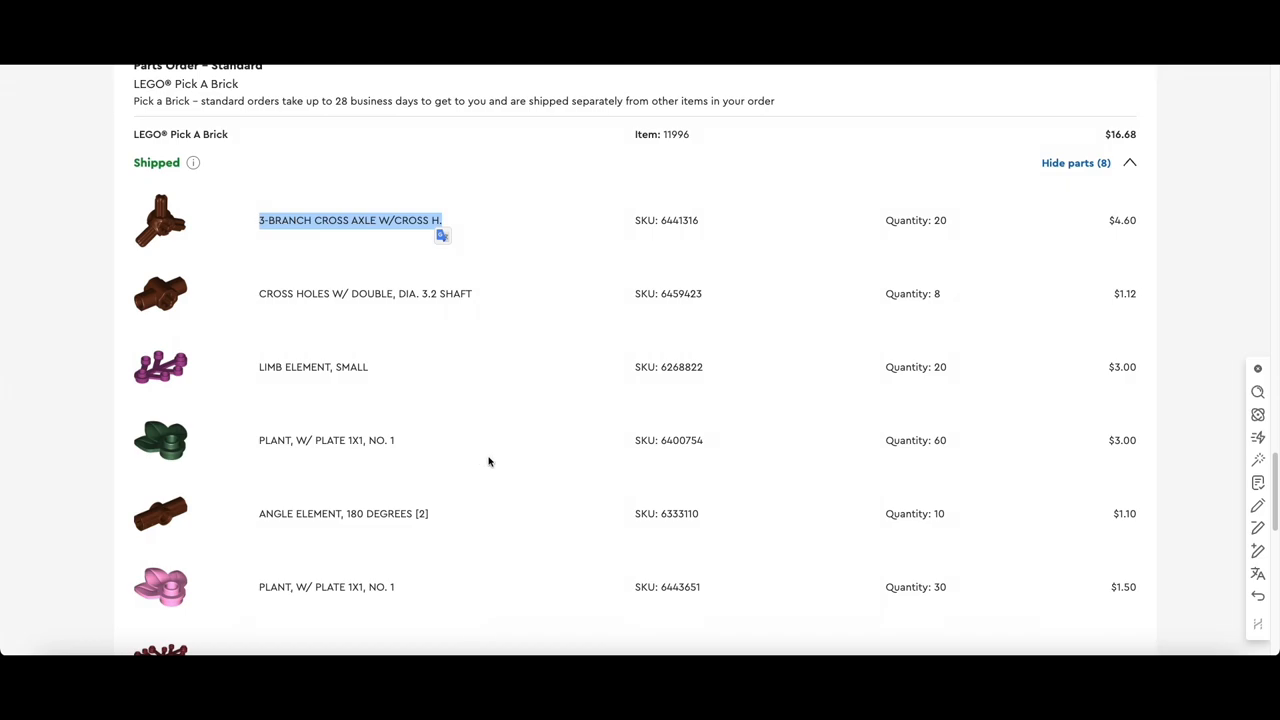
mouse_move(304, 340)
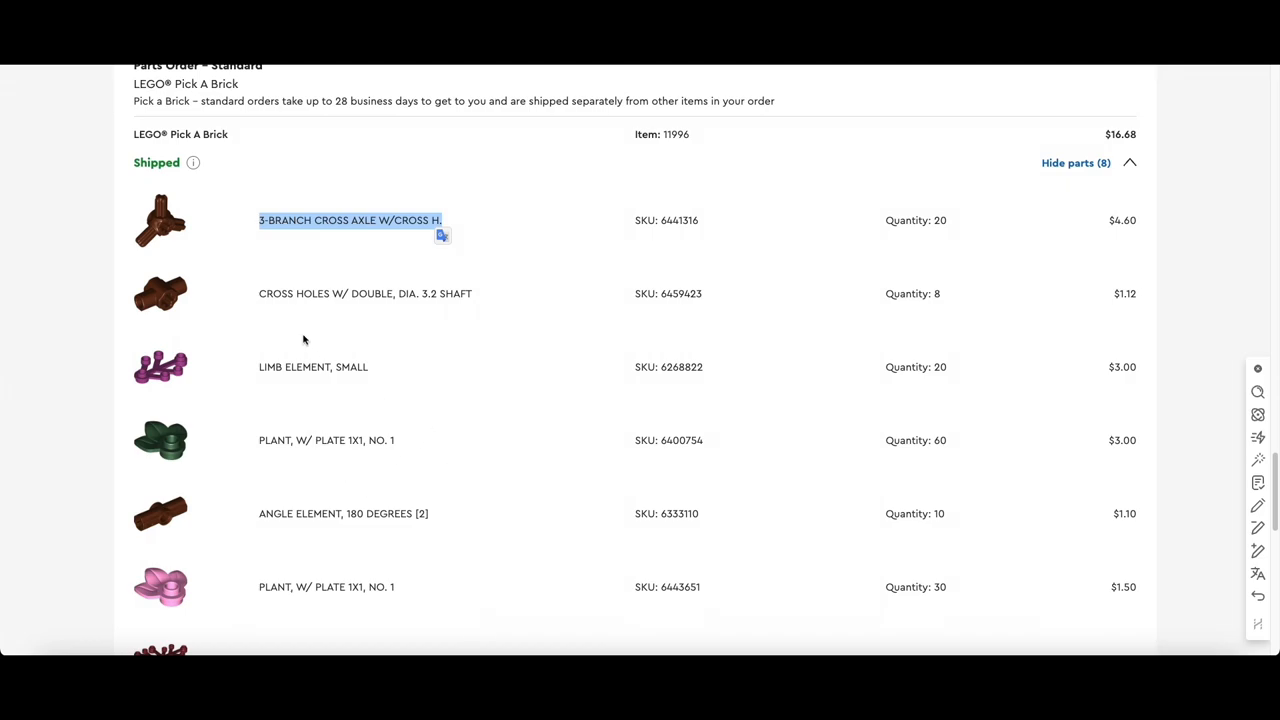
scroll("down", 3)
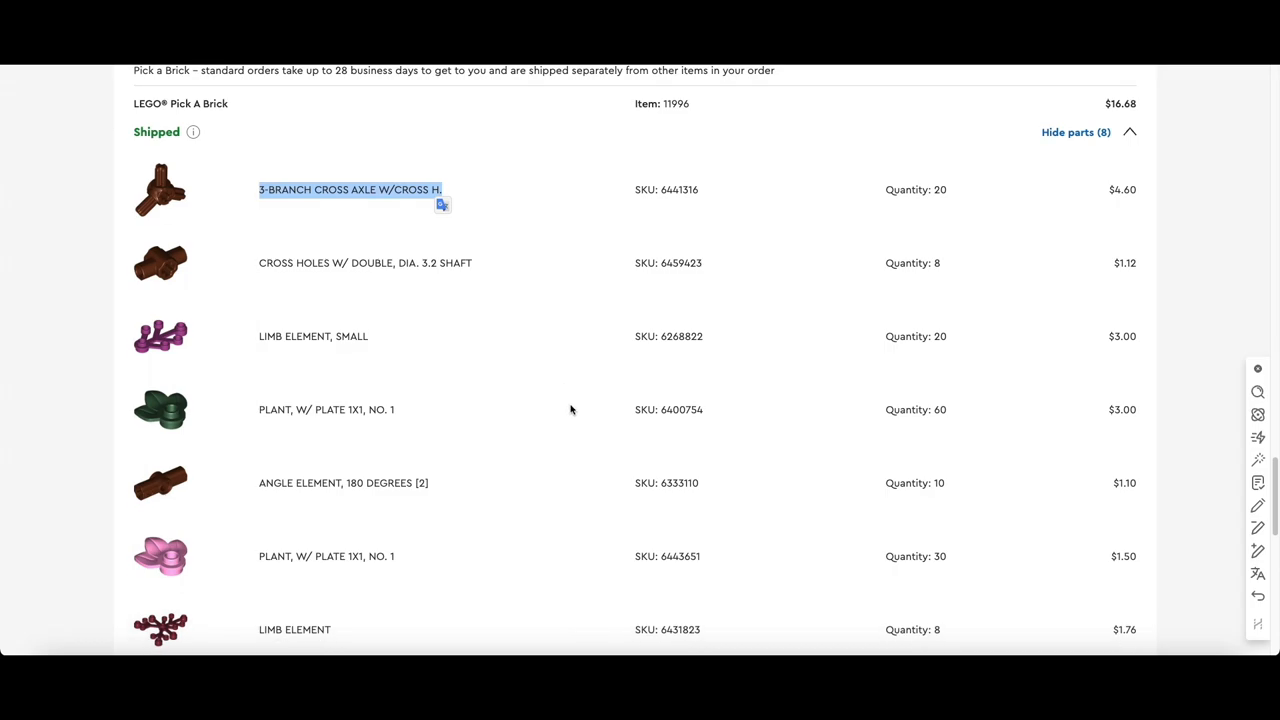
scroll("down", 3)
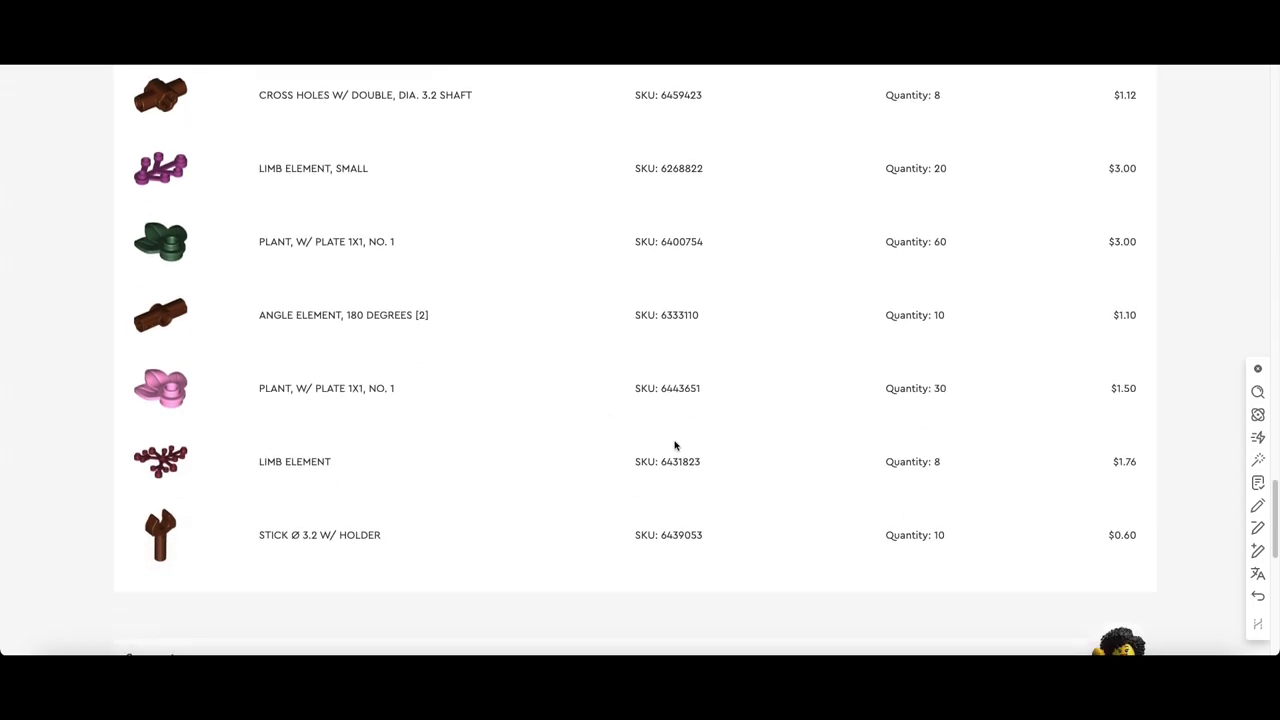
mouse_move(528, 464)
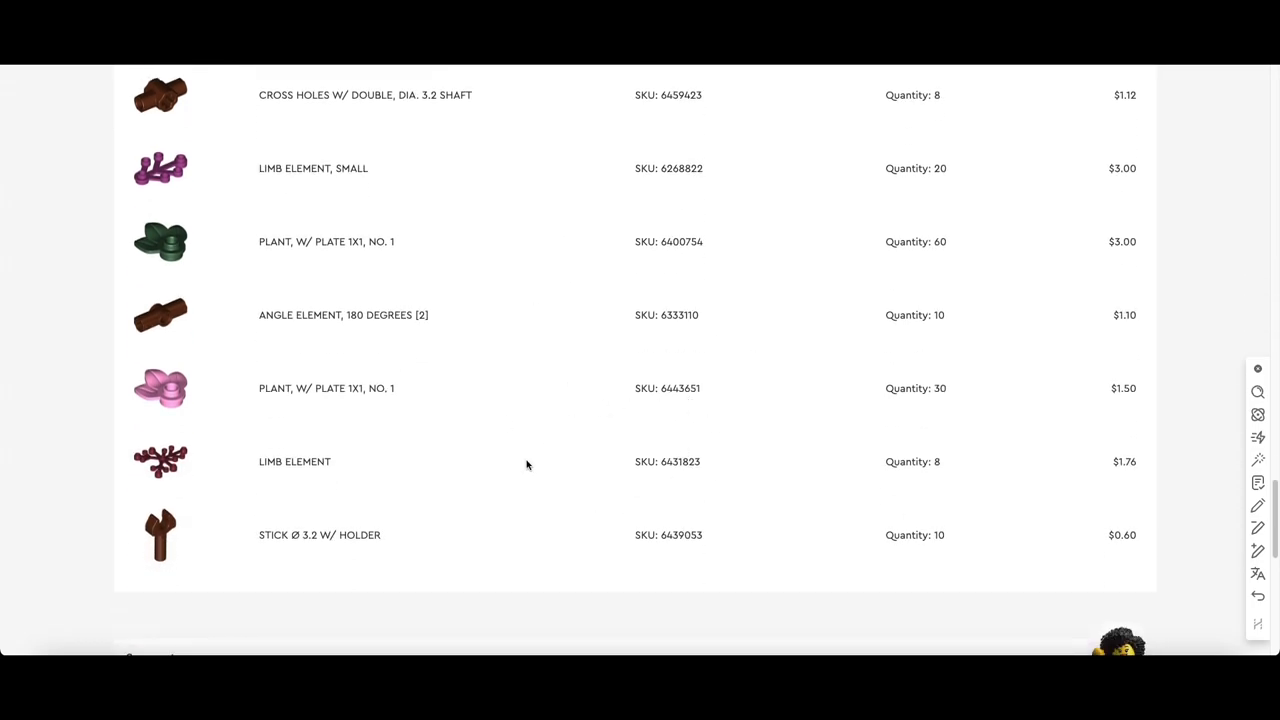